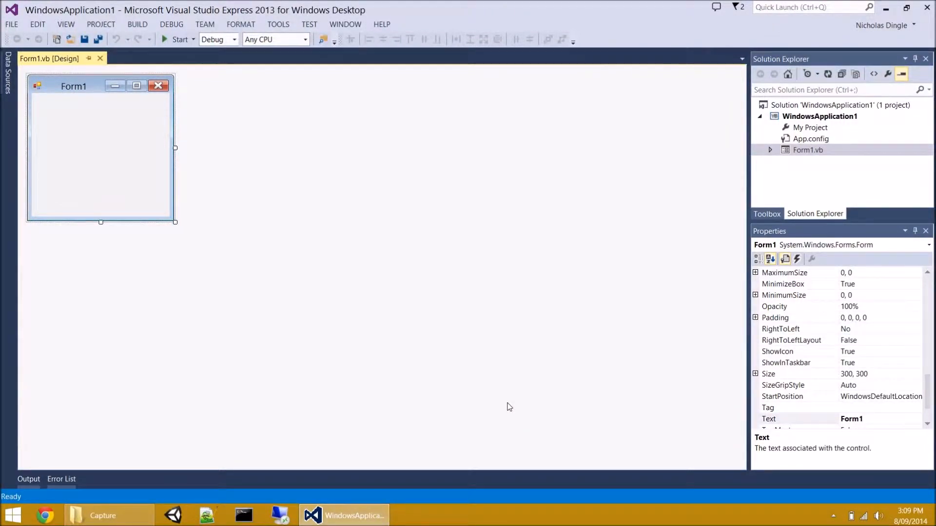
mouse_move(478, 385)
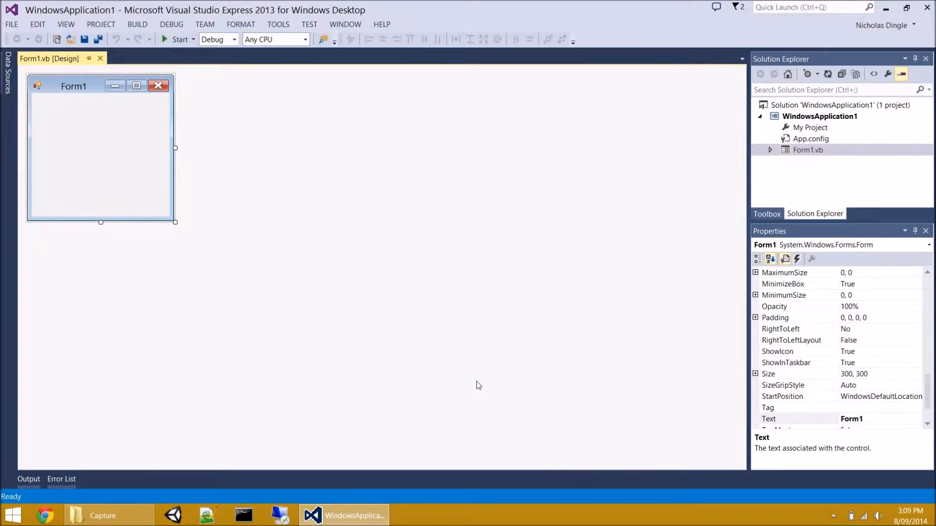
mouse_move(100, 151)
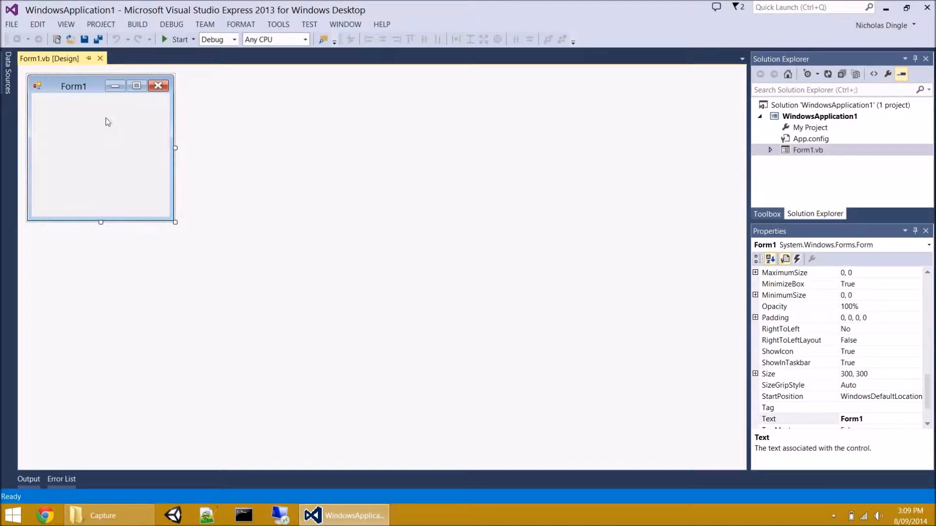
mouse_move(181, 226)
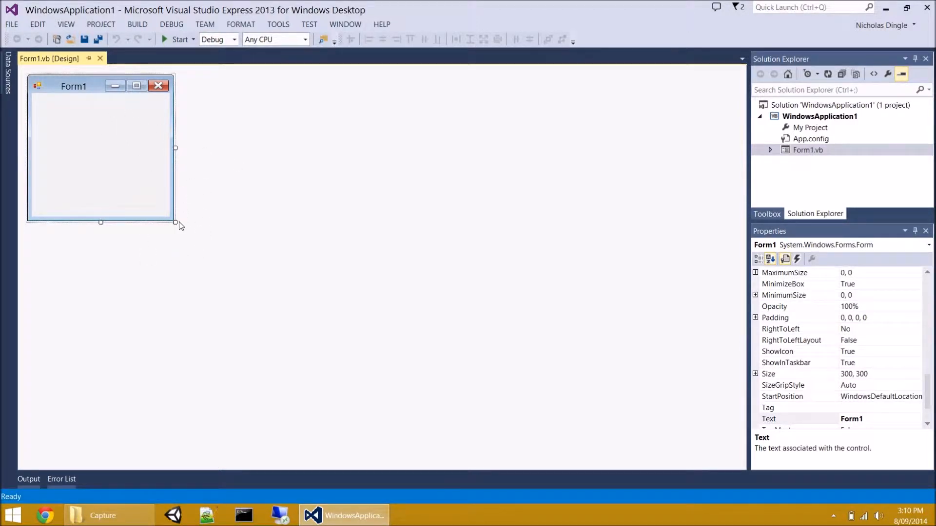
mouse_move(122, 183)
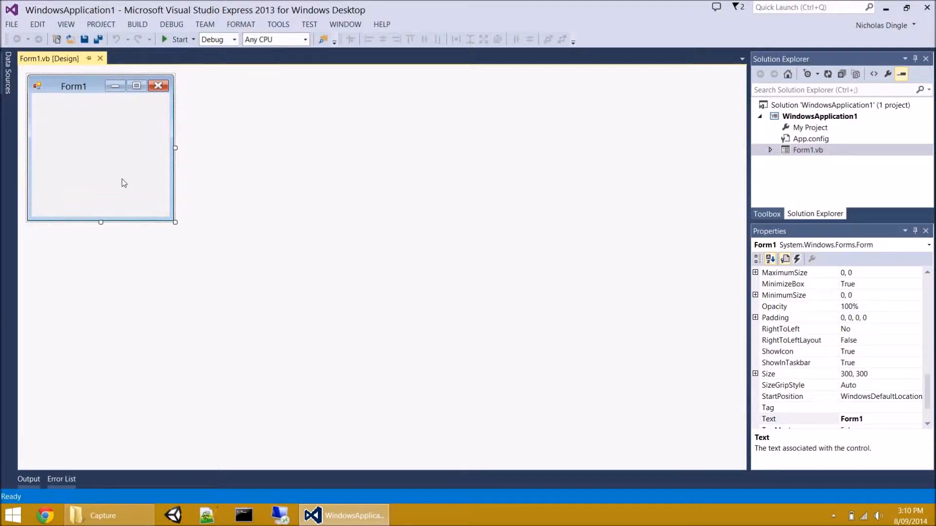
mouse_move(183, 229)
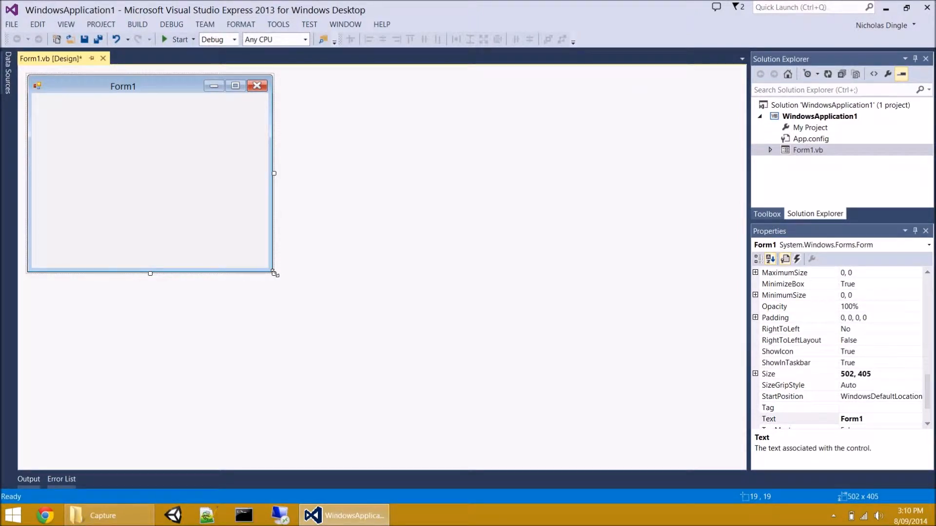
mouse_move(888, 451)
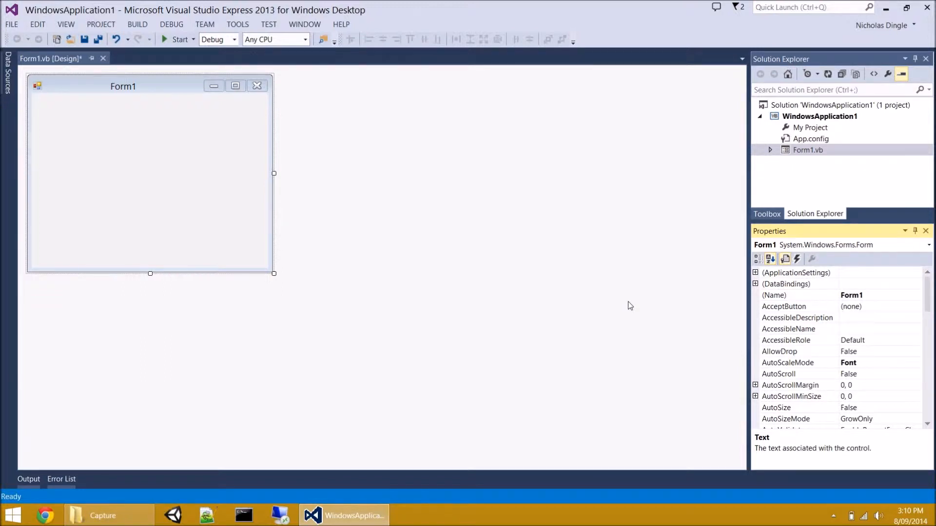
Change the form's (Name) property from Form1 to frmMain
click(150, 173)
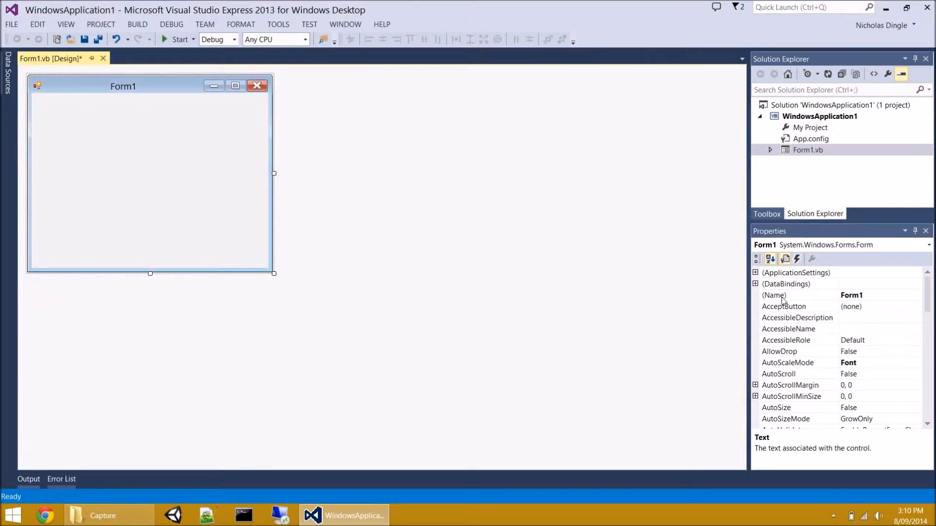
click(774, 295)
text(f)
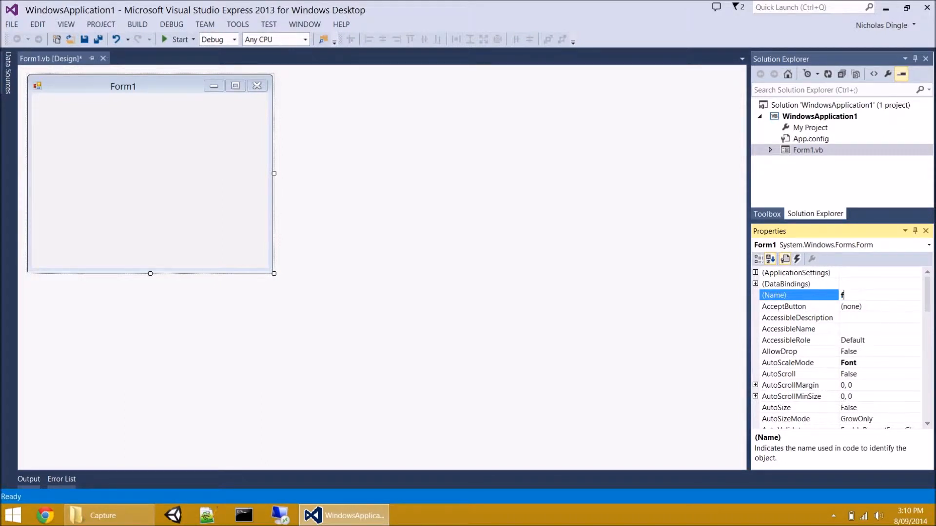
text(rmMain)
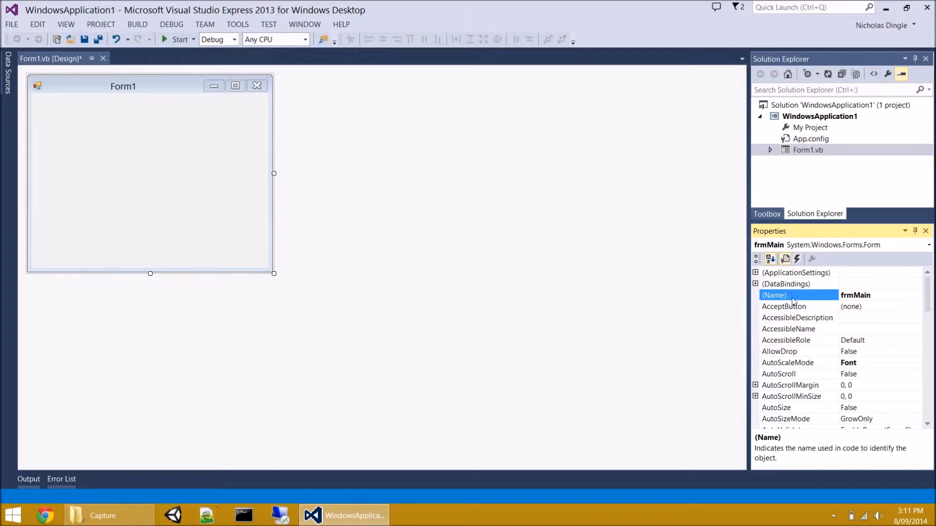
double_click(855, 295)
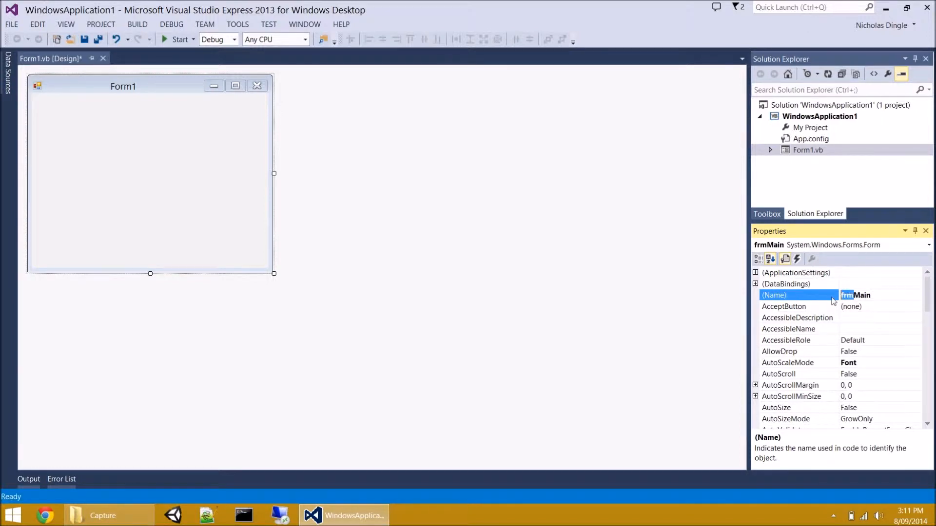
click(853, 295)
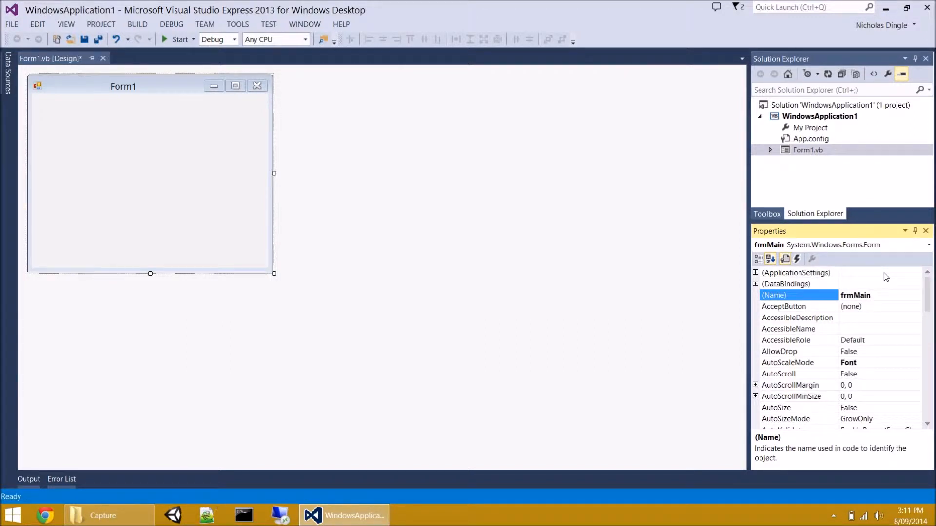
Place Button1 on frmMain from the Toolbox and set it as the AcceptButton
click(855, 295)
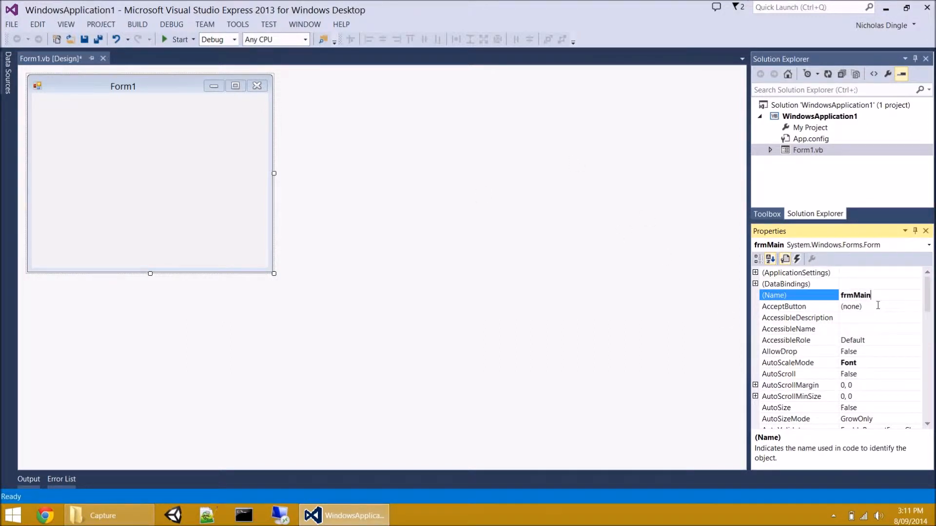
click(784, 306)
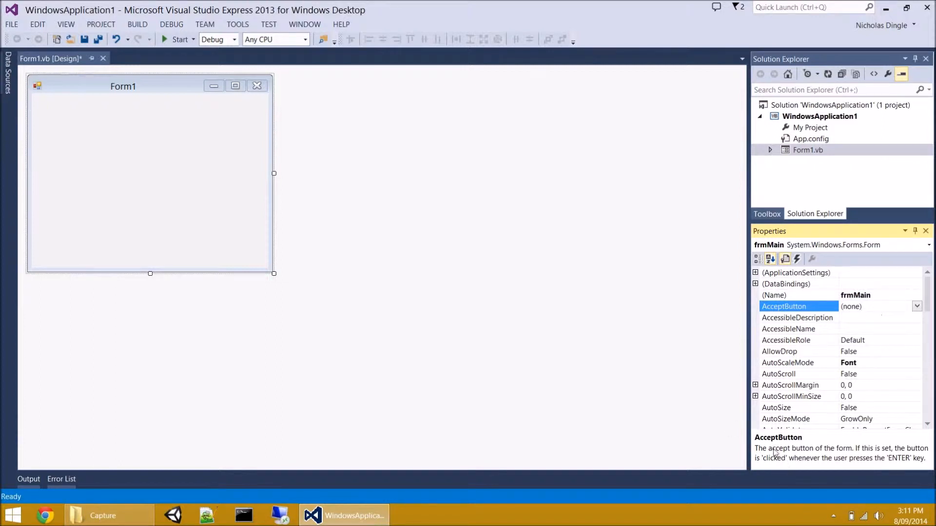
mouse_move(812, 461)
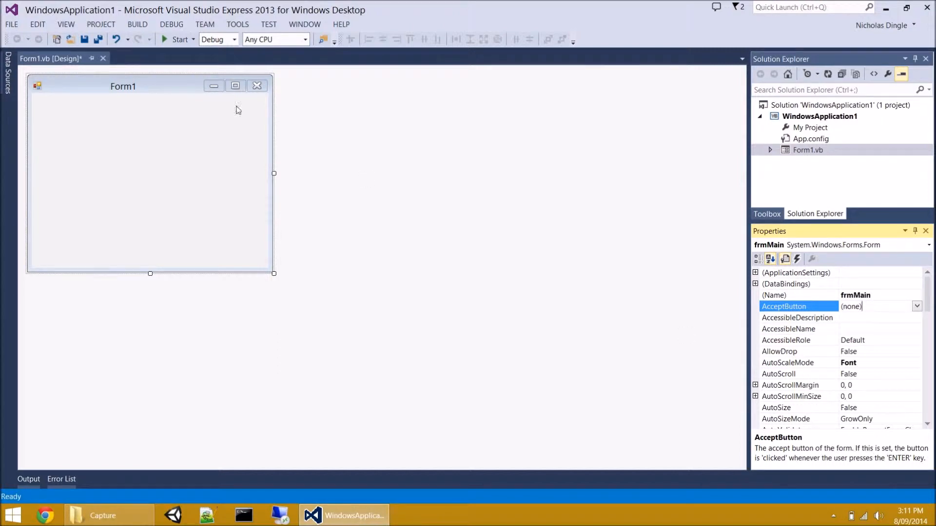
click(766, 214)
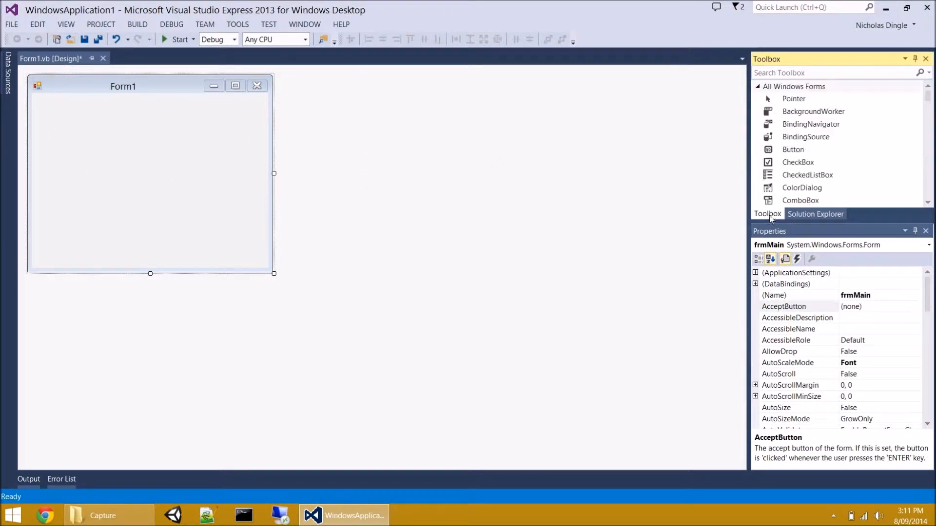
double_click(792, 149)
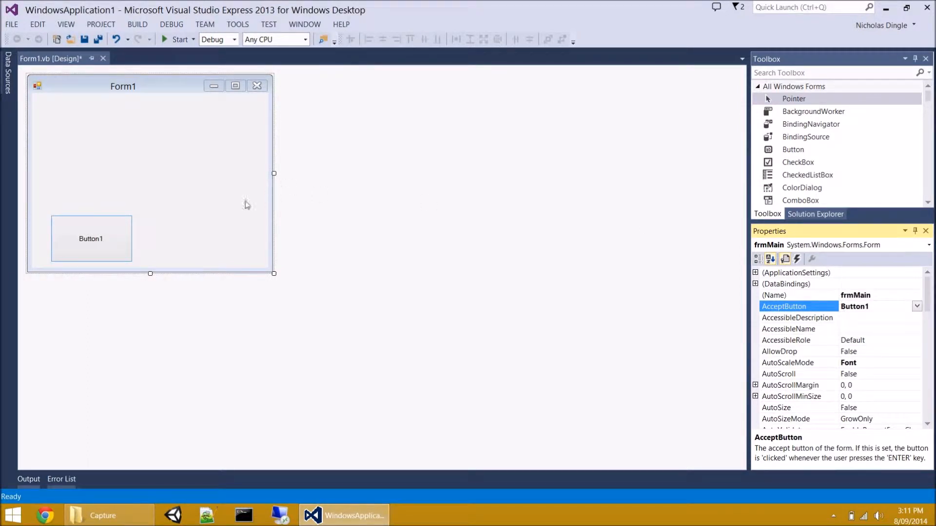
mouse_move(148, 211)
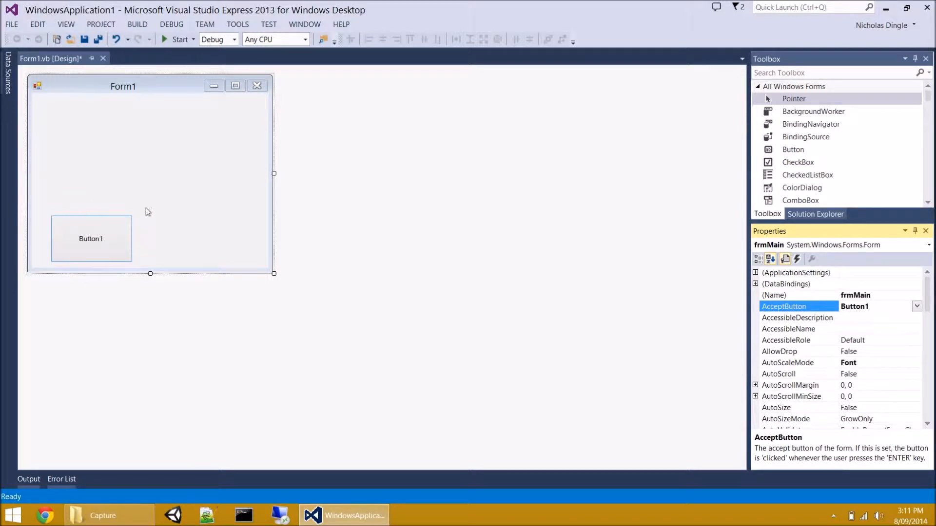
mouse_move(285, 188)
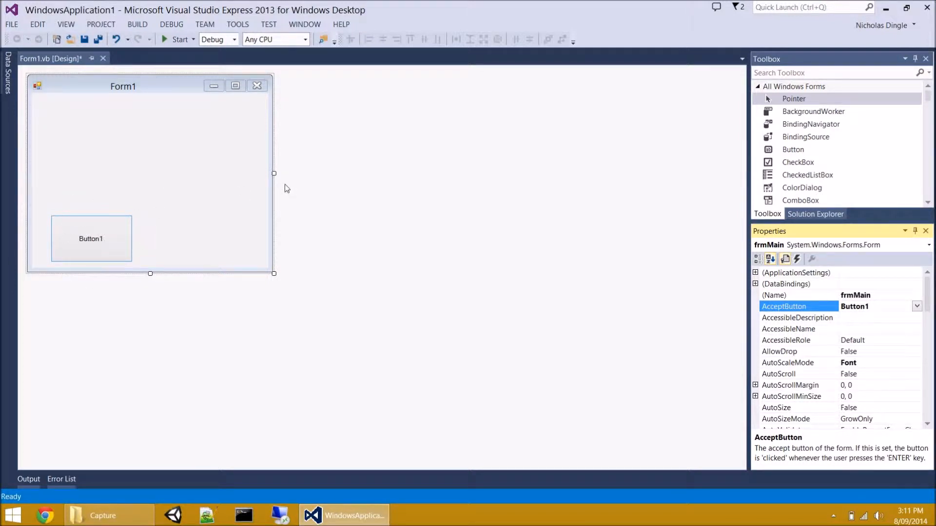
mouse_move(691, 297)
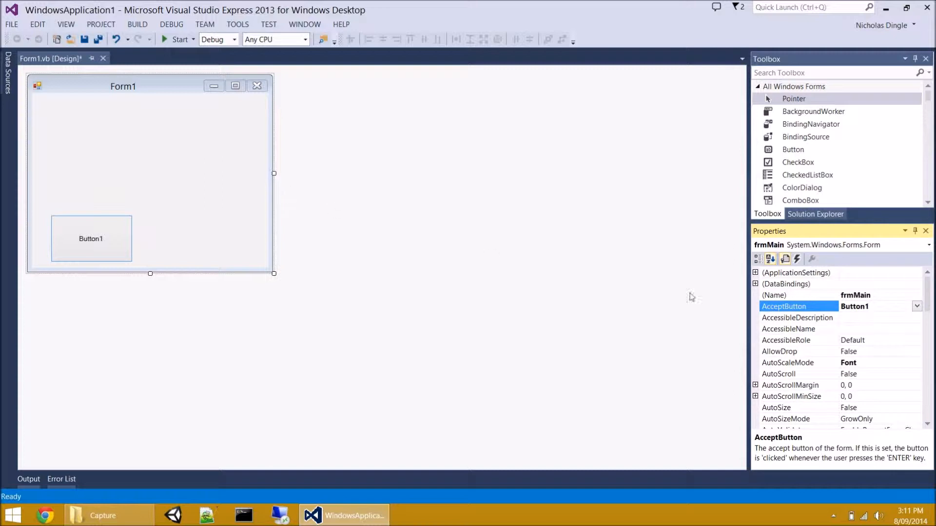
scroll(down, 3)
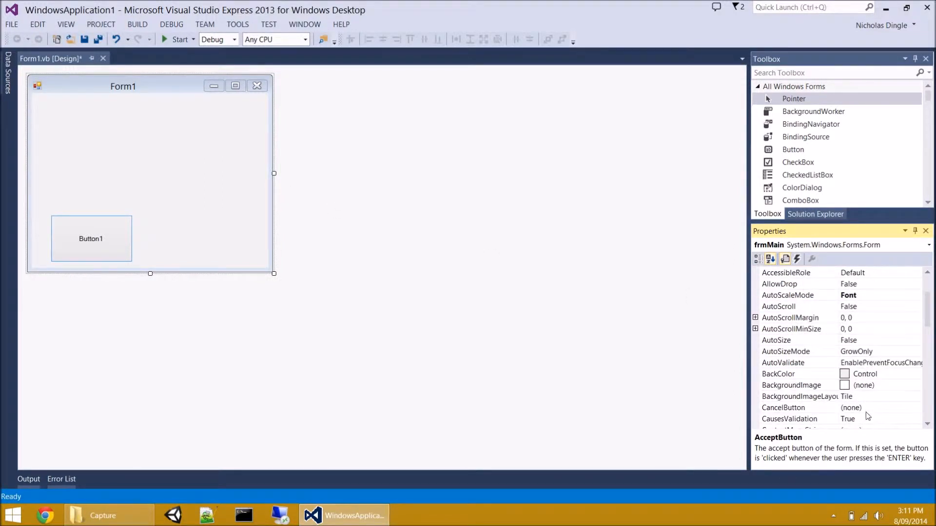
click(783, 407)
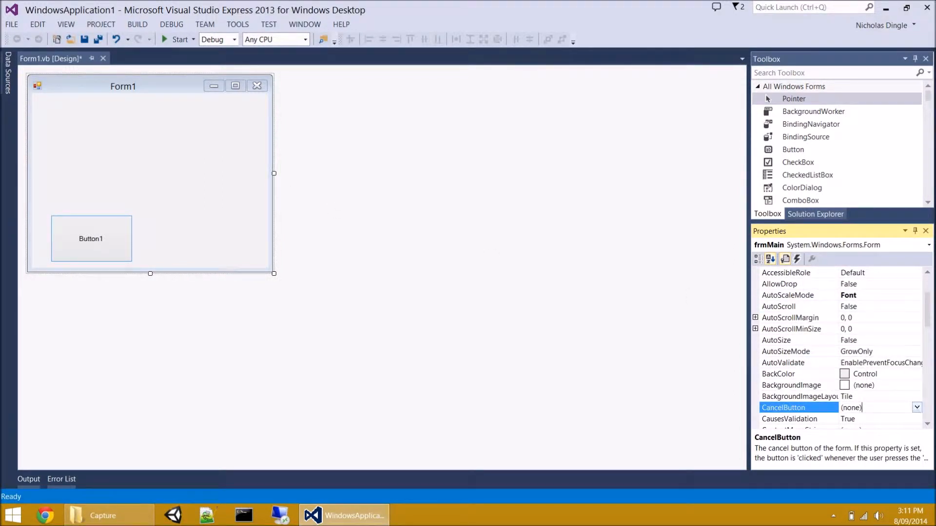
click(917, 408)
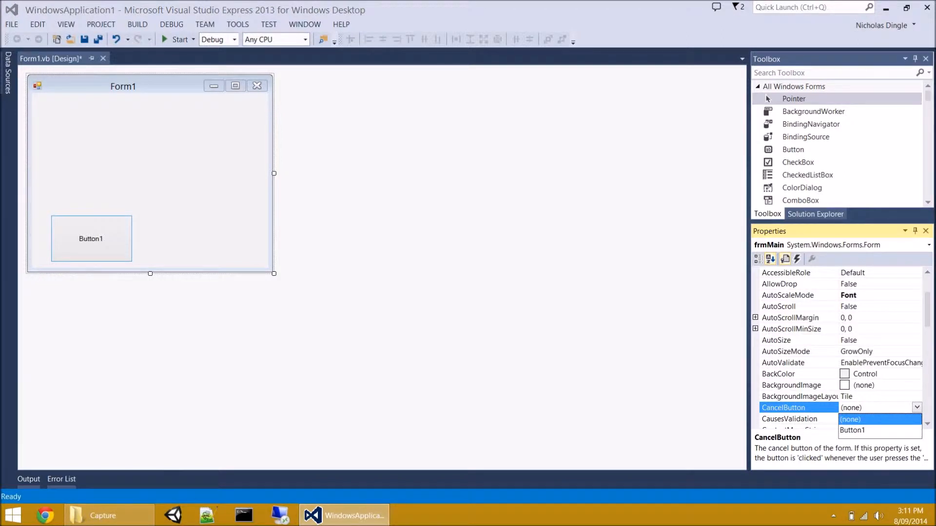
mouse_move(880, 430)
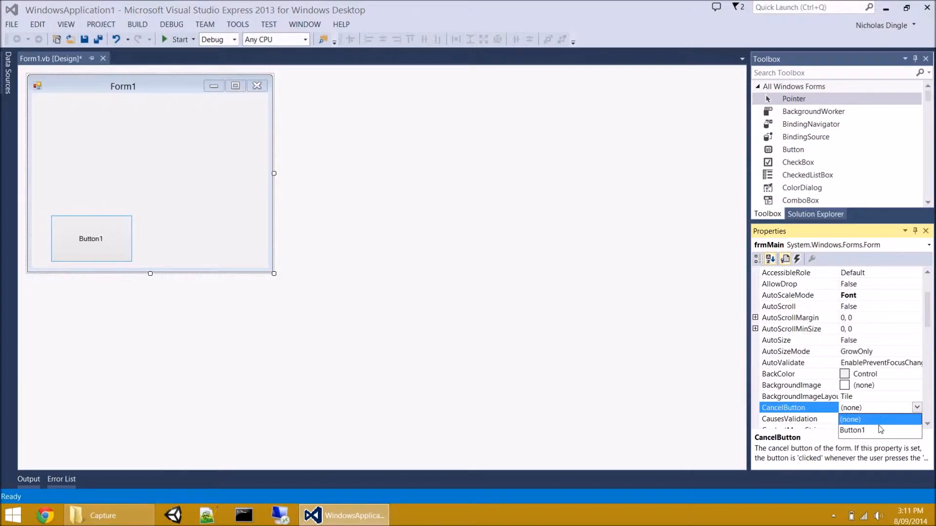
click(852, 430)
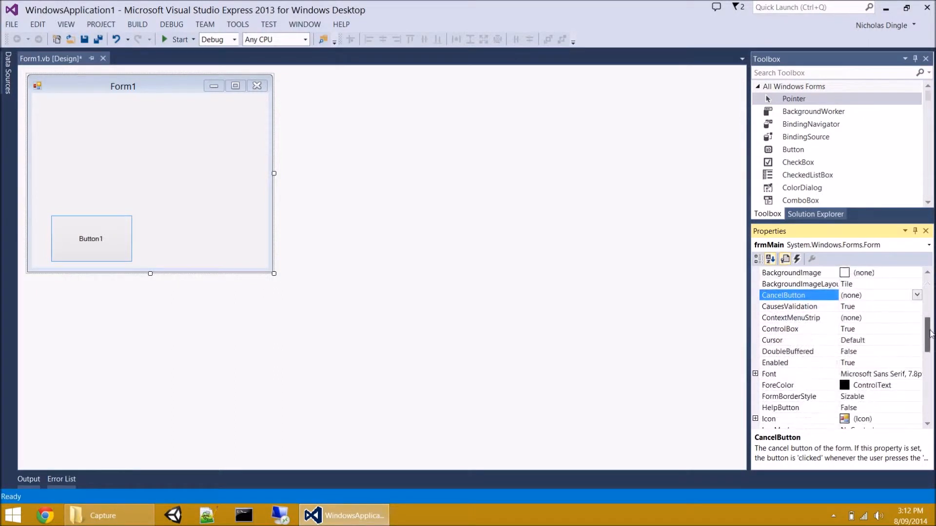
Set FormBorderStyle to FixedSingle and start a build to test it
scroll(down, 3)
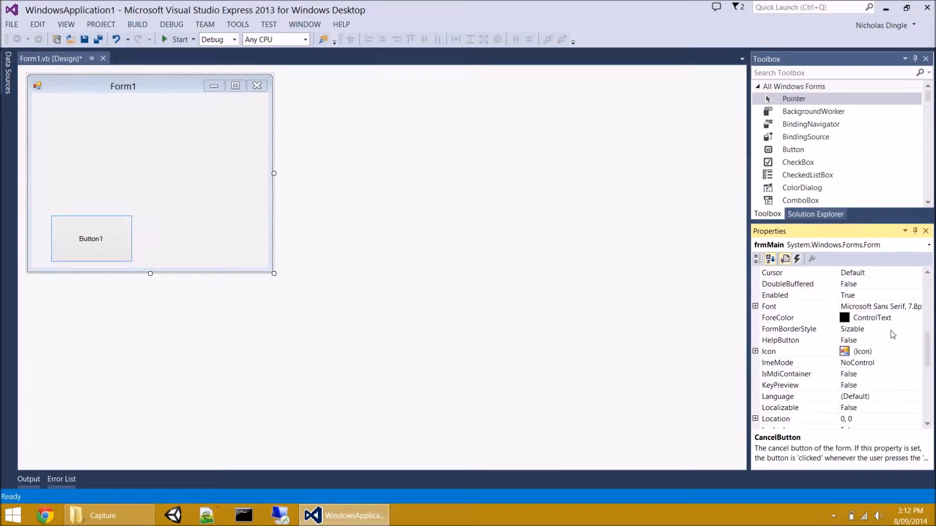
click(789, 329)
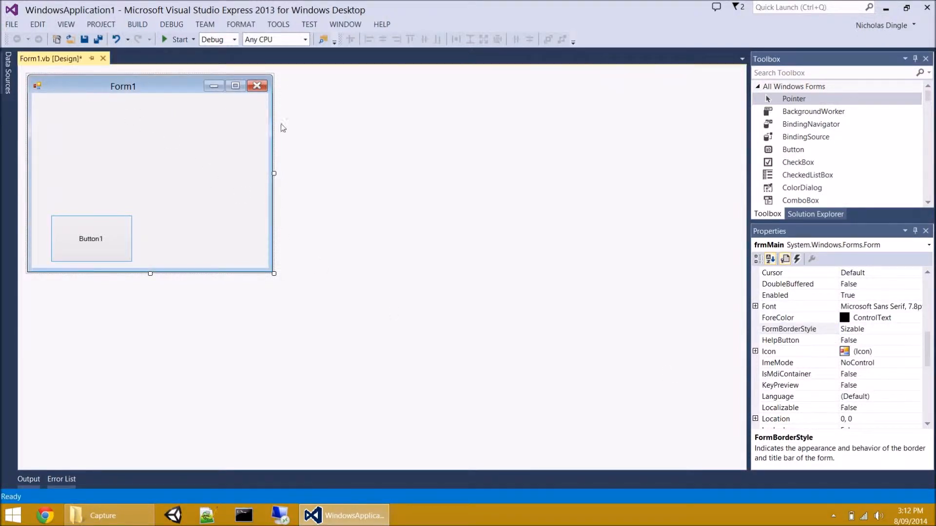
mouse_move(611, 247)
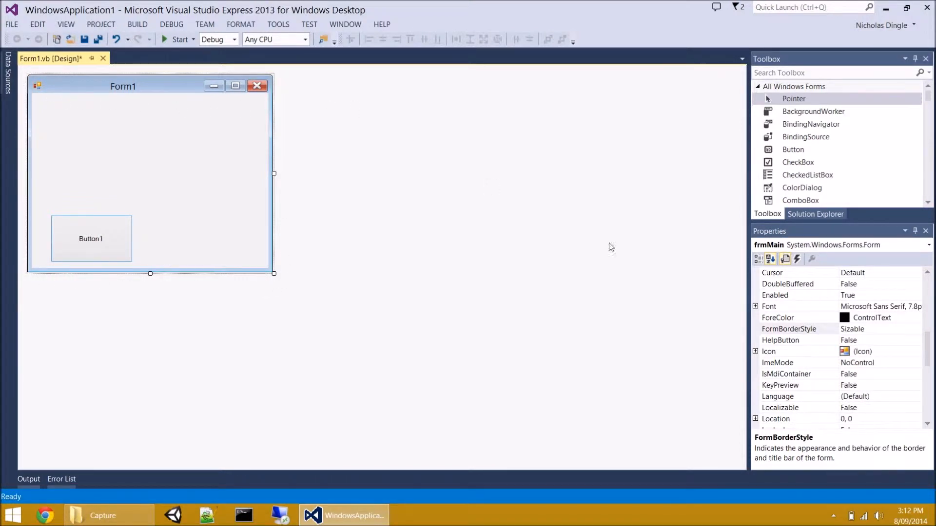
click(787, 329)
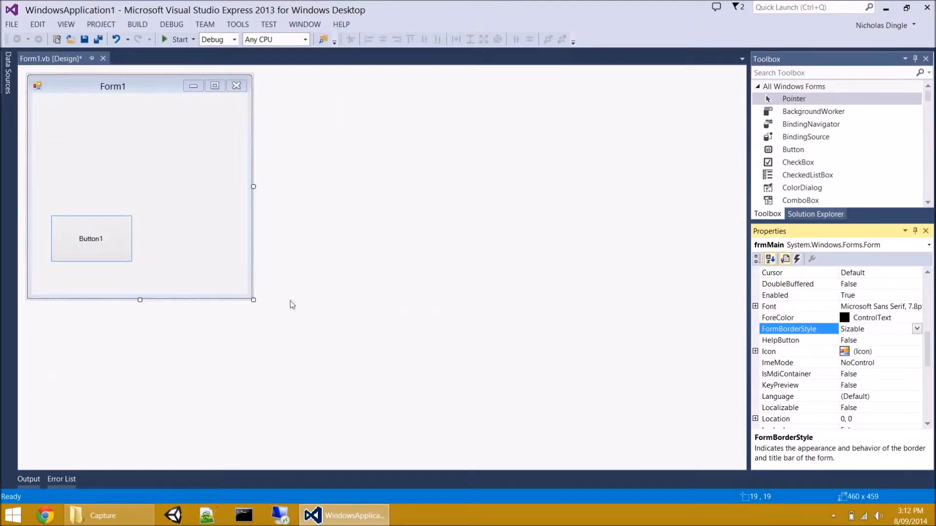
click(916, 329)
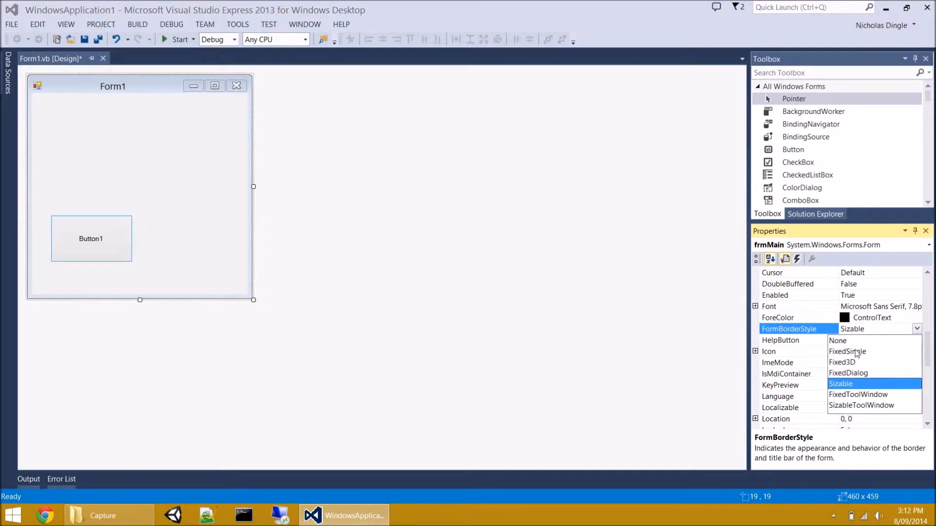
click(846, 351)
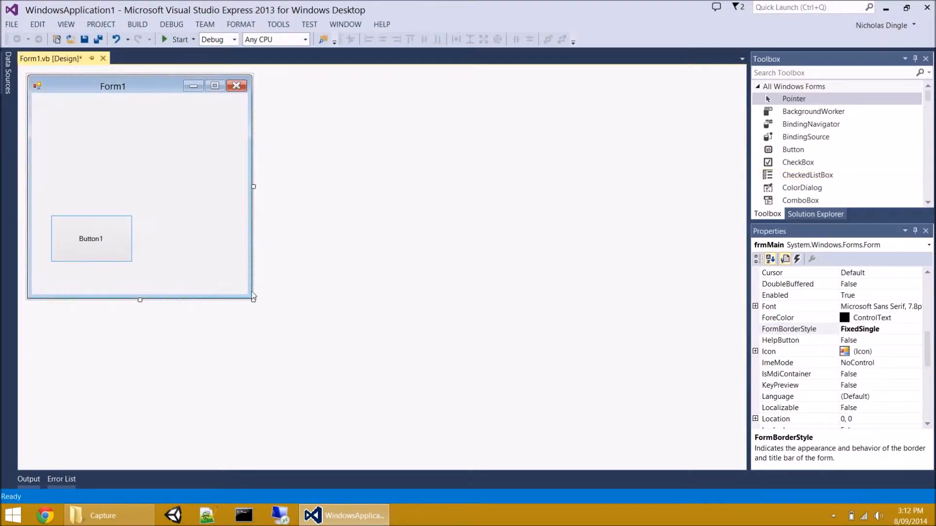
click(176, 40)
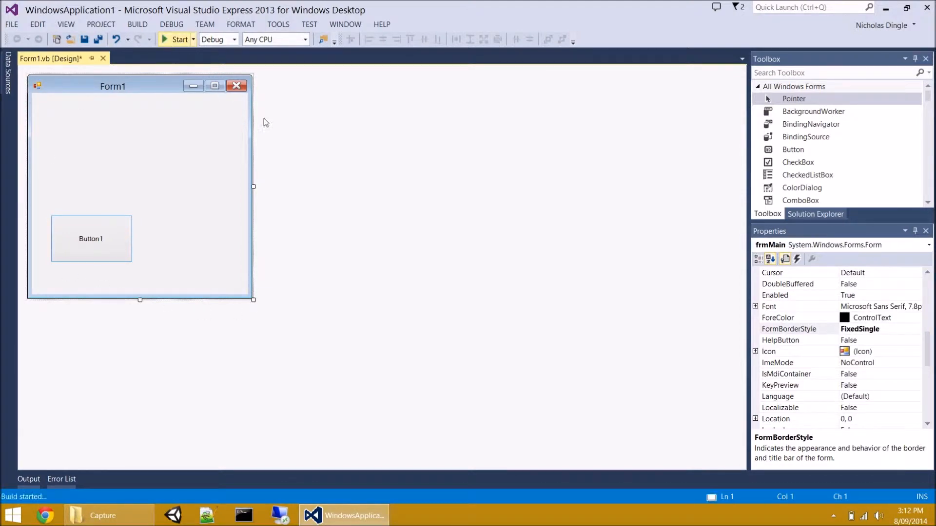
click(176, 40)
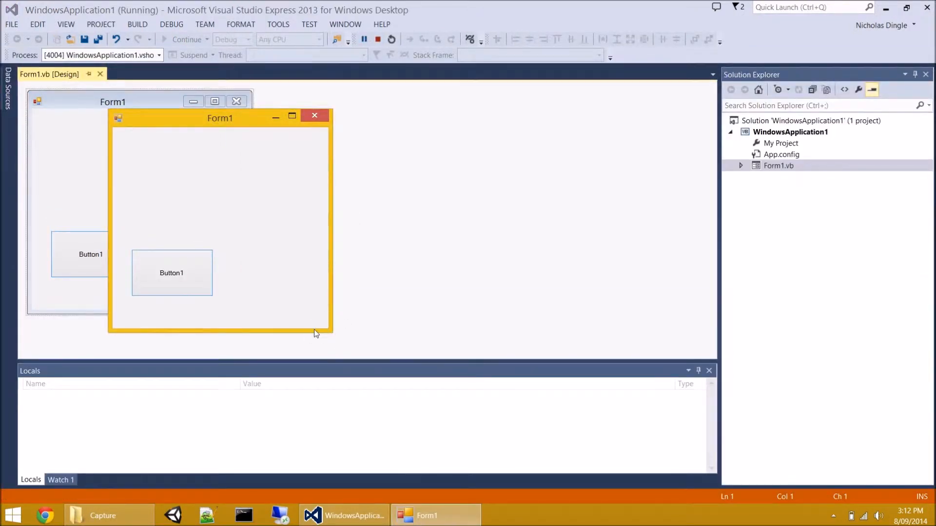
mouse_move(343, 332)
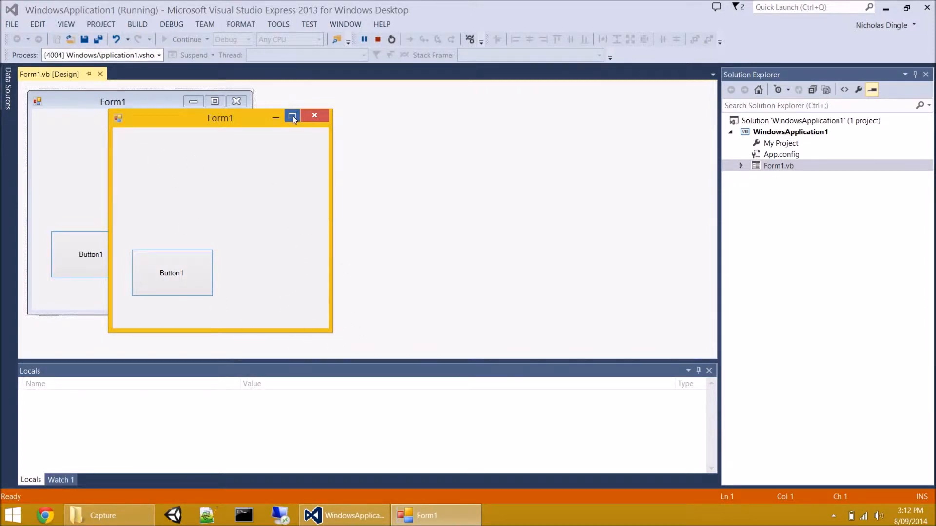
mouse_move(701, 125)
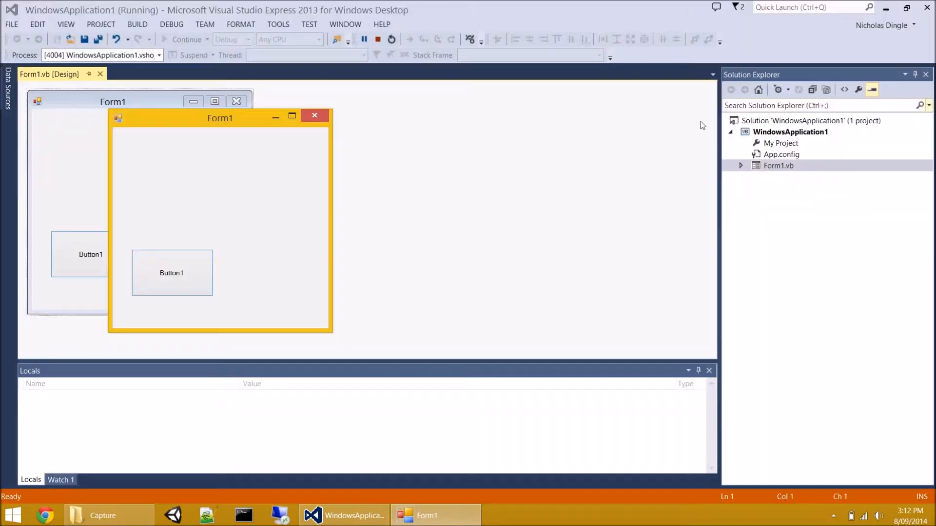
click(377, 40)
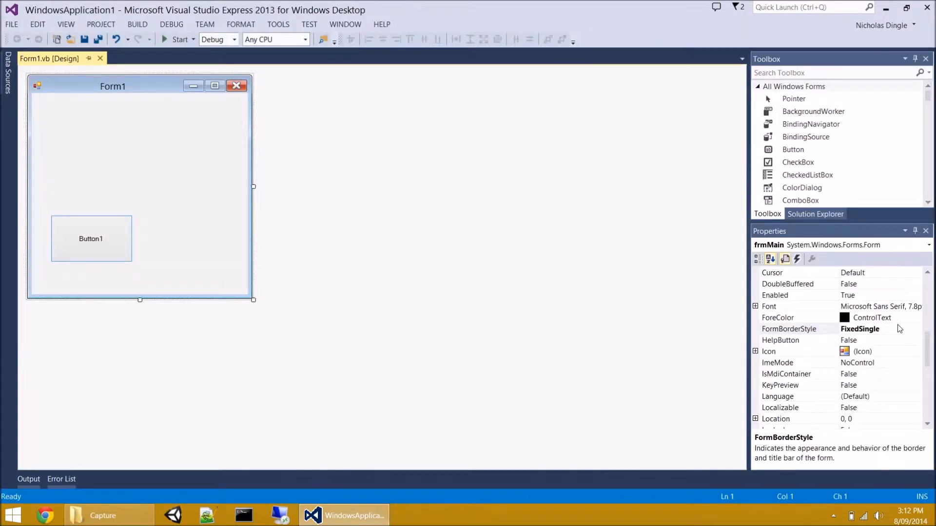
Set FormBorderStyle to None and run the app to see the borderless window
click(917, 329)
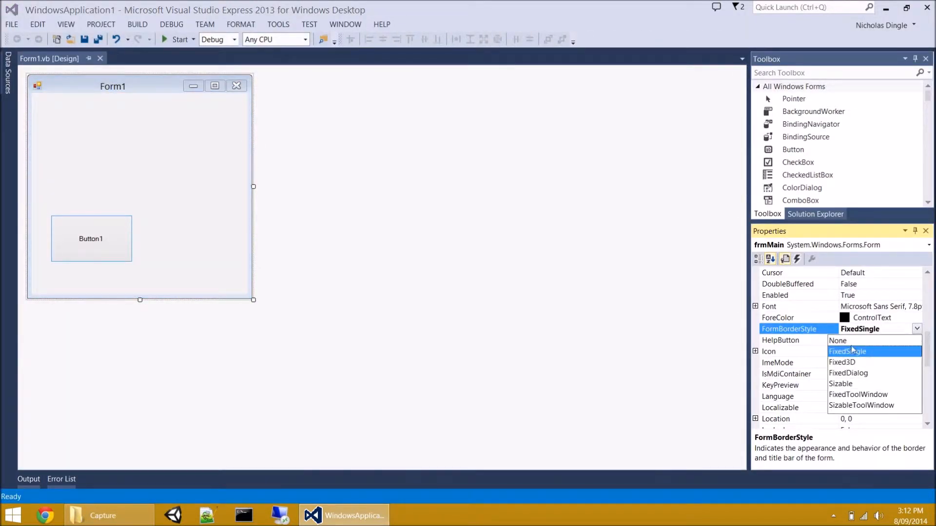
click(838, 340)
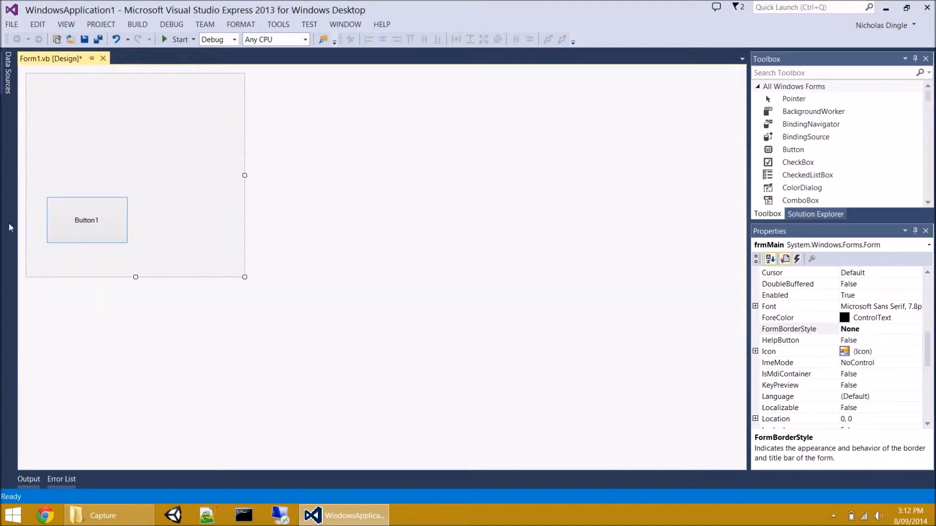
click(177, 39)
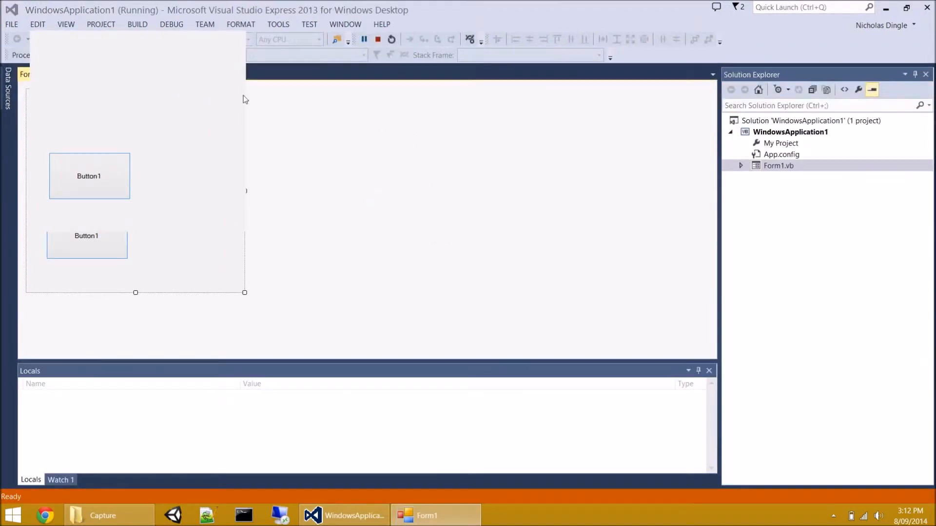
mouse_move(50, 234)
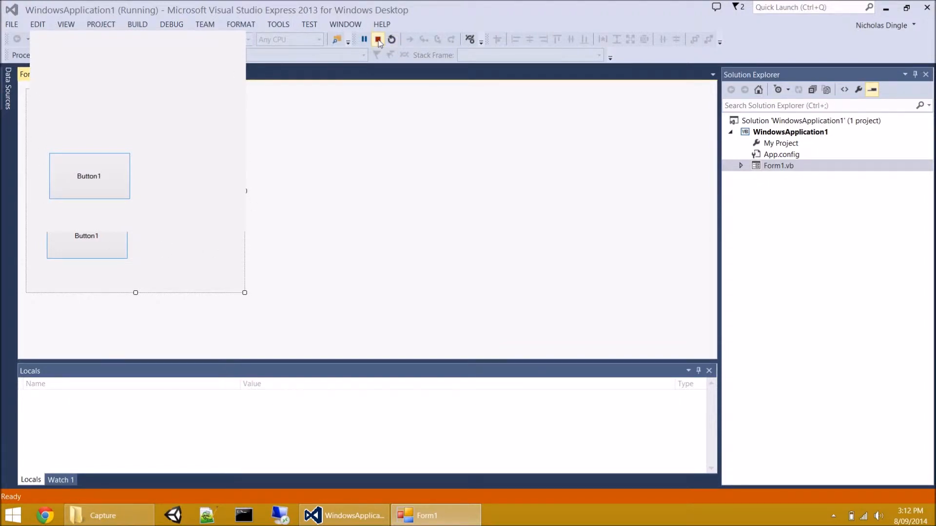
Stop the test run, try FixedToolWindow, then set FormBorderStyle back to Sizable
click(377, 39)
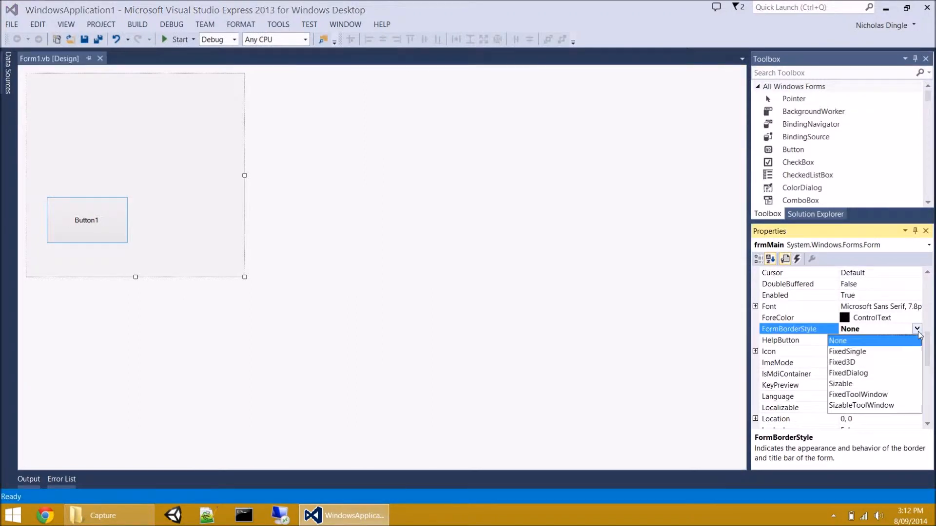
mouse_move(866, 388)
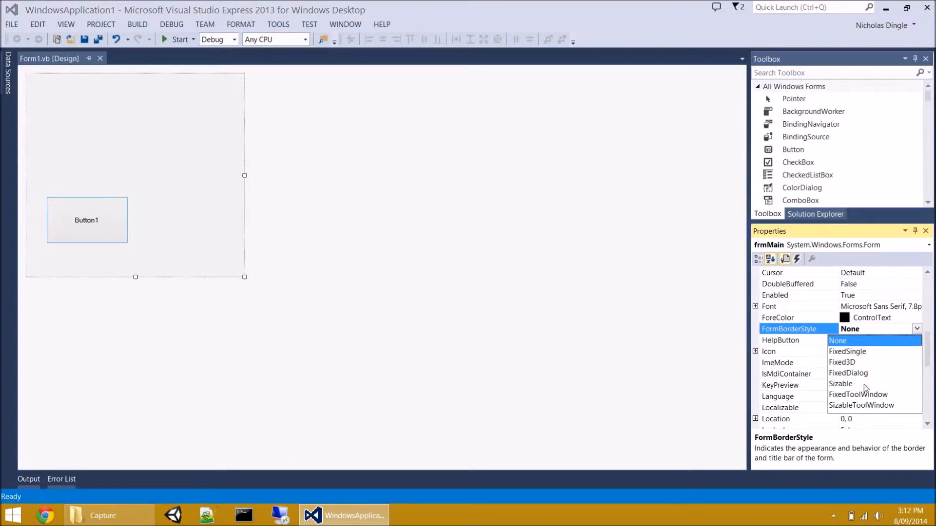
click(837, 341)
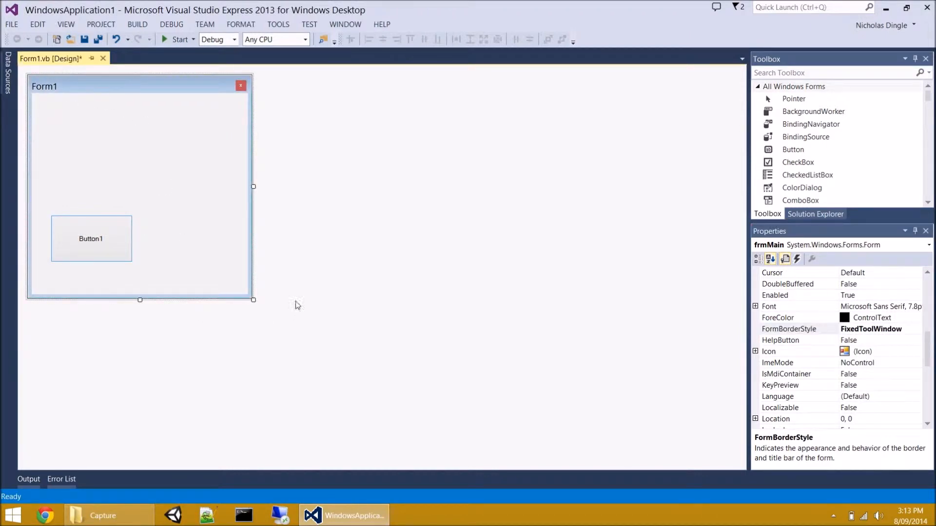
mouse_move(339, 138)
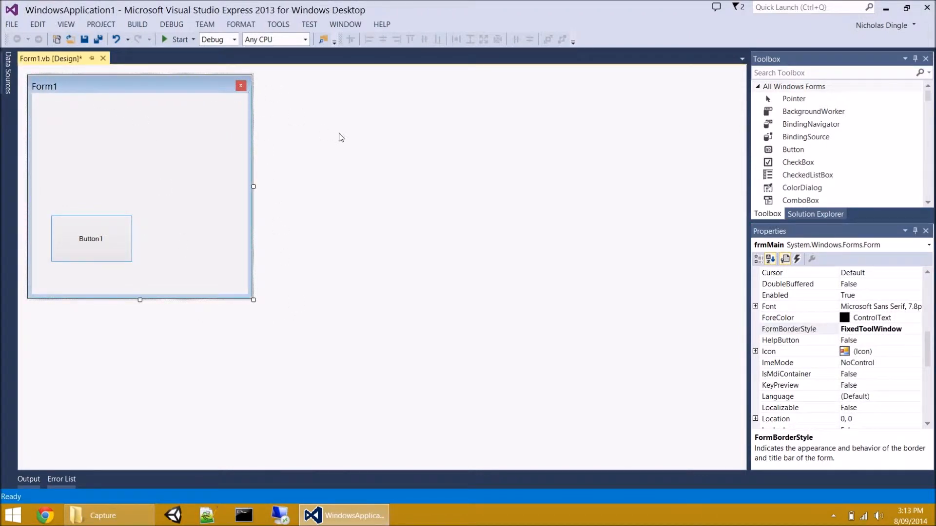
mouse_move(101, 173)
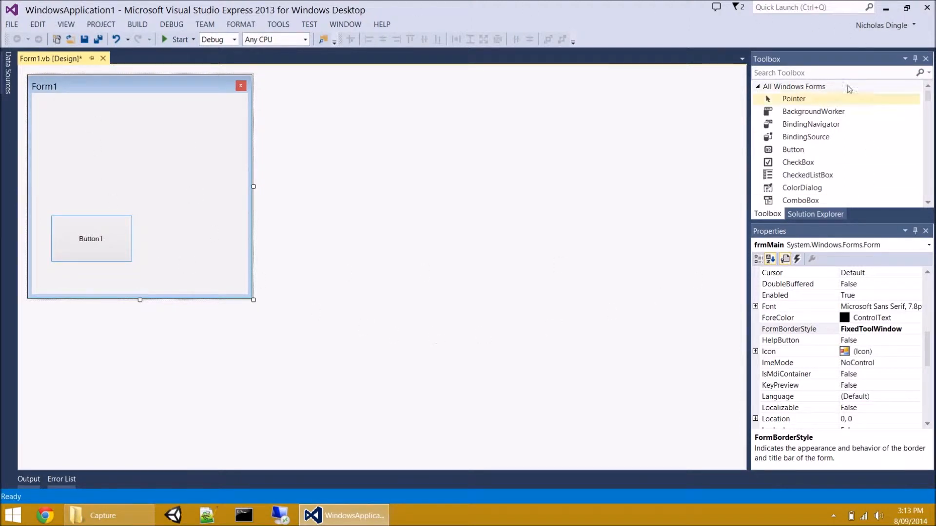
click(916, 328)
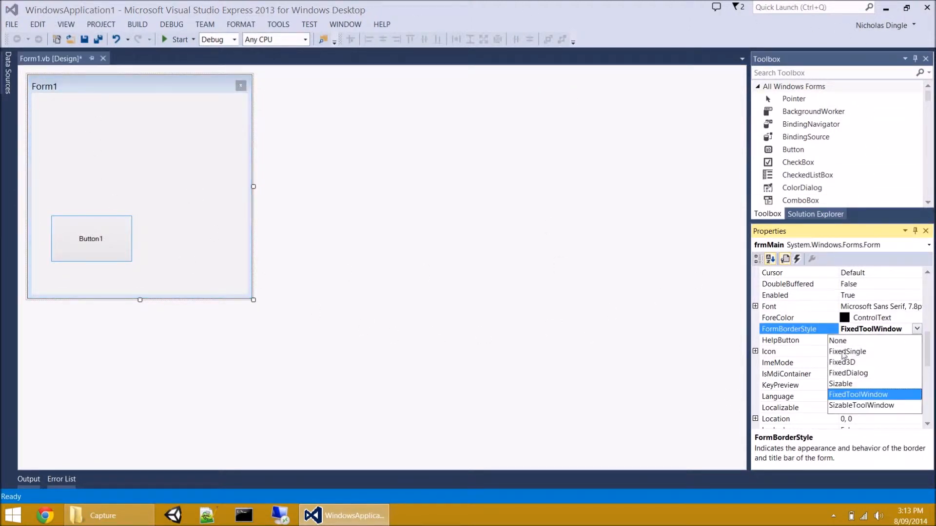
click(840, 383)
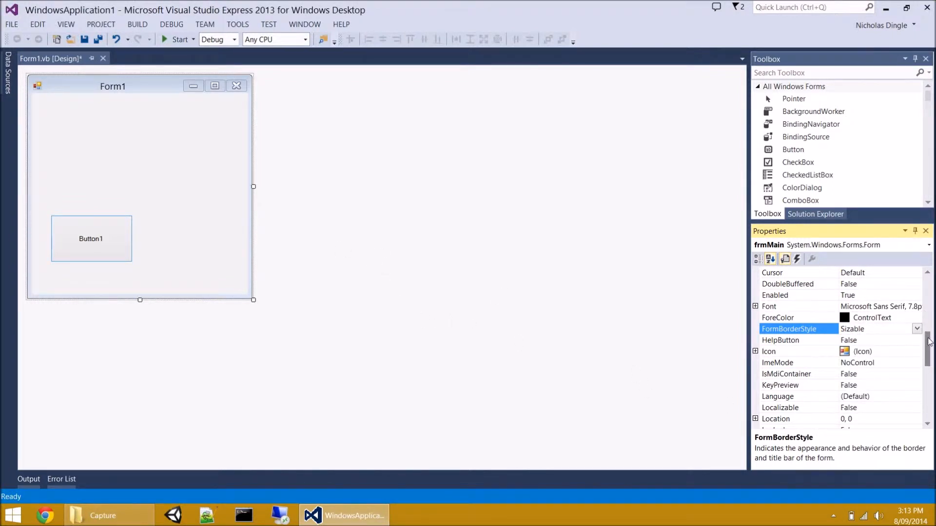
Set MaximizeBox and MinimizeBox to False and test-run the form, trying to maximize it
scroll(down, 3)
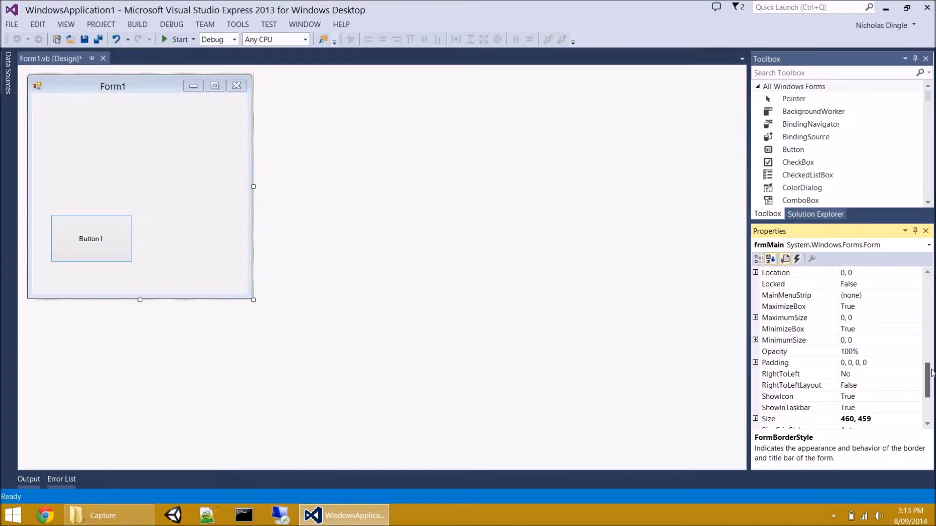
scroll(up, 3)
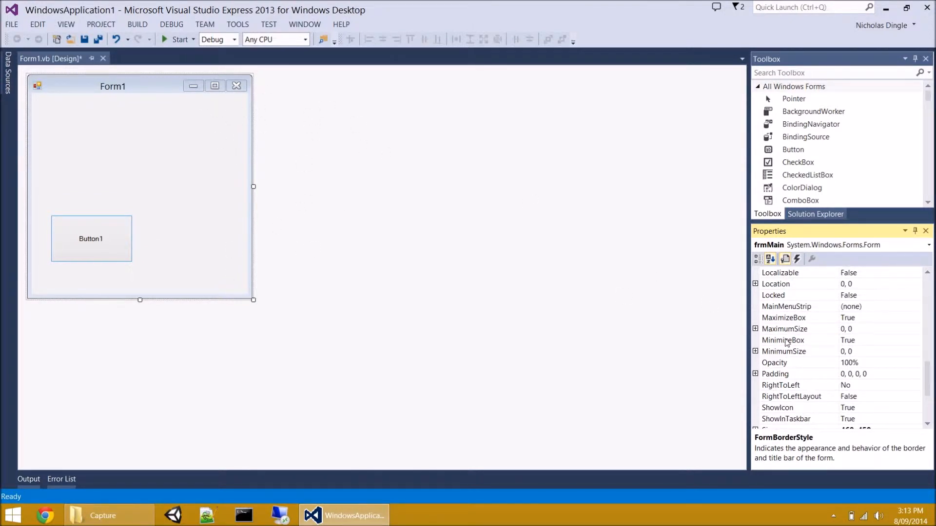
click(781, 317)
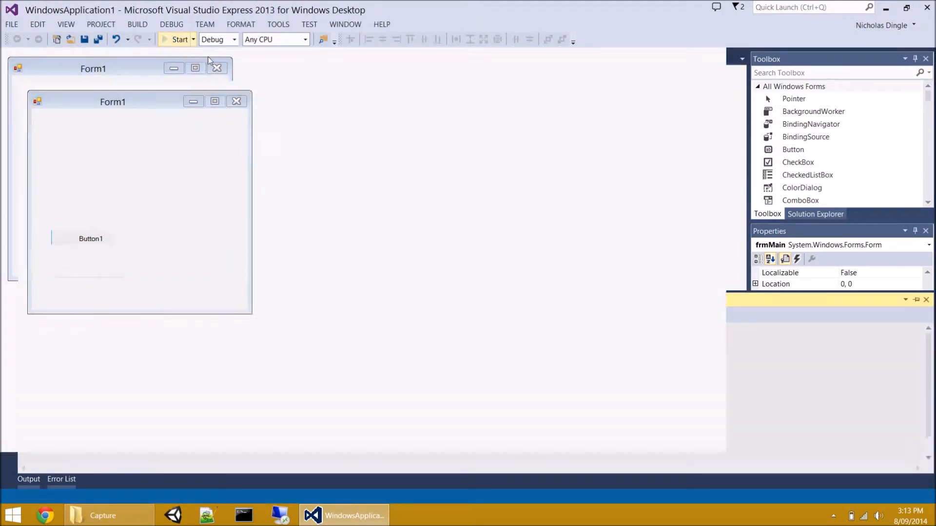
click(180, 39)
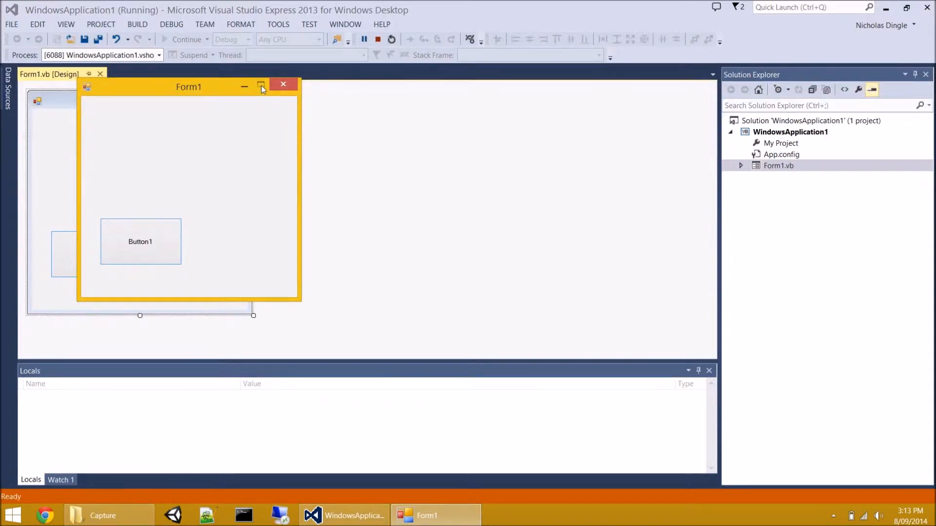
mouse_move(282, 85)
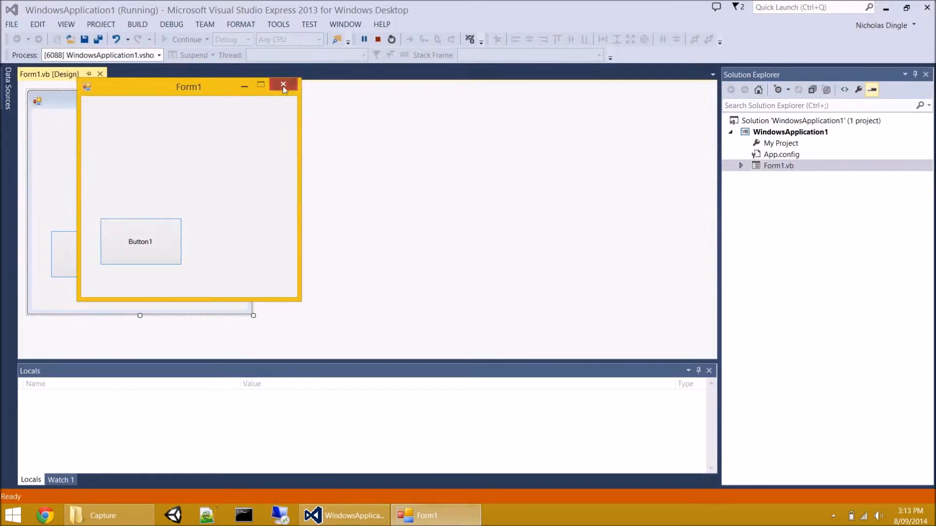
click(282, 85)
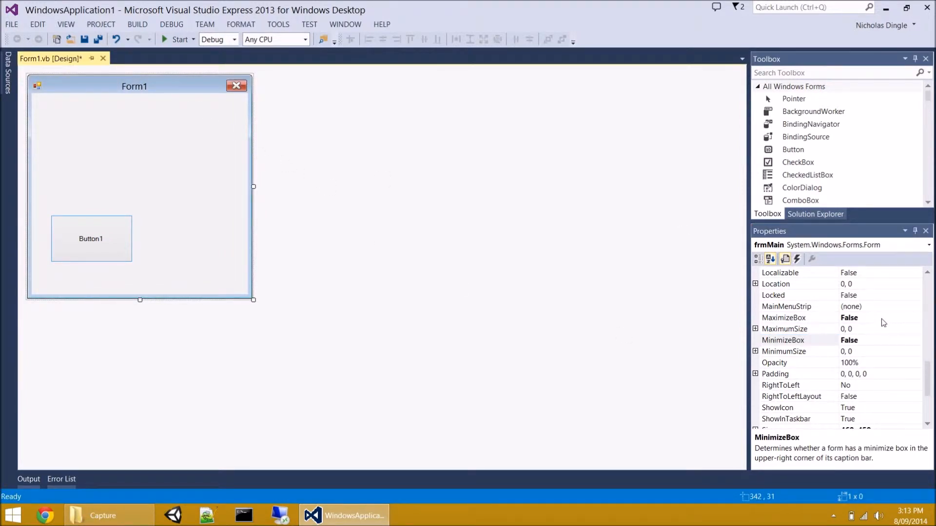
mouse_move(293, 53)
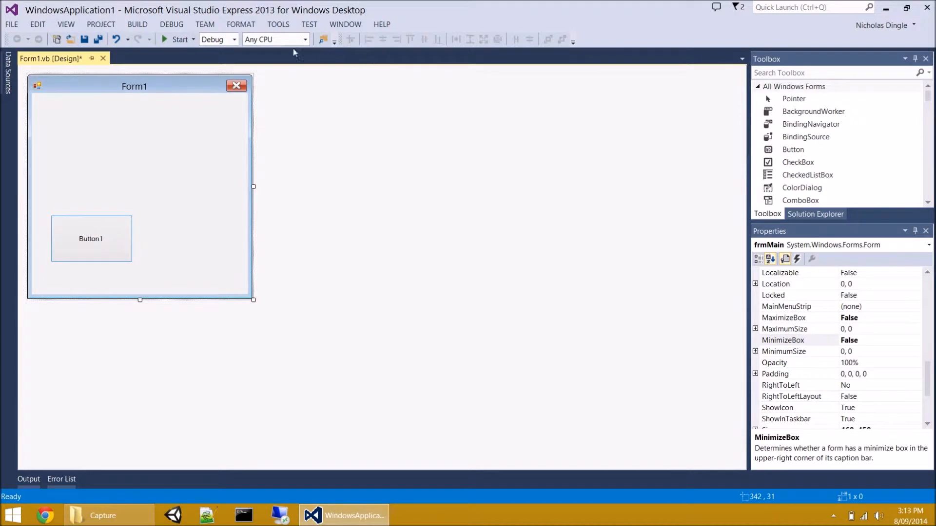
Run the app again and close it from the window's system menu
click(176, 40)
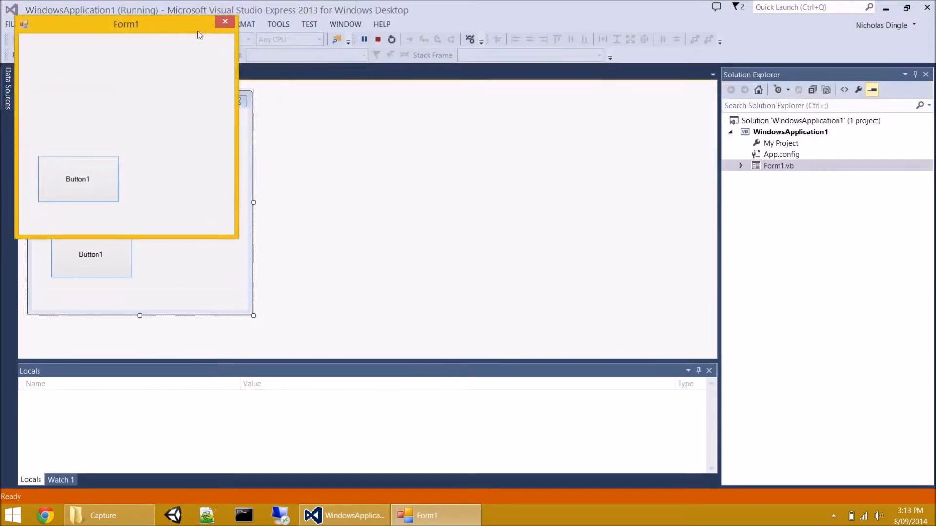
click(24, 24)
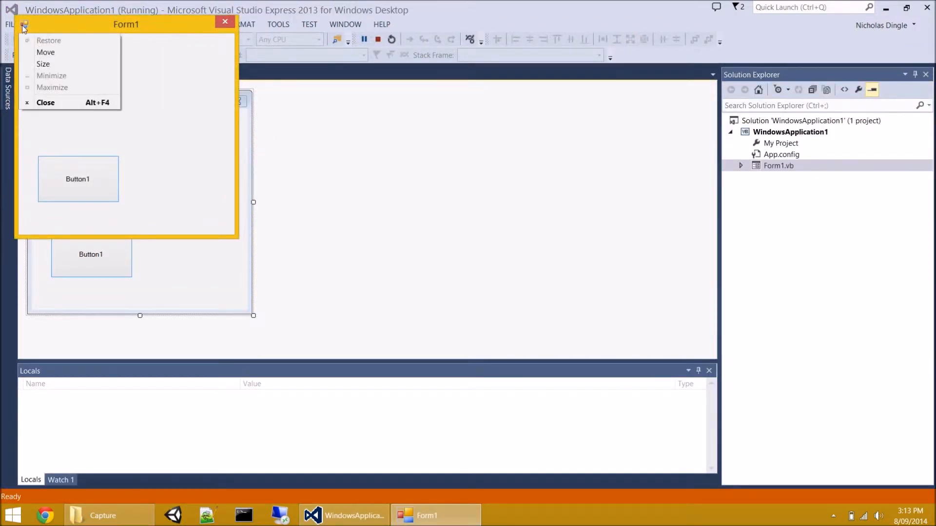
mouse_move(68, 106)
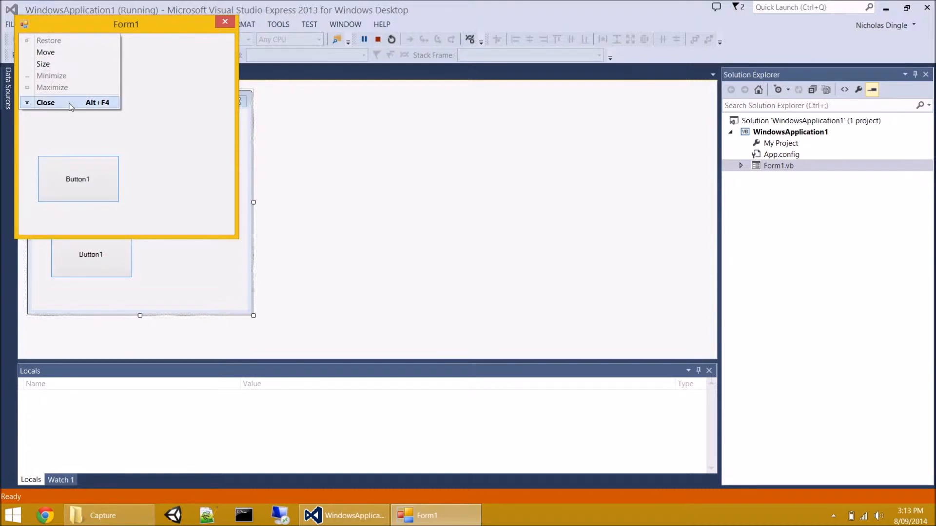
click(45, 102)
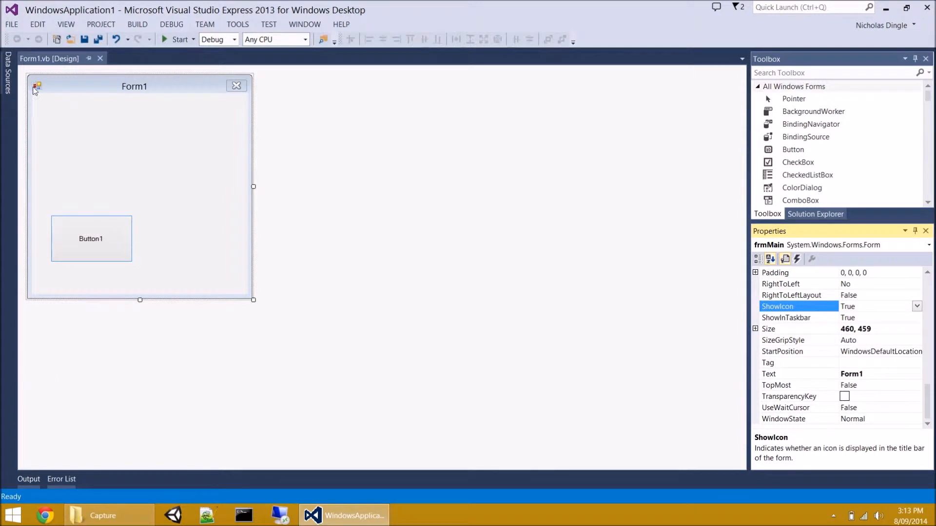
click(877, 306)
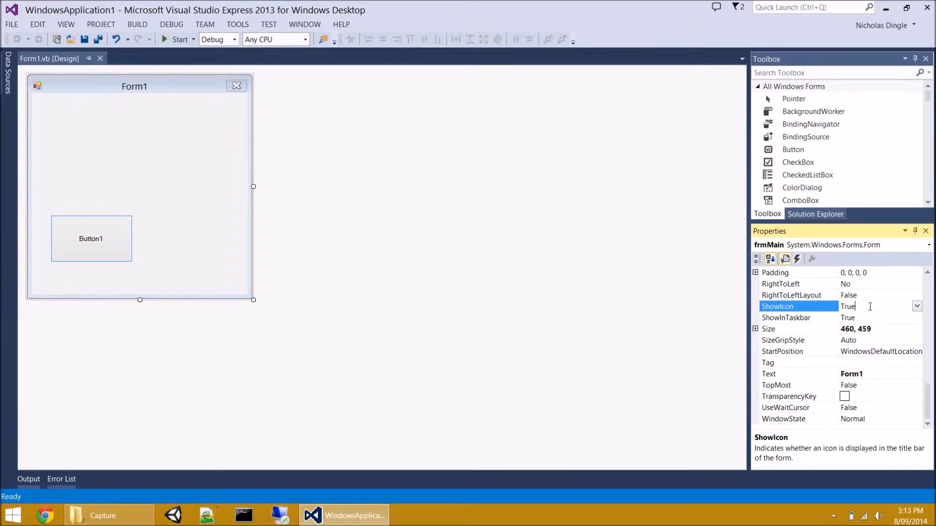
click(918, 306)
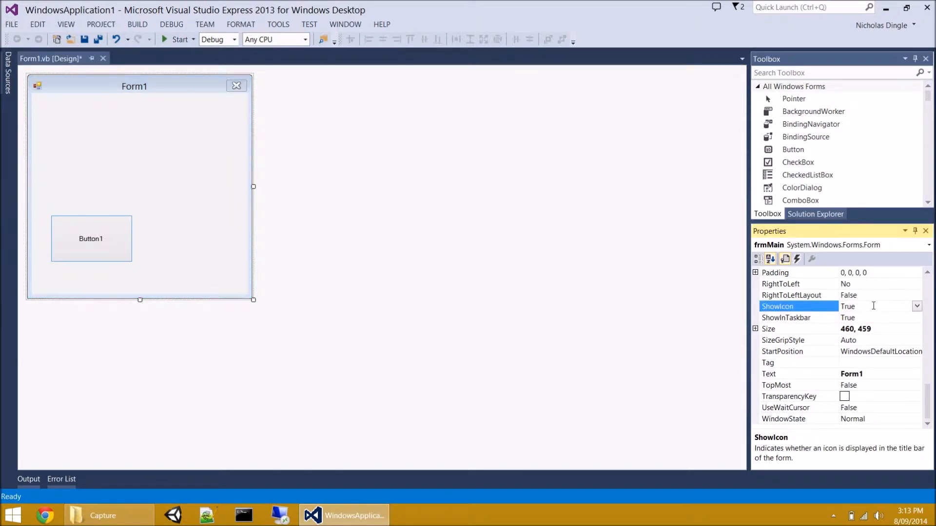
click(785, 317)
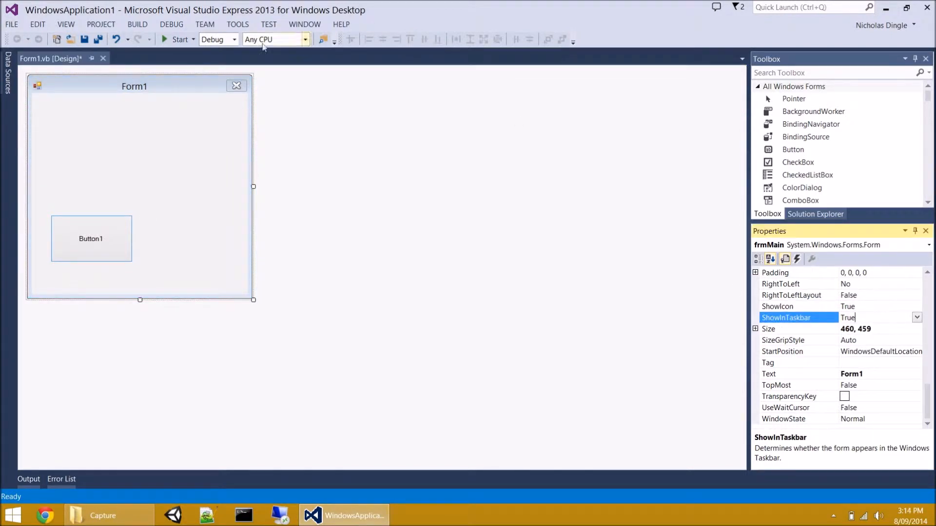
Set ShowInTaskbar to False, test-run to check the taskbar, then stop debugging
click(176, 40)
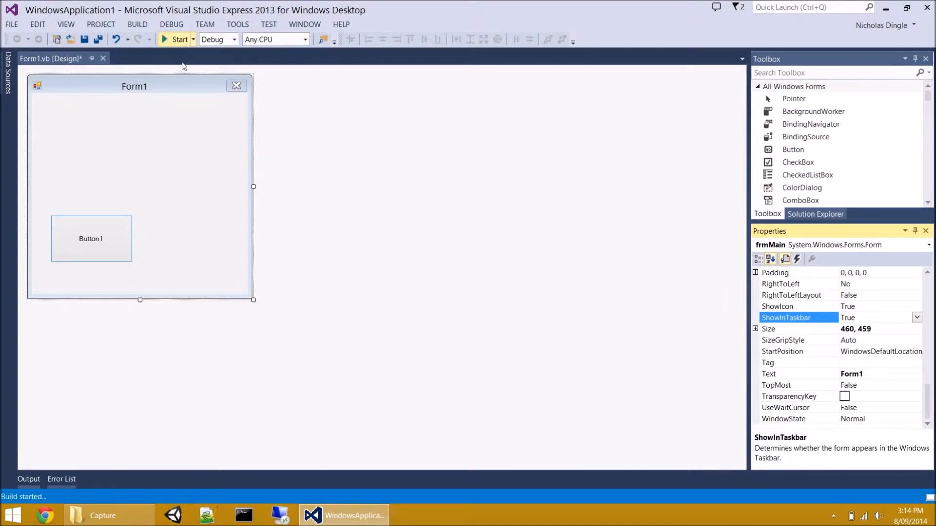
click(176, 40)
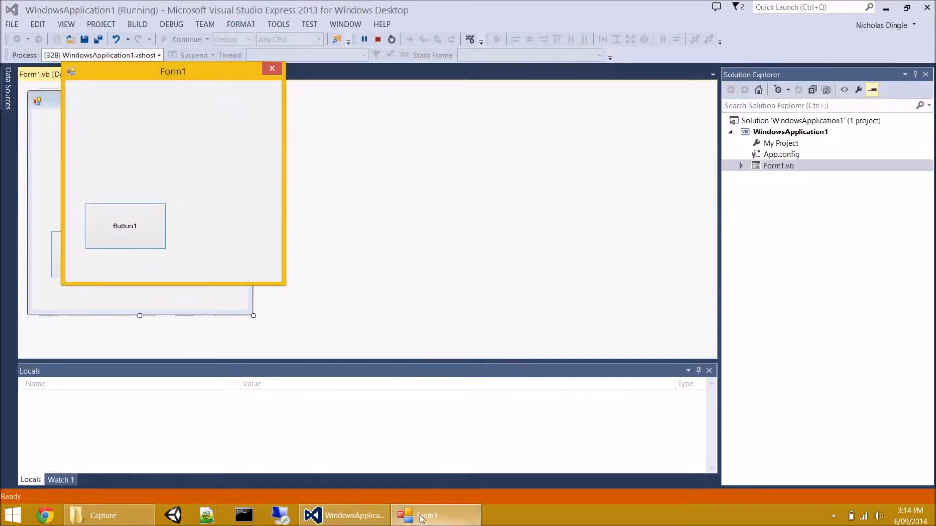
click(377, 39)
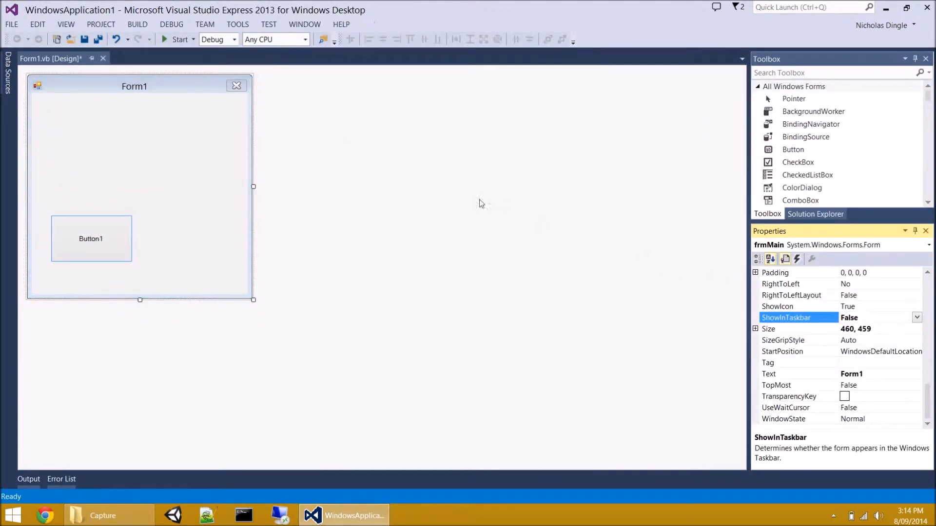
click(177, 40)
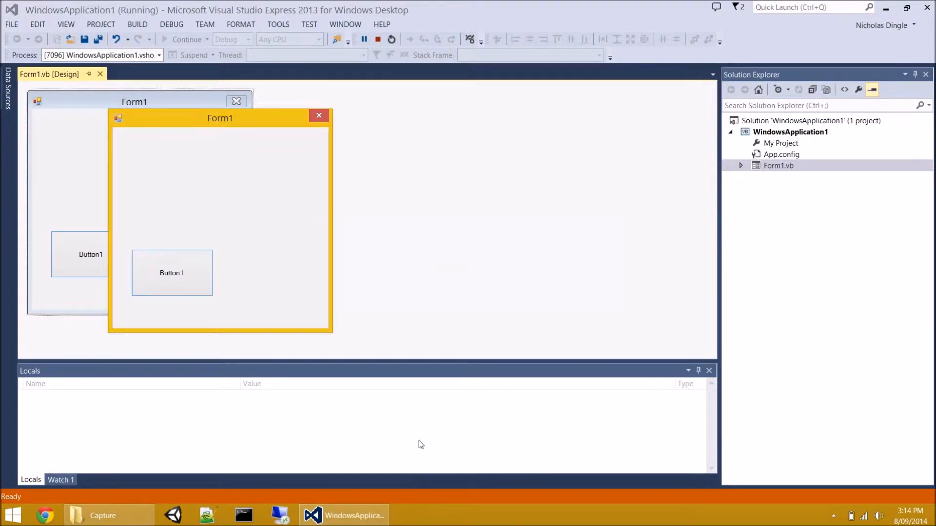
click(318, 115)
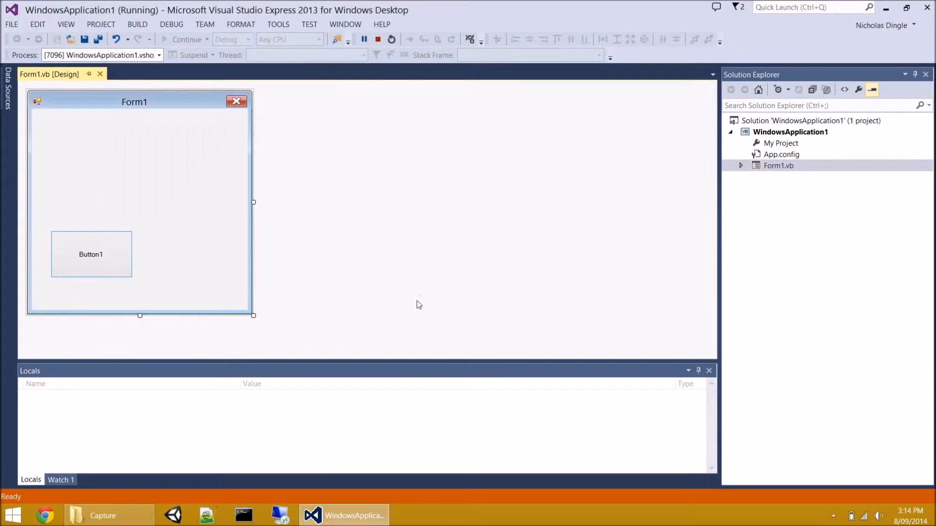
mouse_move(376, 463)
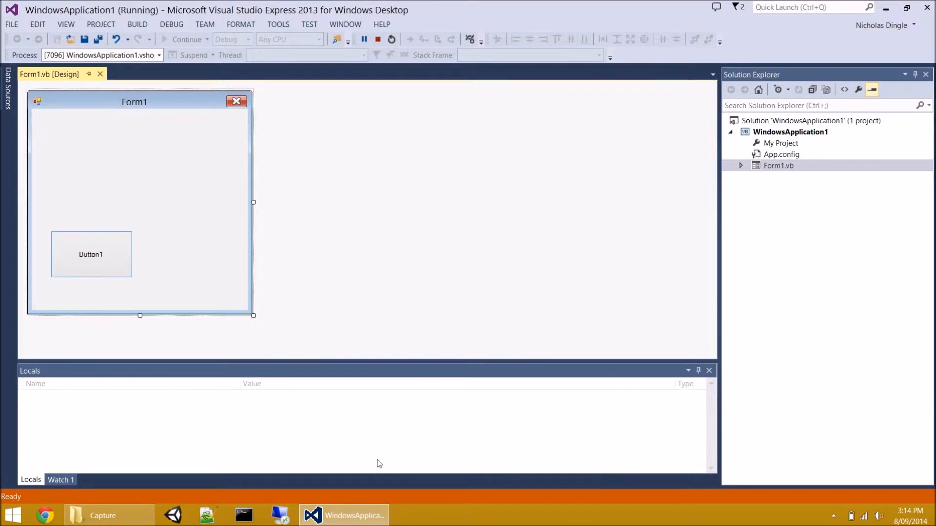
mouse_move(635, 146)
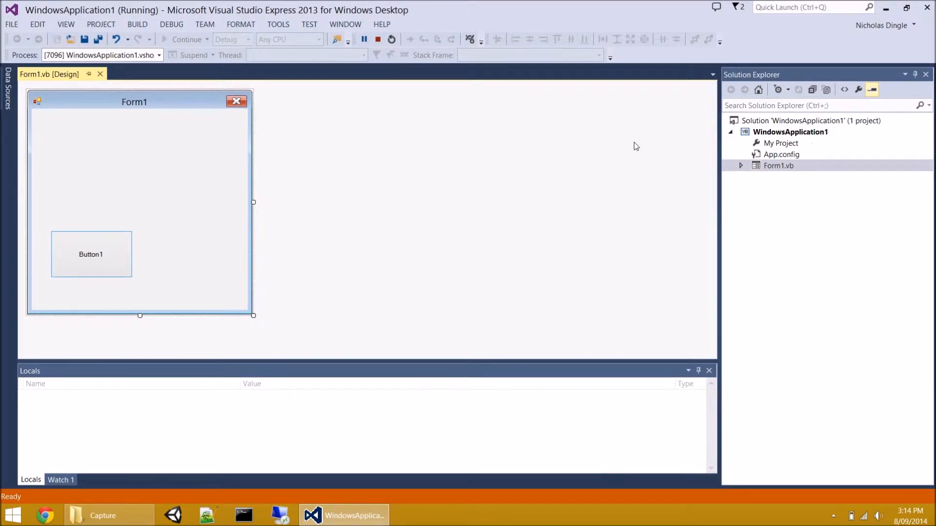
mouse_move(483, 134)
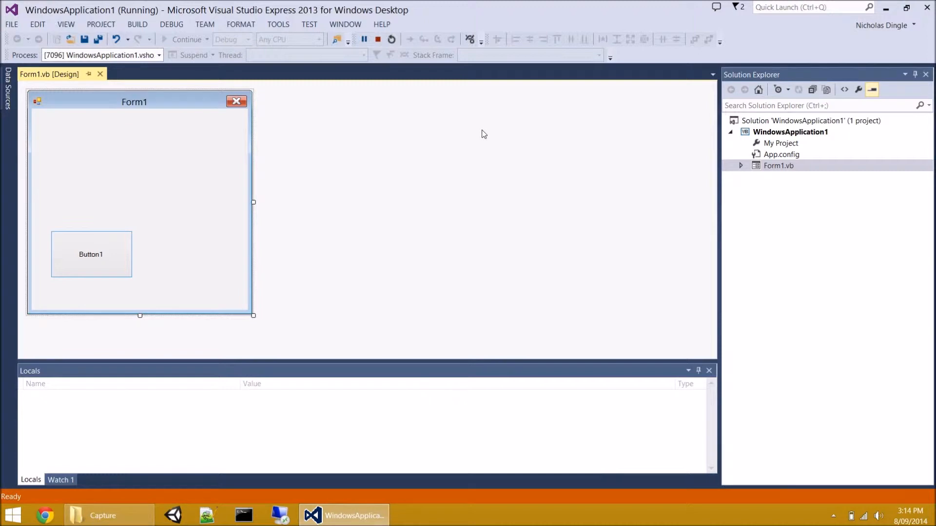
click(377, 39)
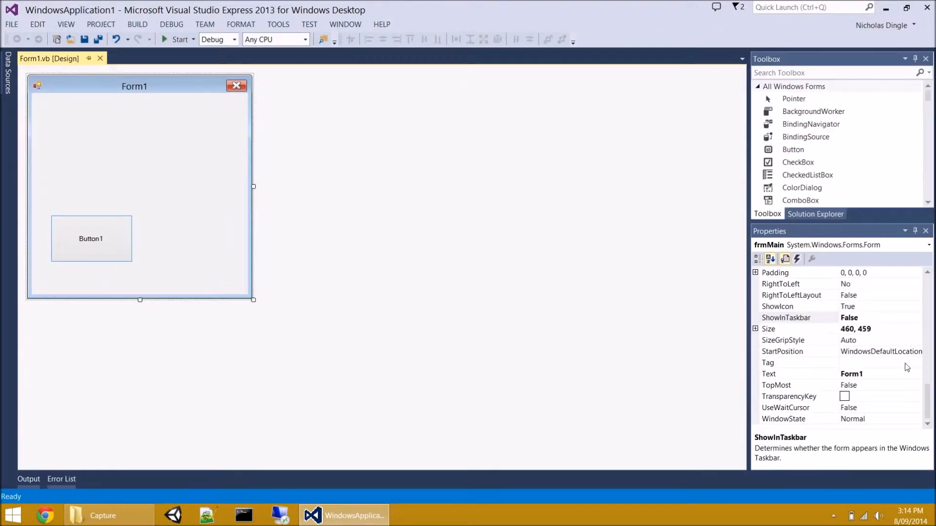
mouse_move(819, 335)
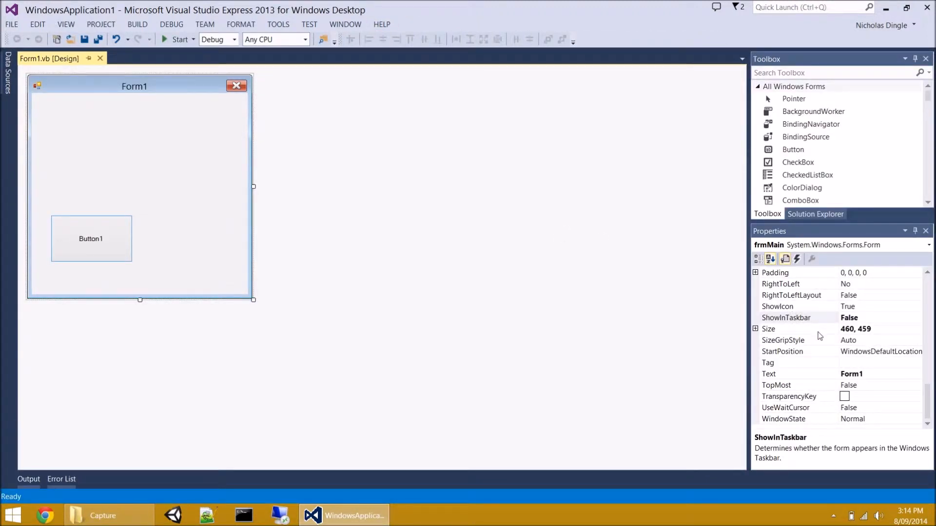
Select StartPosition in Properties, then run the form and close it
click(794, 317)
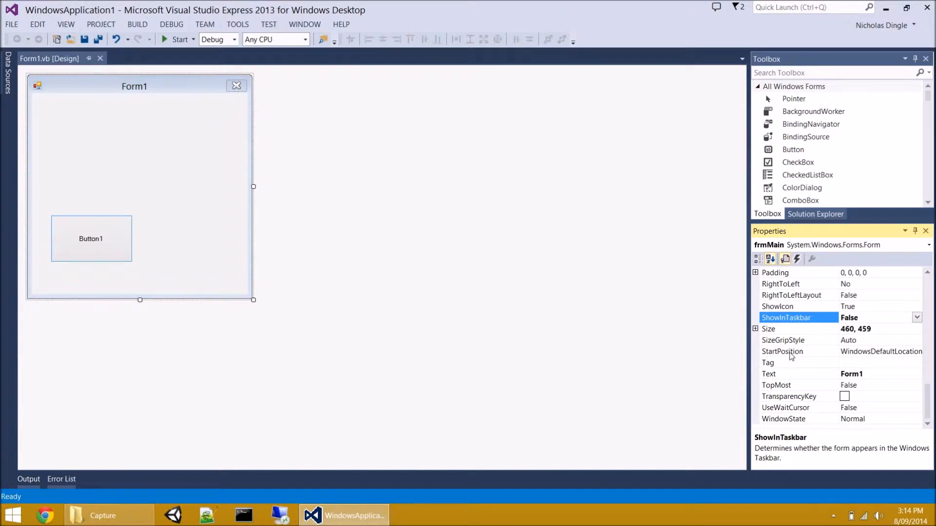
click(782, 351)
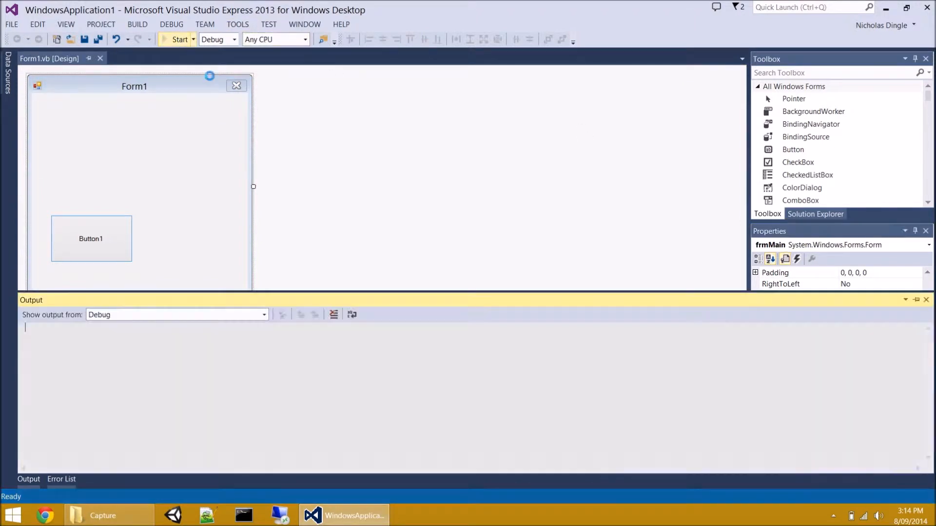
click(176, 39)
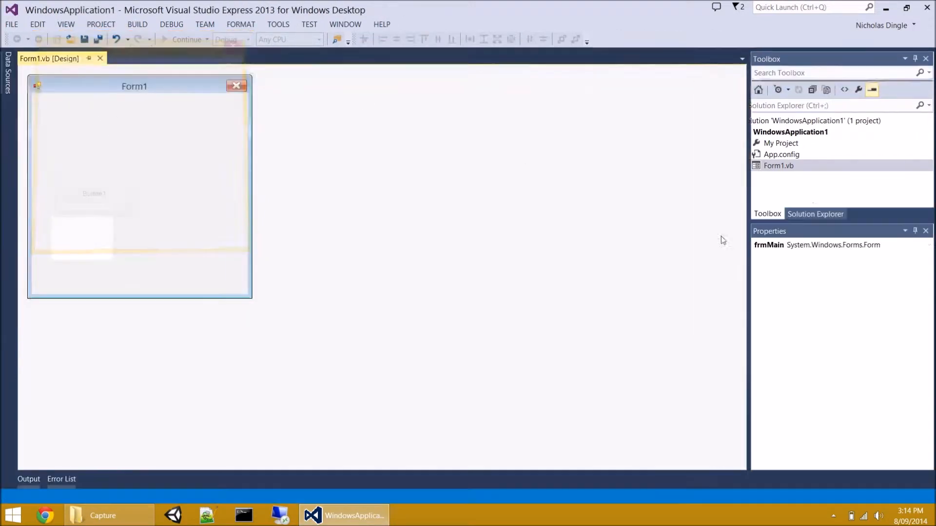
Set StartPosition to CenterScreen, test it, then switch to CenterParent
click(917, 351)
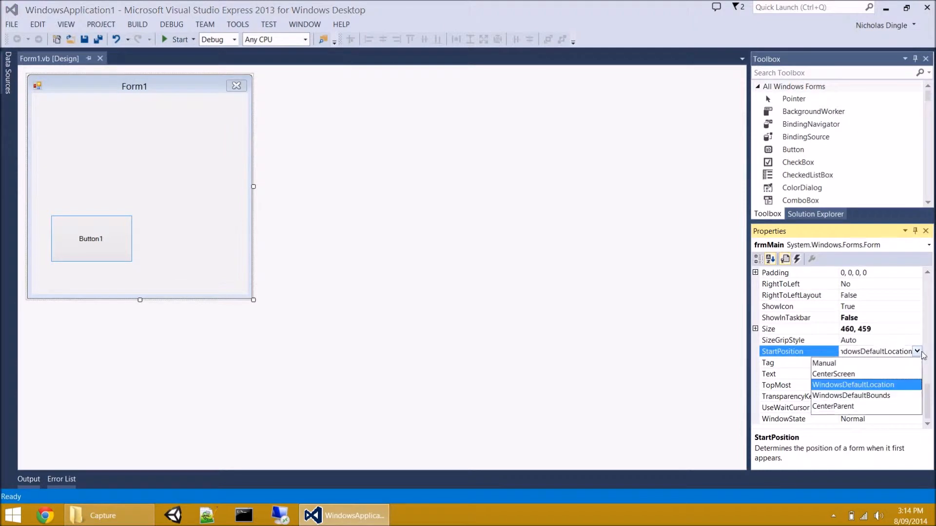
click(832, 374)
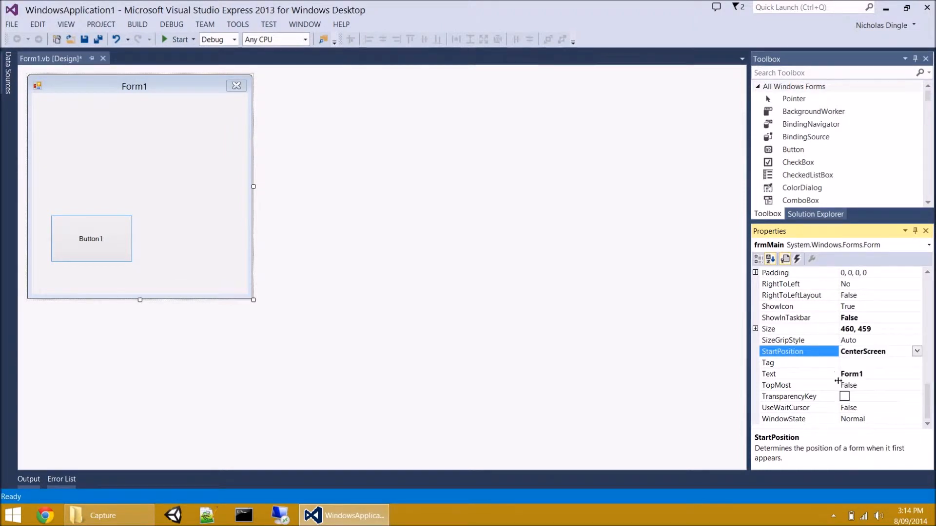
click(179, 40)
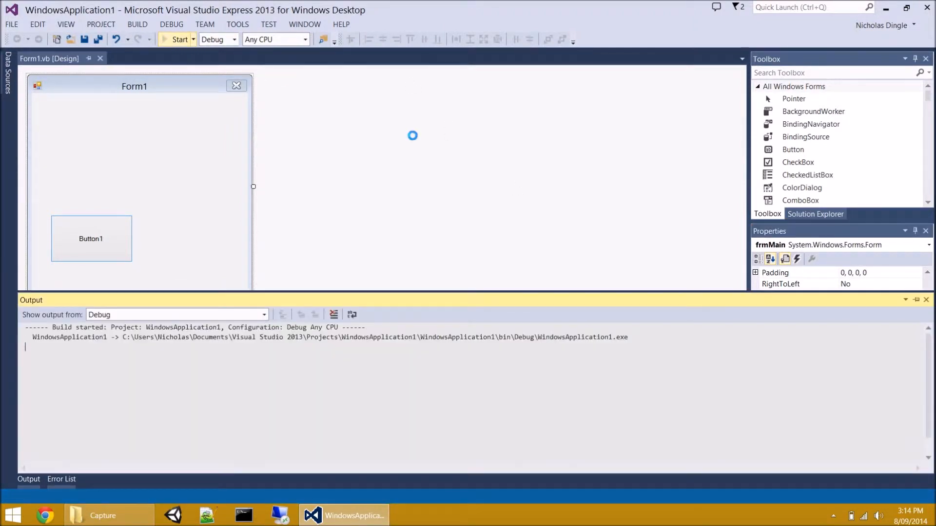
click(177, 39)
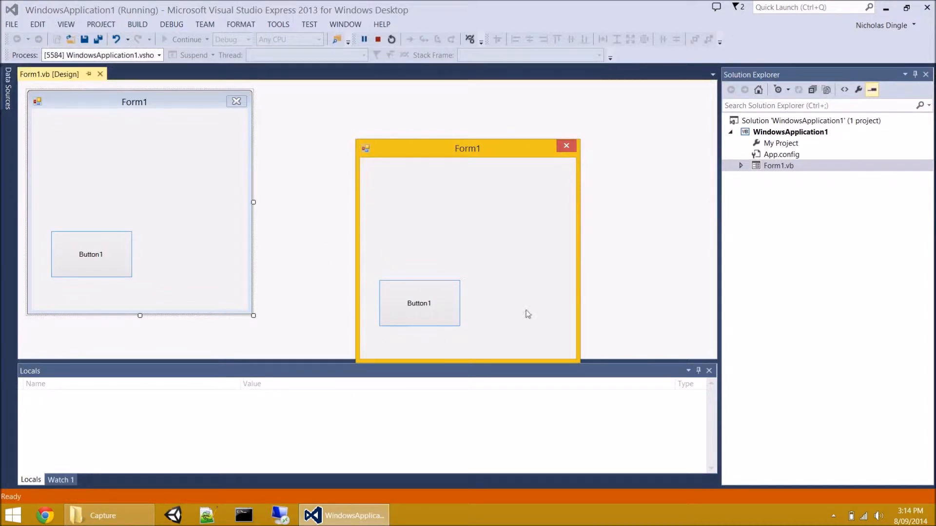
mouse_move(551, 181)
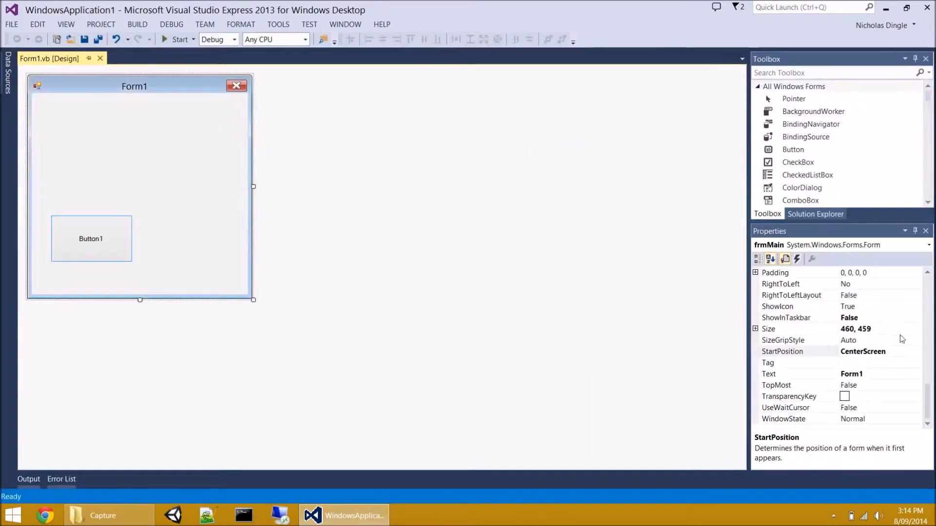
click(916, 351)
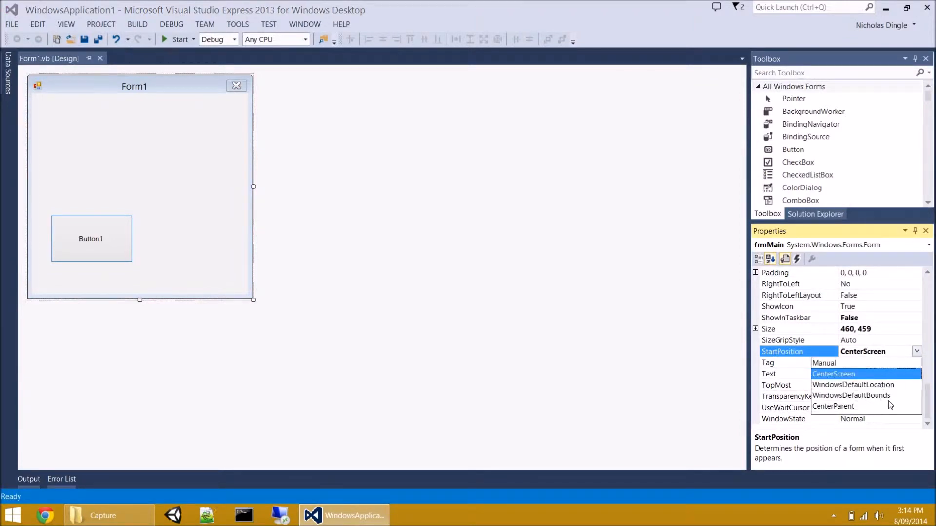
click(832, 406)
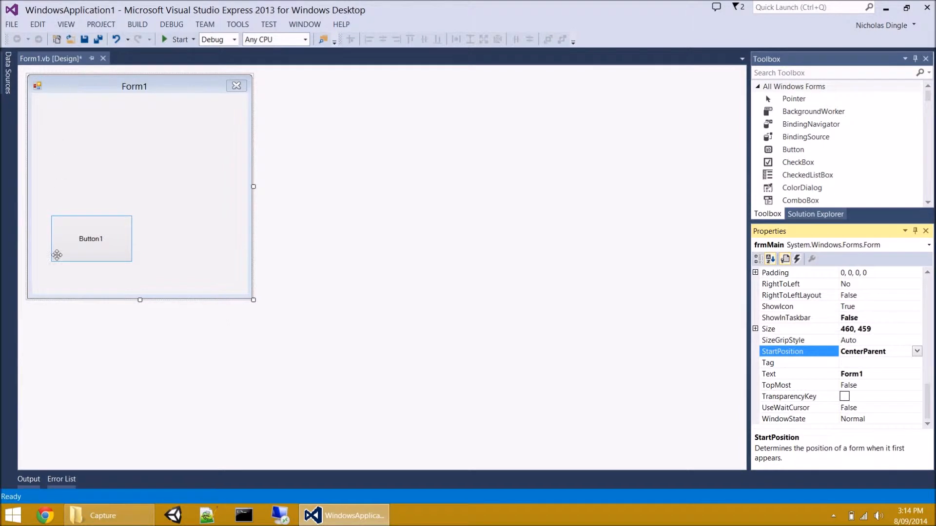
mouse_move(524, 238)
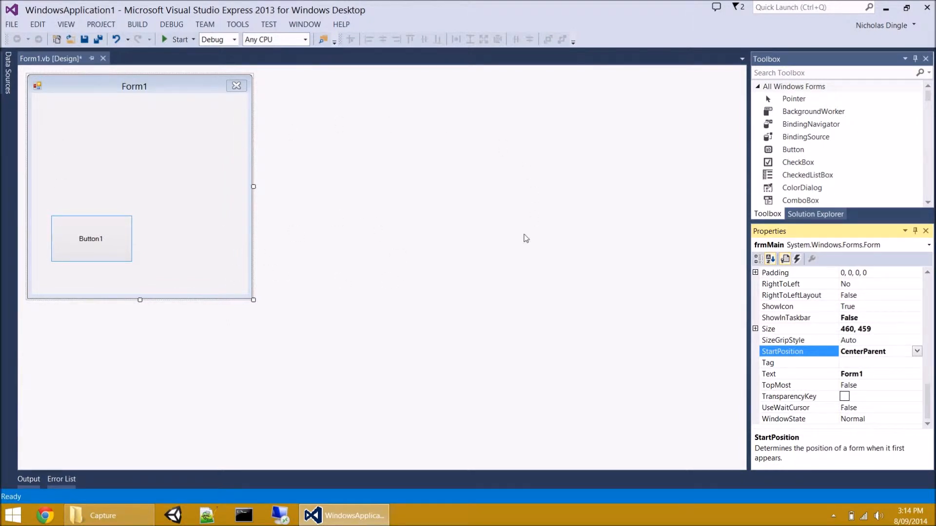
mouse_move(908, 354)
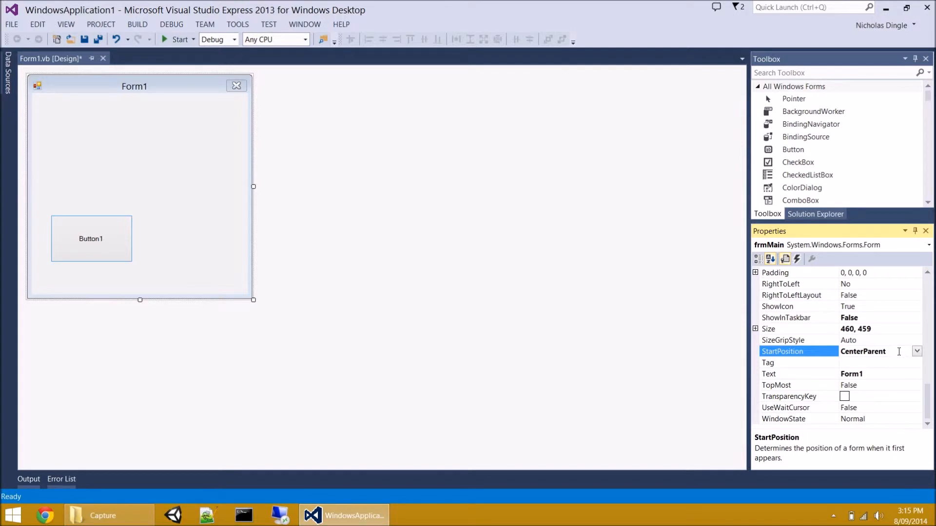
mouse_move(897, 352)
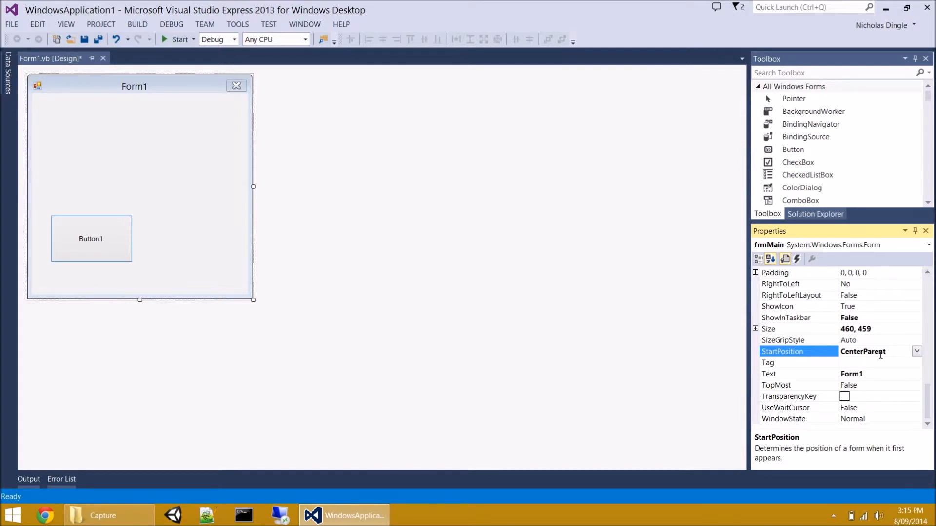
mouse_move(885, 345)
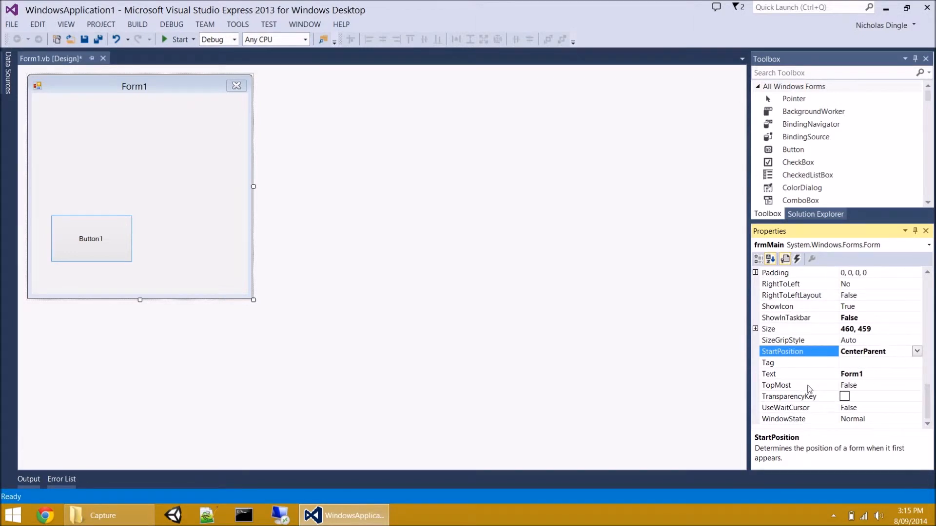
click(776, 385)
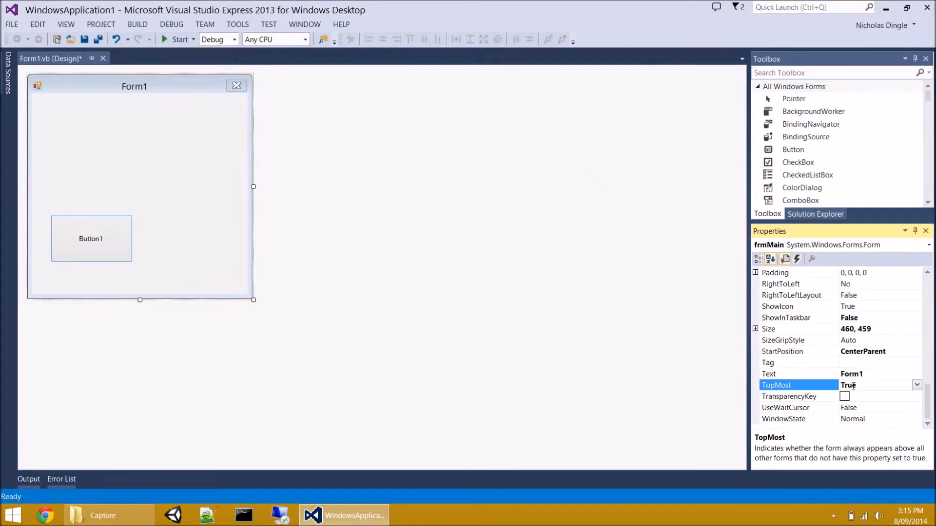
click(176, 40)
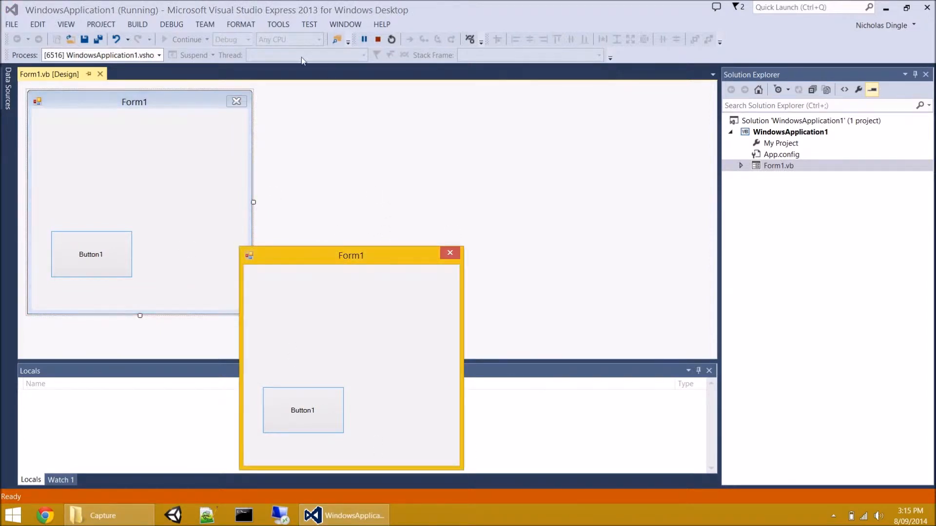
click(377, 39)
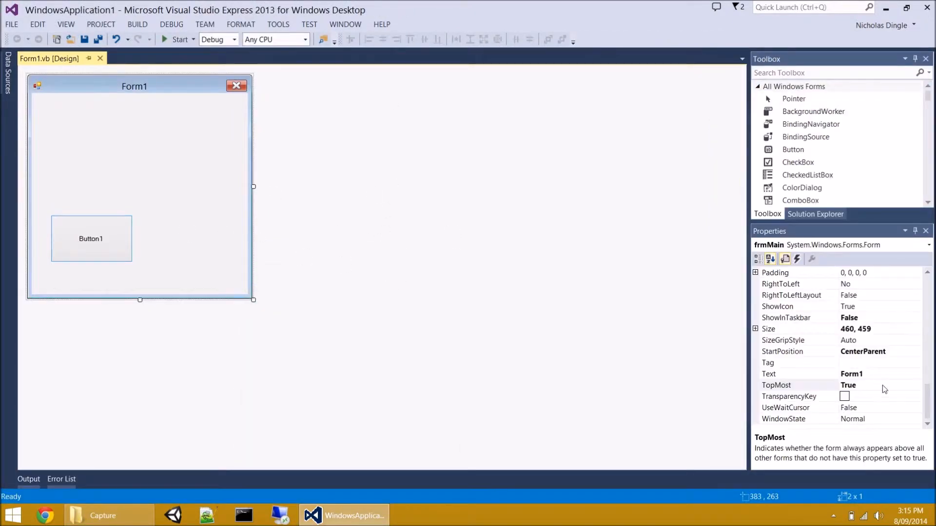
click(871, 385)
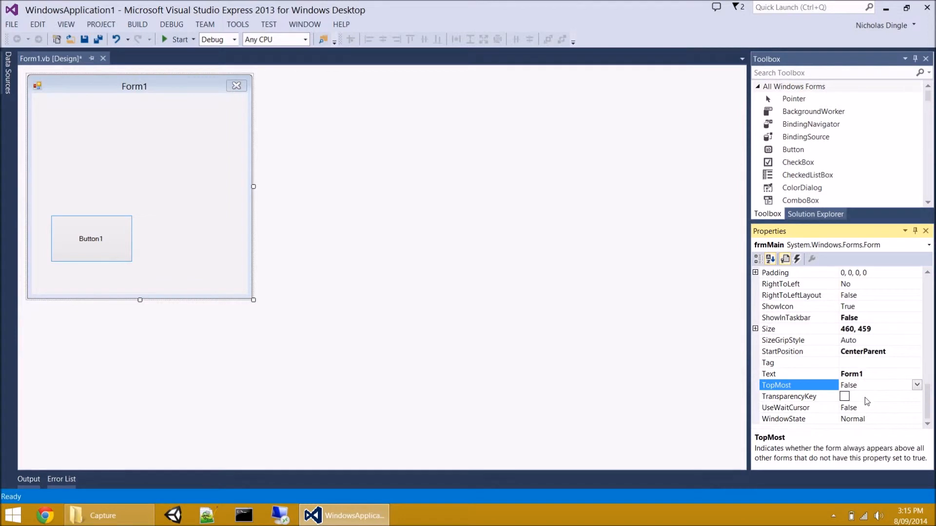
mouse_move(867, 401)
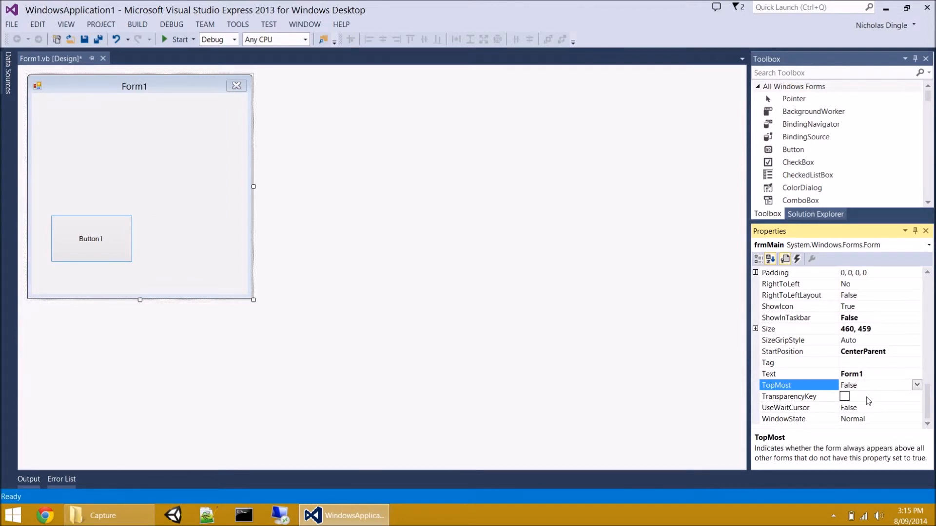
mouse_move(810, 386)
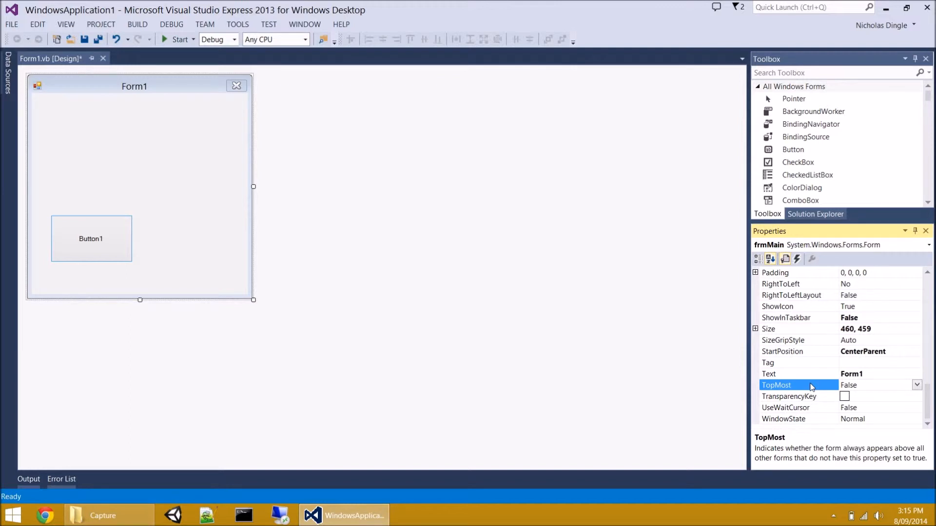
Set TransparencyKey to the System colour Control, then test-run and close the form
click(788, 396)
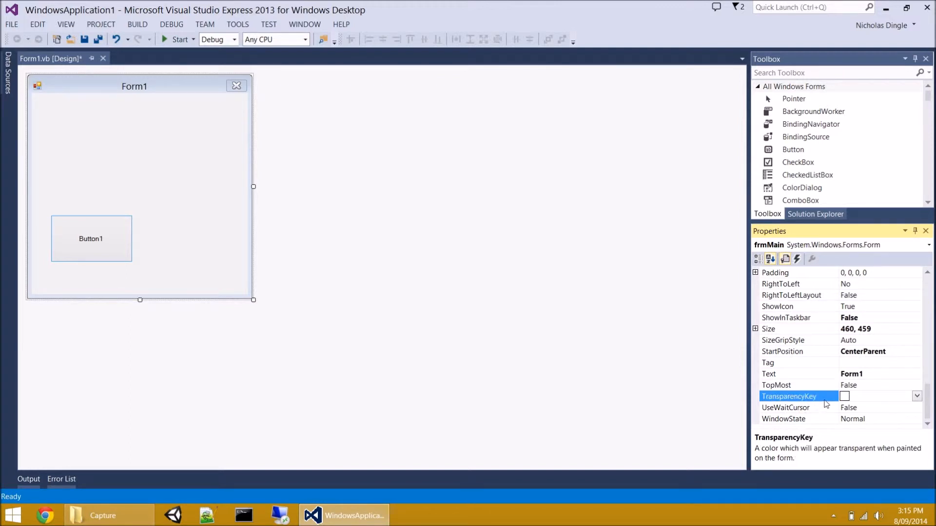
mouse_move(923, 401)
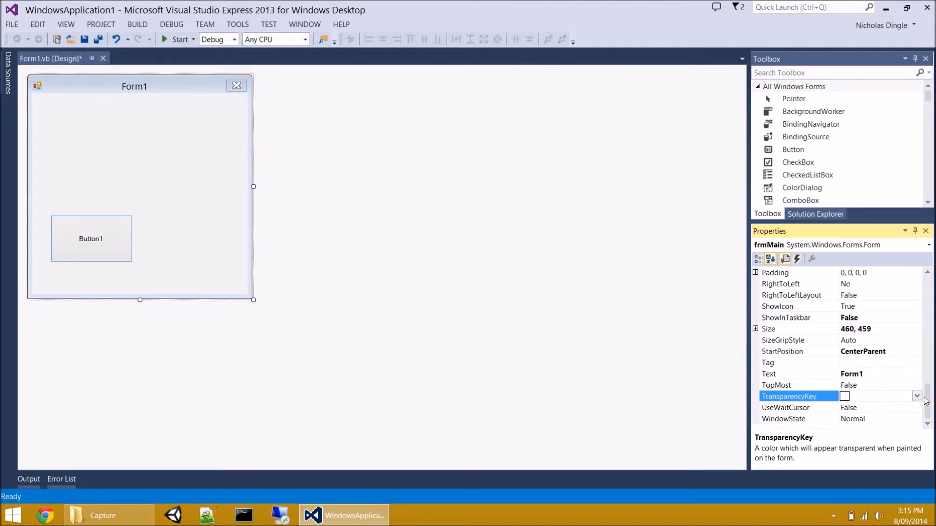
click(918, 397)
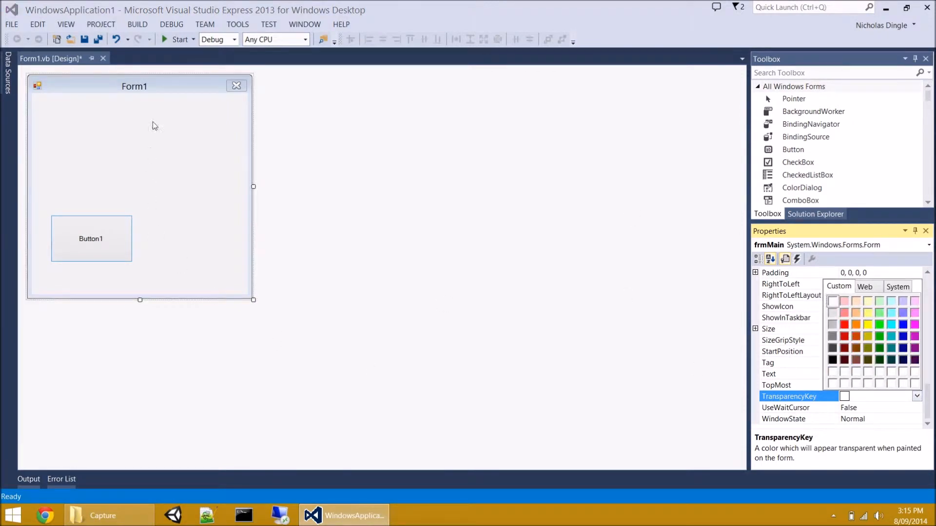
mouse_move(117, 88)
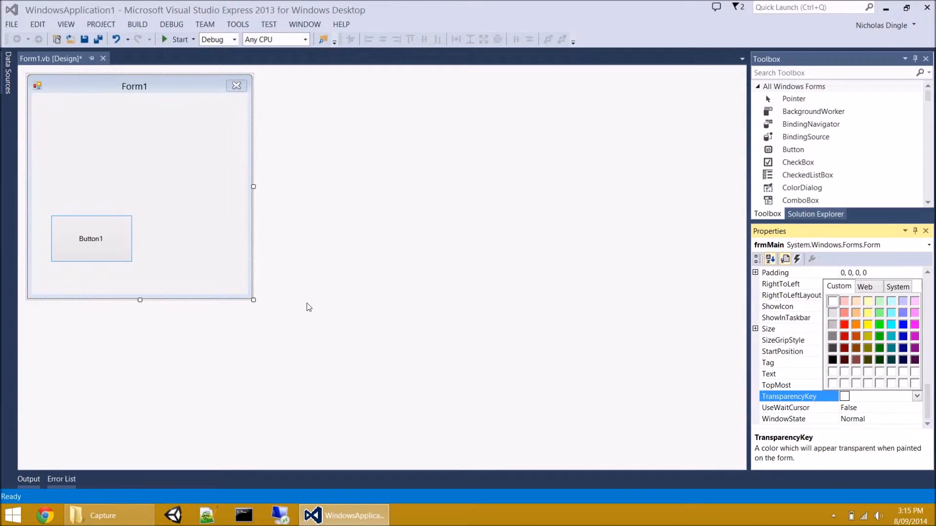
mouse_move(168, 285)
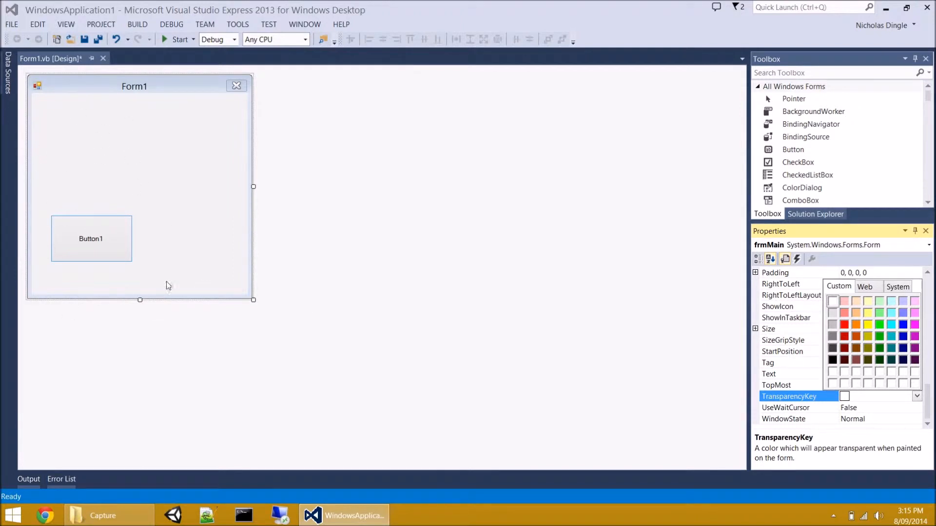
mouse_move(889, 308)
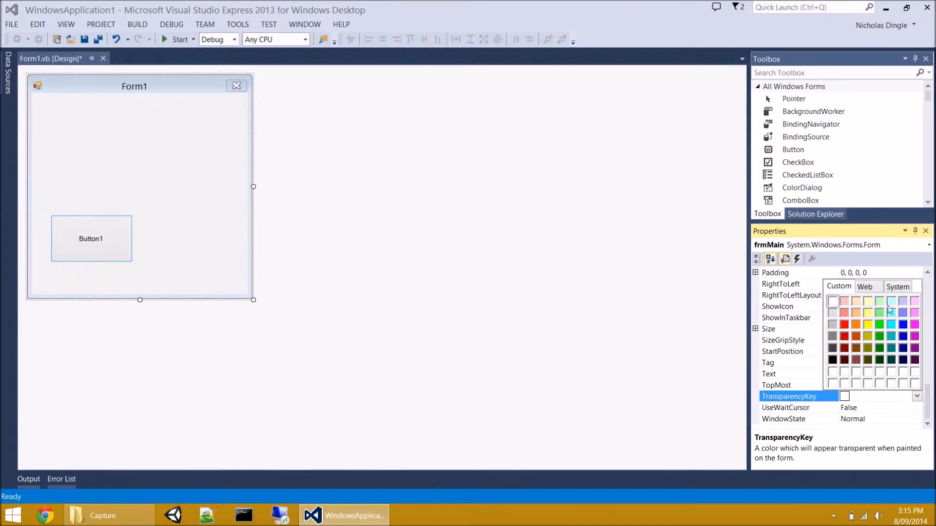
click(897, 287)
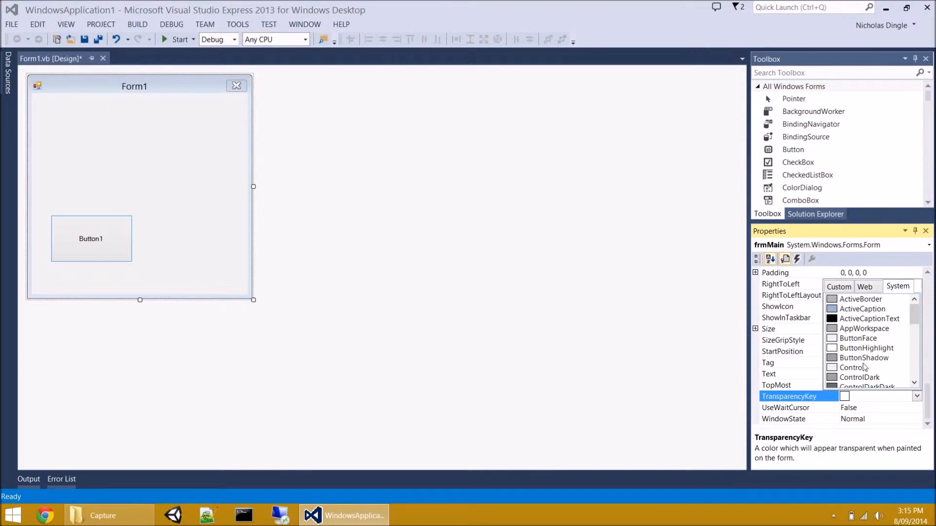
click(853, 367)
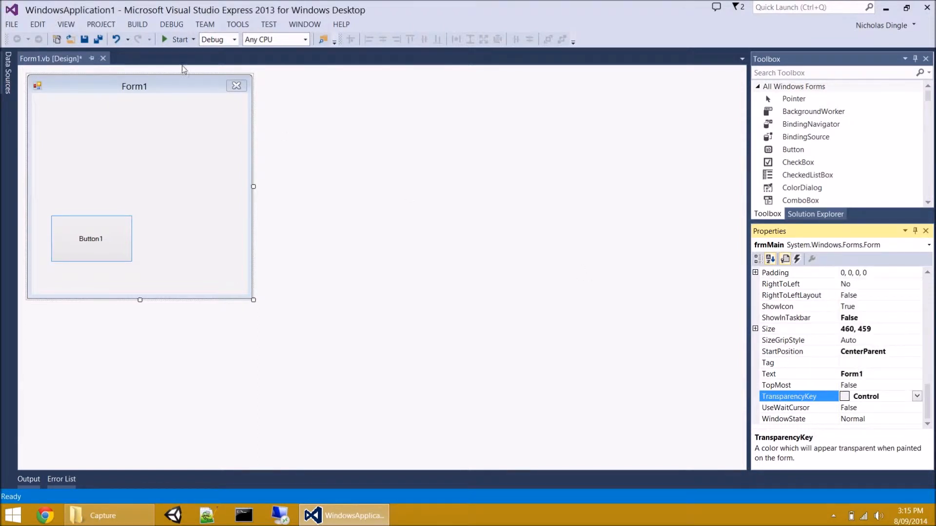
click(175, 40)
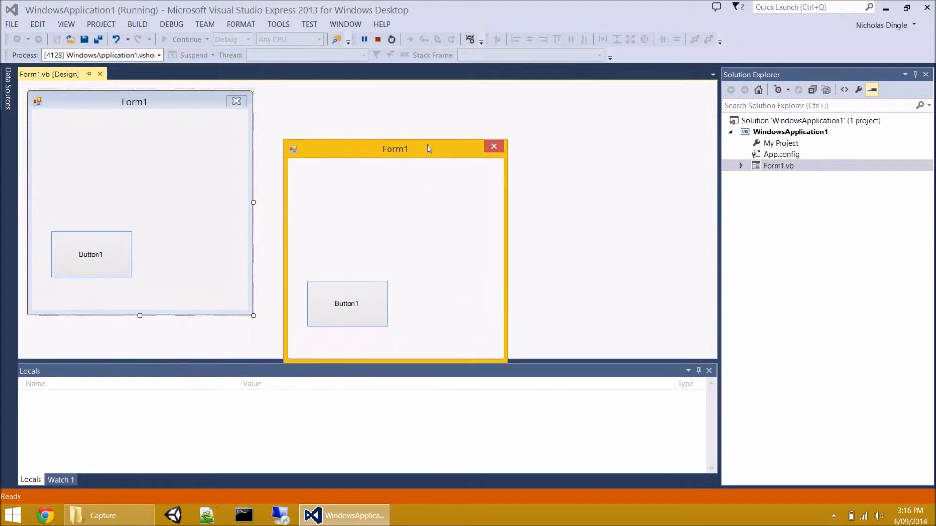
click(493, 146)
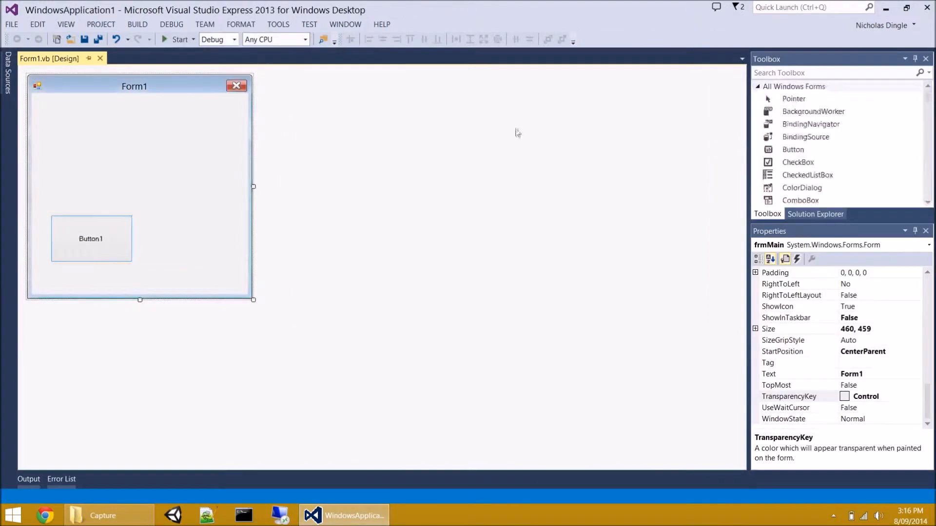
mouse_move(897, 418)
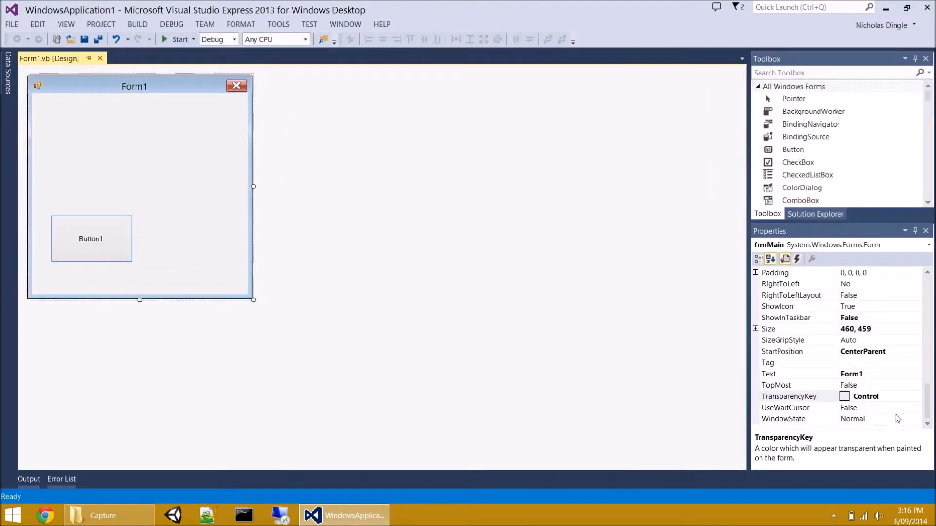
Set WindowState to Minimized, then run the app and stop debugging
click(798, 419)
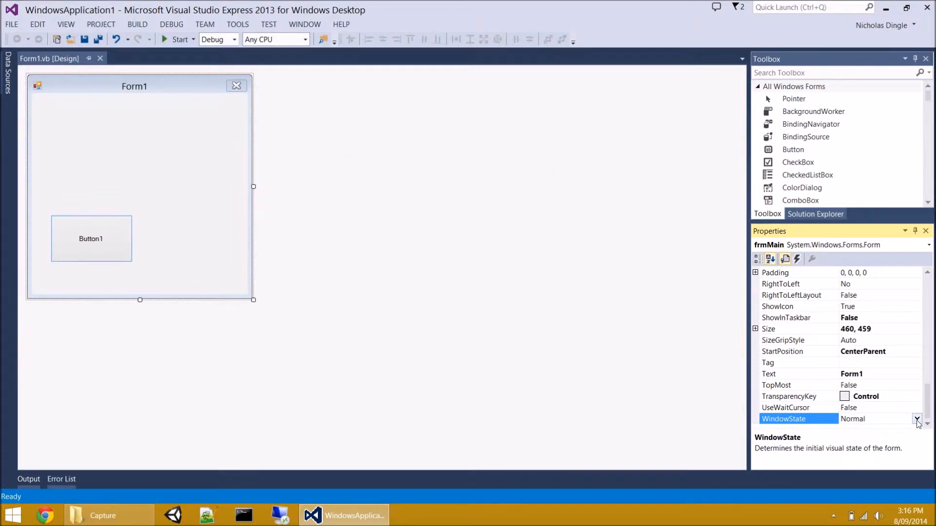
click(917, 418)
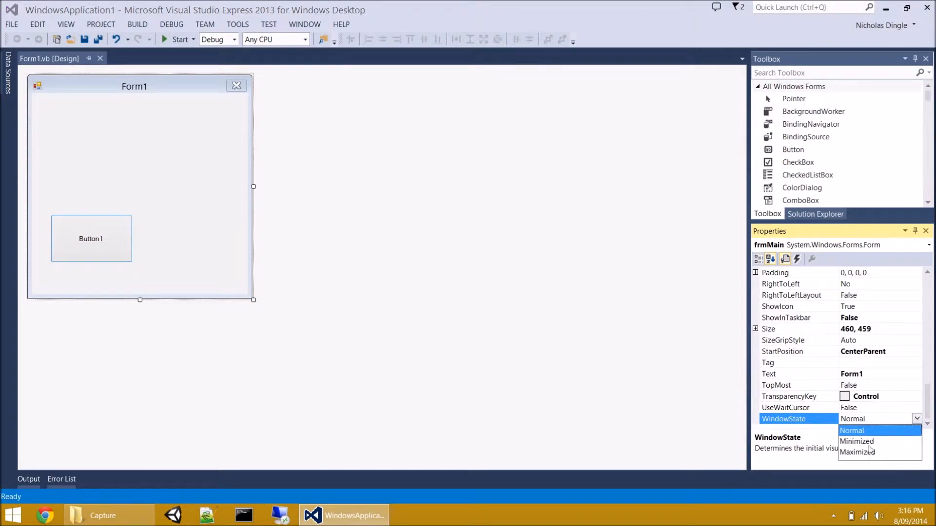
click(856, 441)
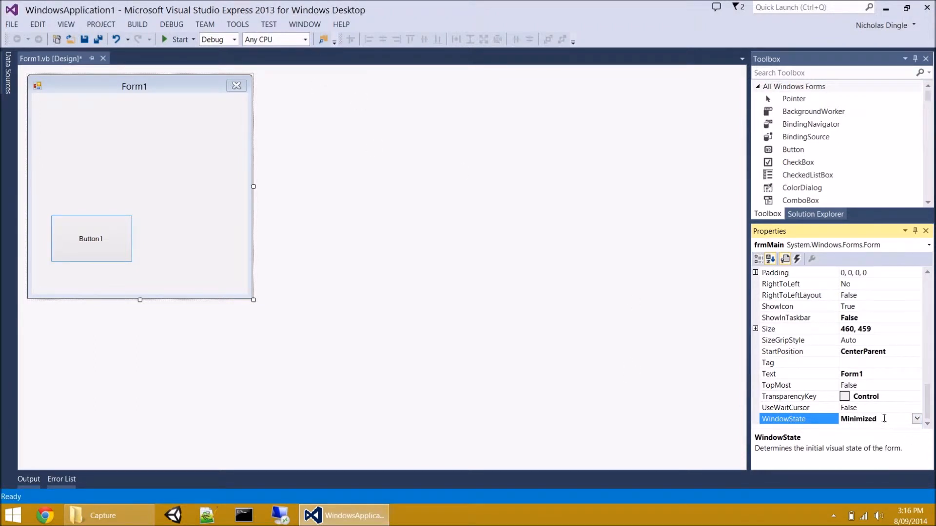
click(176, 39)
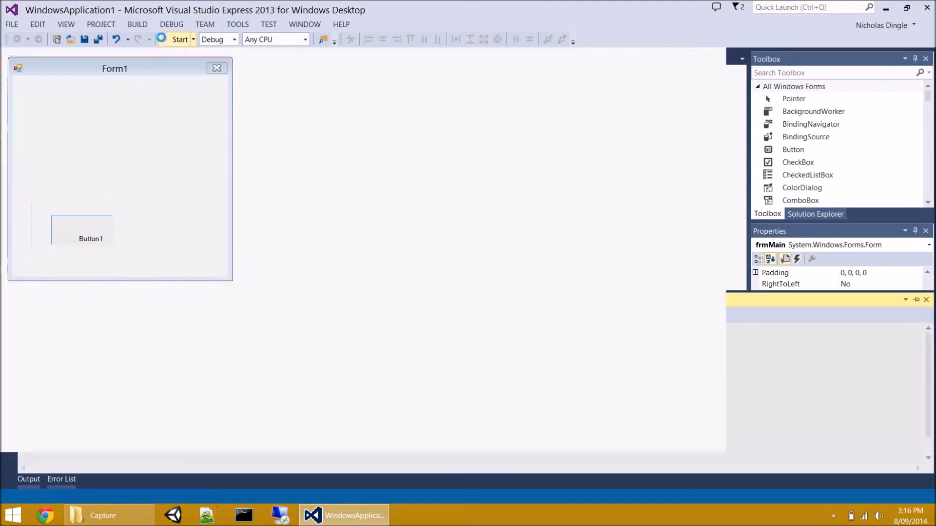
click(180, 39)
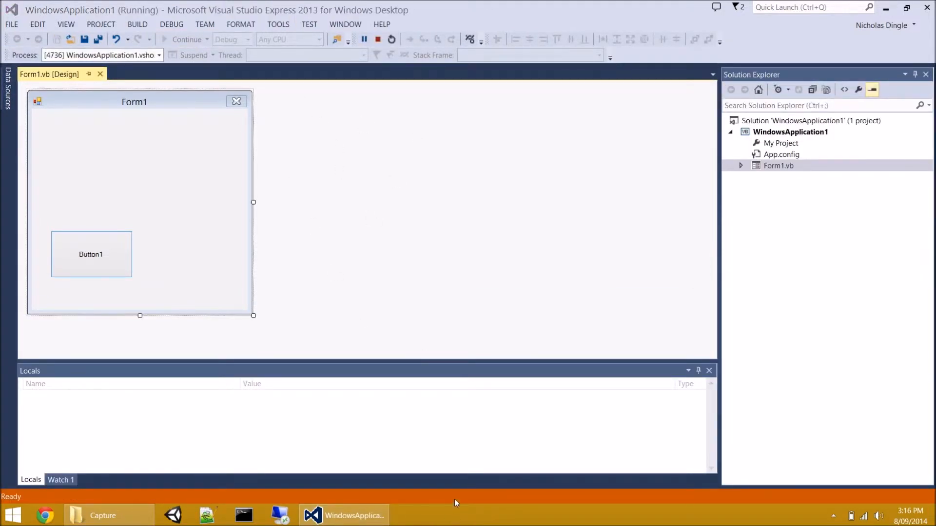
mouse_move(377, 40)
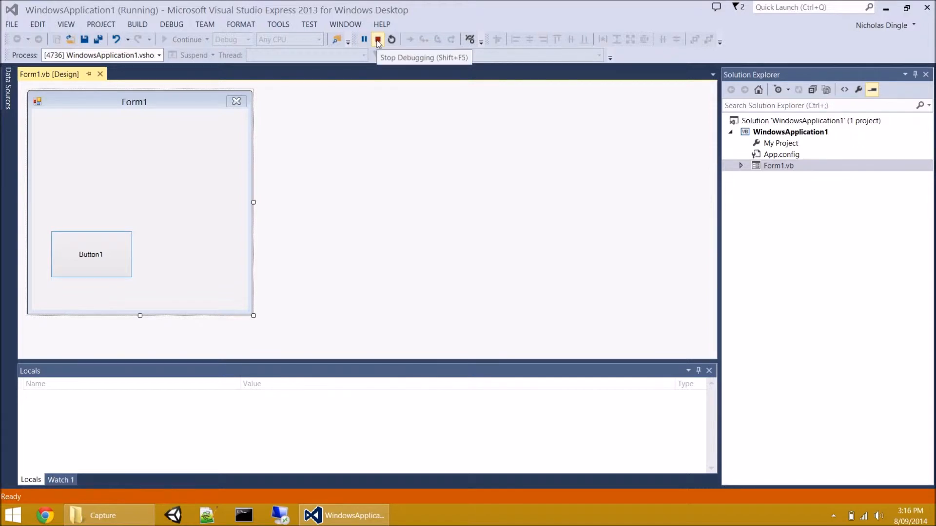
click(378, 40)
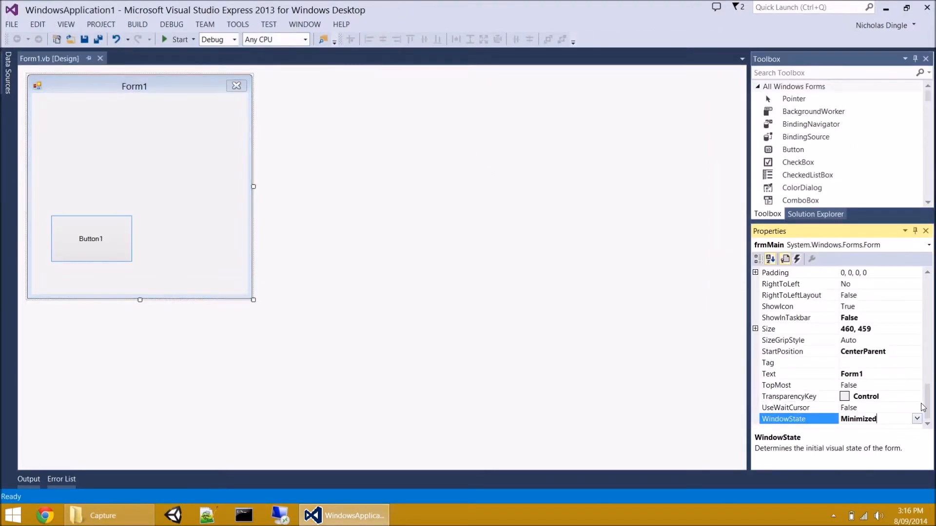
Select Form1.vb in Solution Explorer to show its file properties (Build Action Compile)
scroll(up, 3)
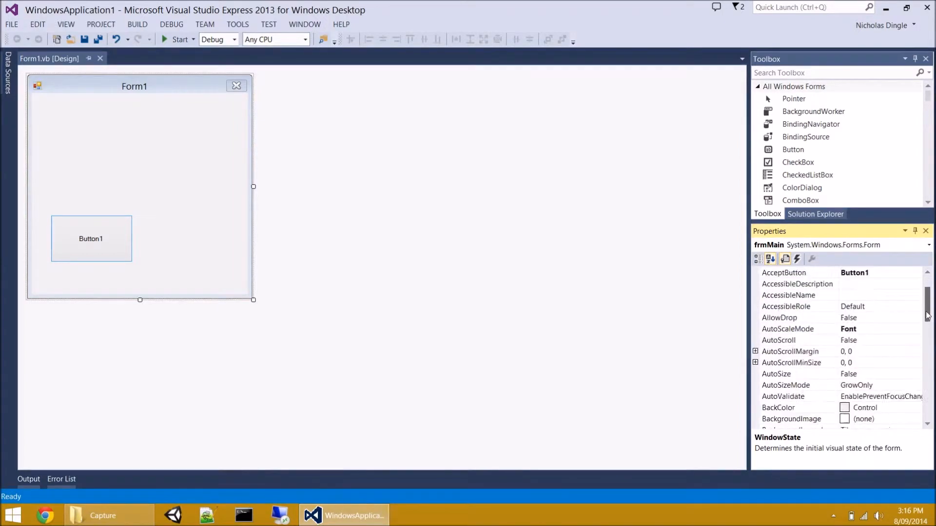
scroll(down, 3)
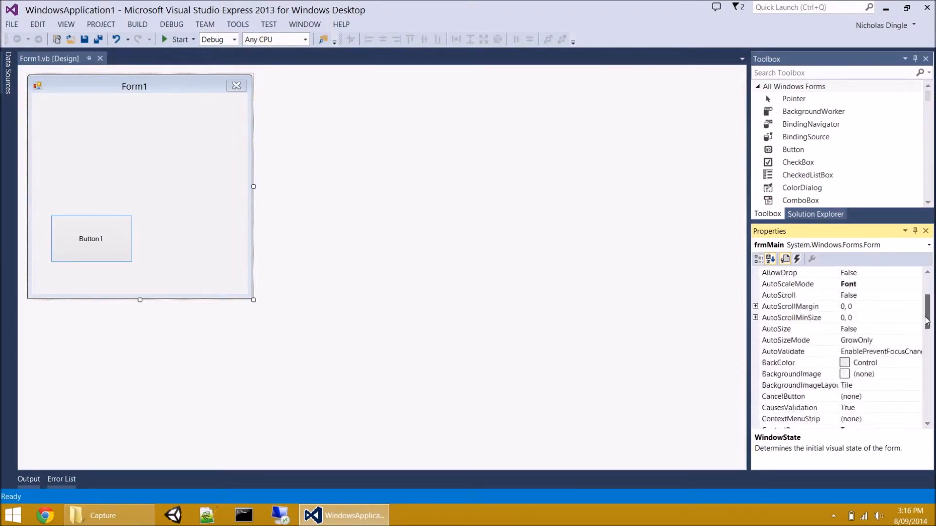
scroll(up, 3)
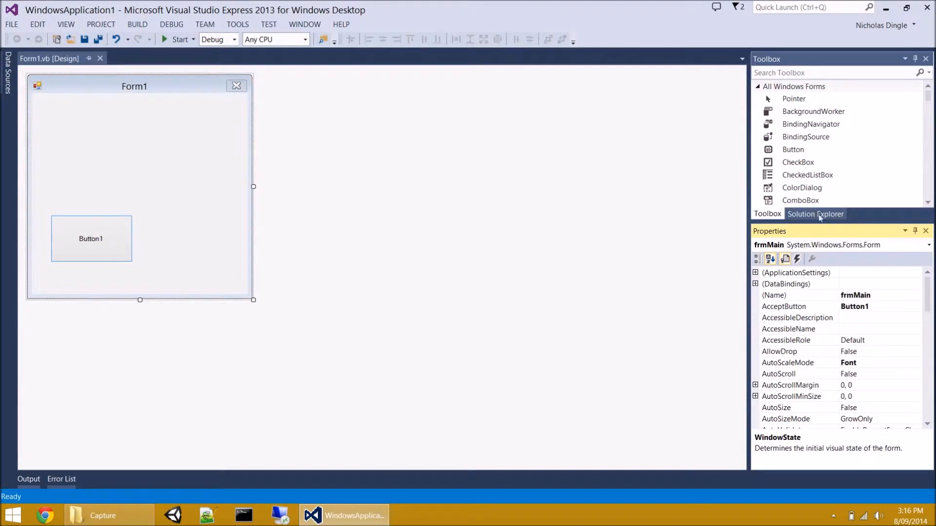
click(814, 214)
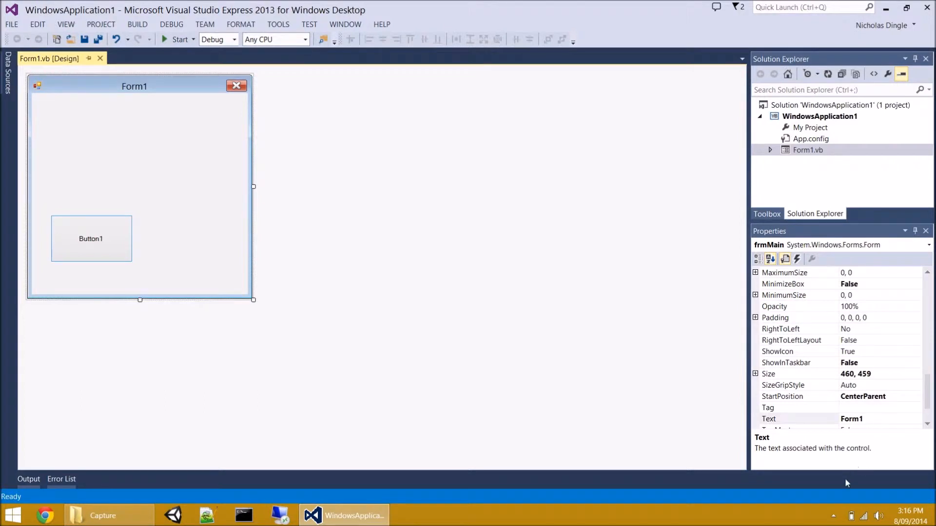
mouse_move(854, 460)
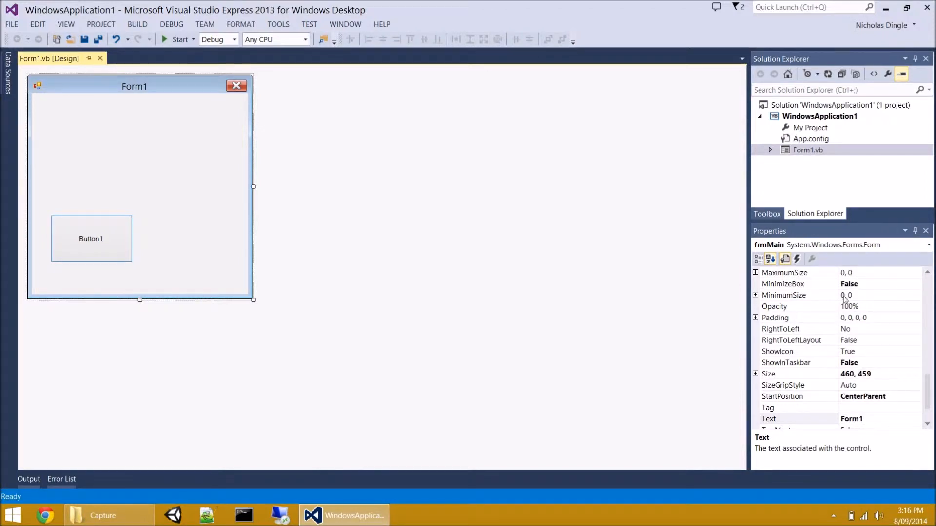
click(807, 150)
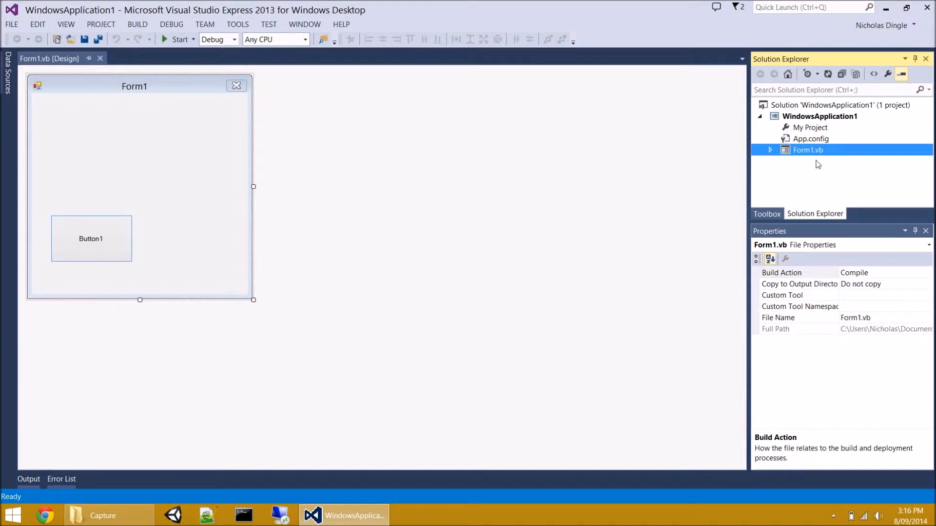
mouse_move(842, 118)
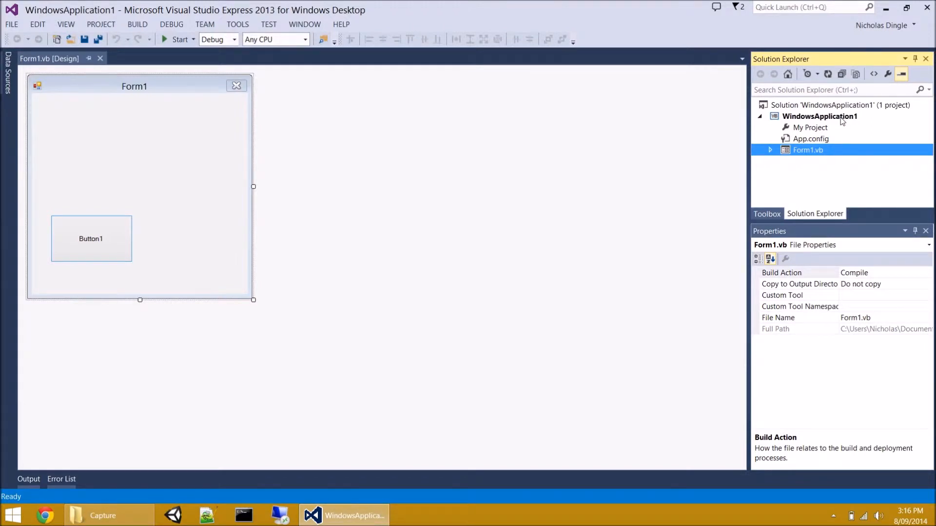
Add a Windows Form named frmLogin.vb to the WindowsApplication1 project
right_click(820, 117)
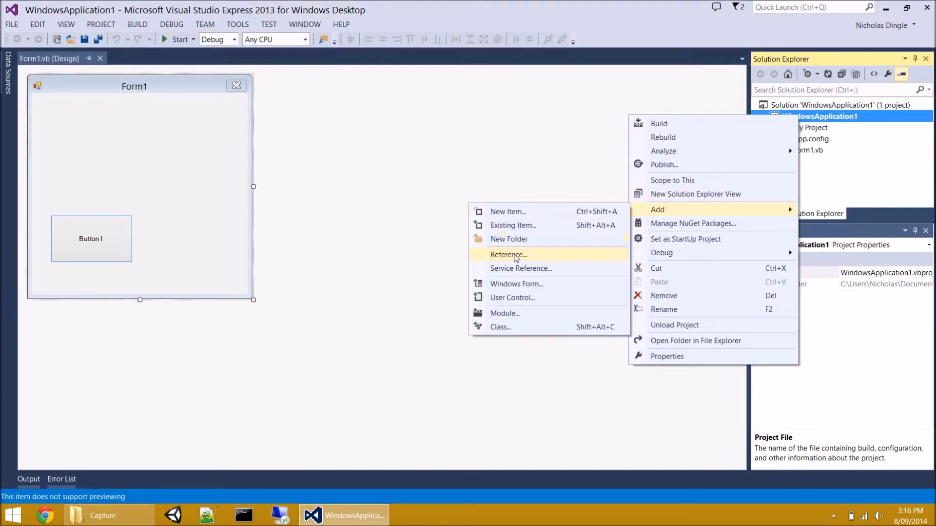
click(508, 211)
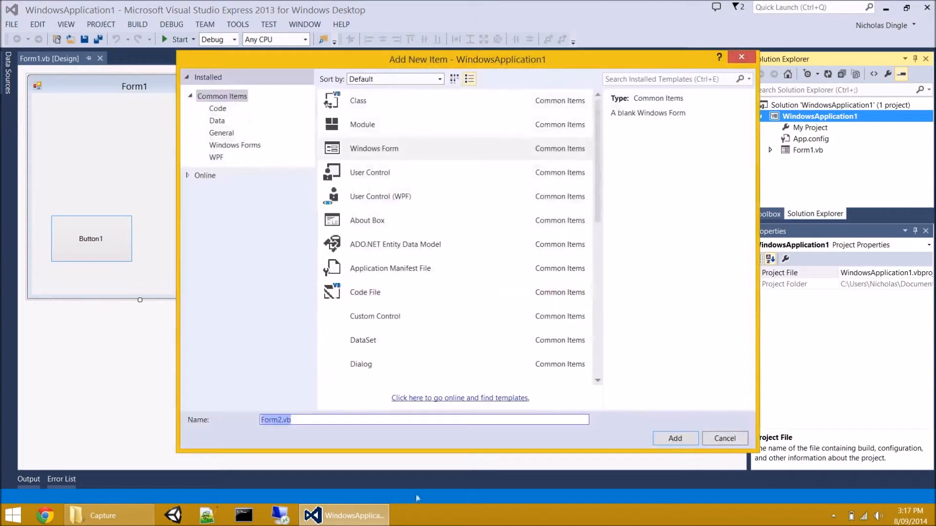
click(276, 420)
text(frmLogi)
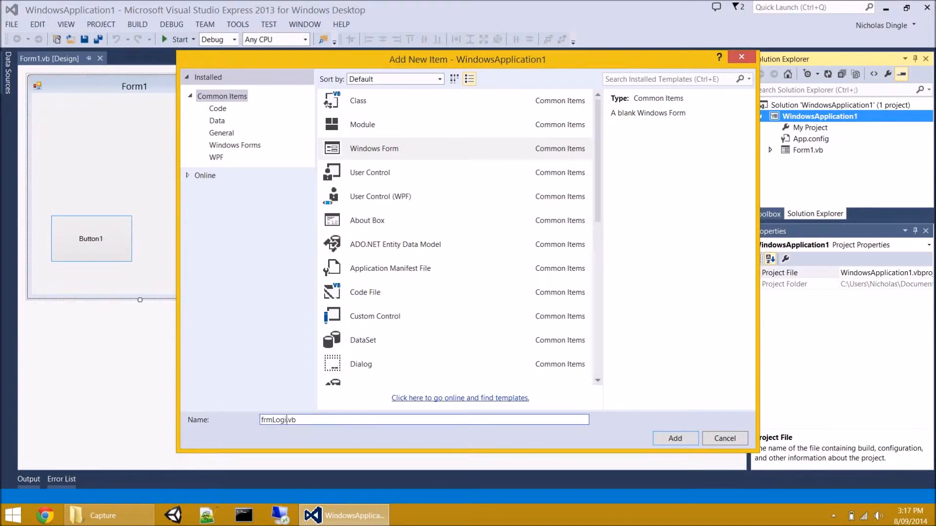
click(674, 438)
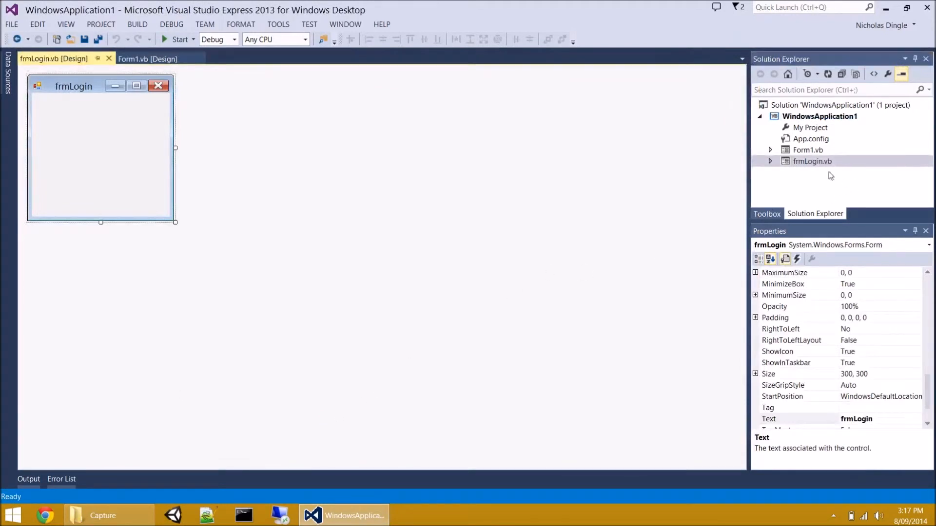
mouse_move(803, 291)
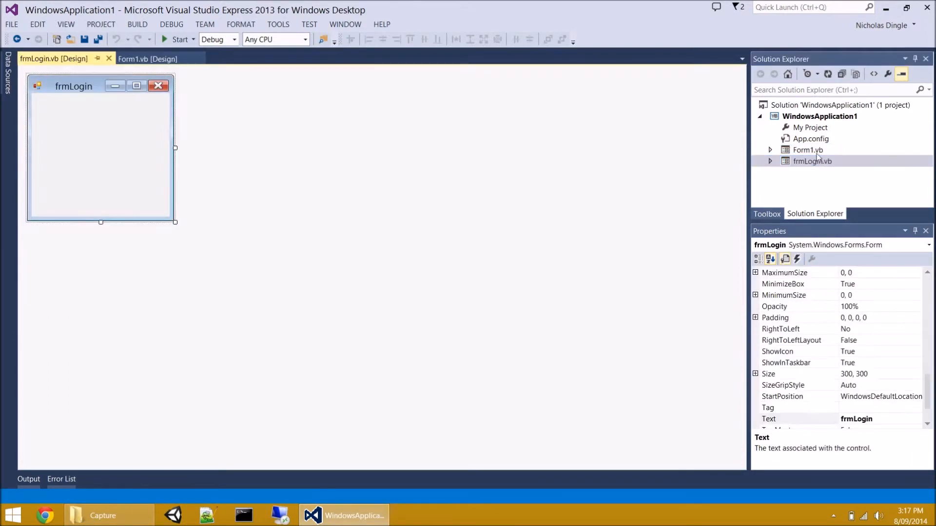
Open the Form1.vb and frmLogin code files, then show frmMain's designer with Button1
click(807, 149)
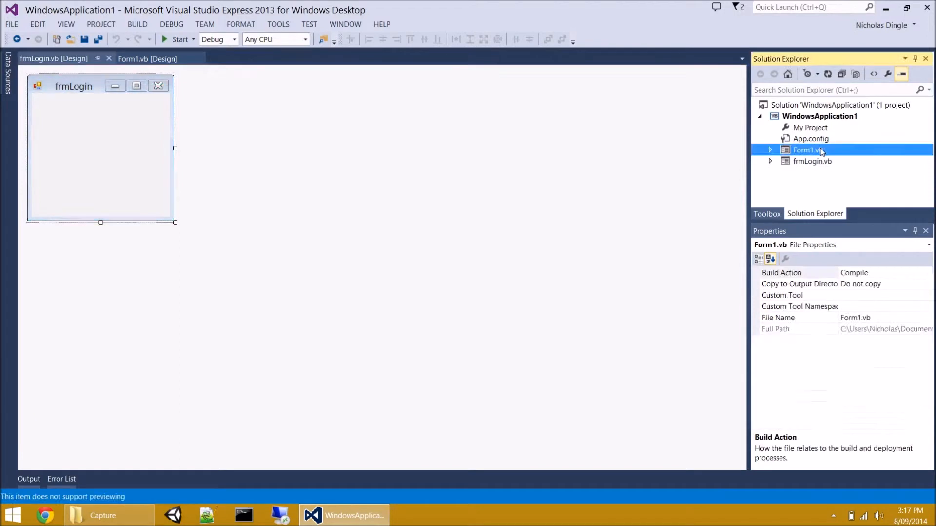
right_click(807, 150)
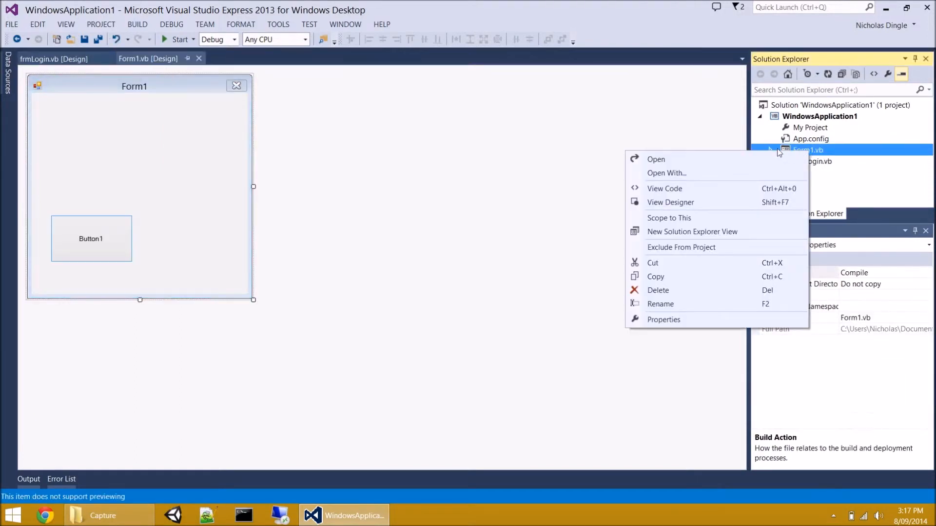
click(664, 188)
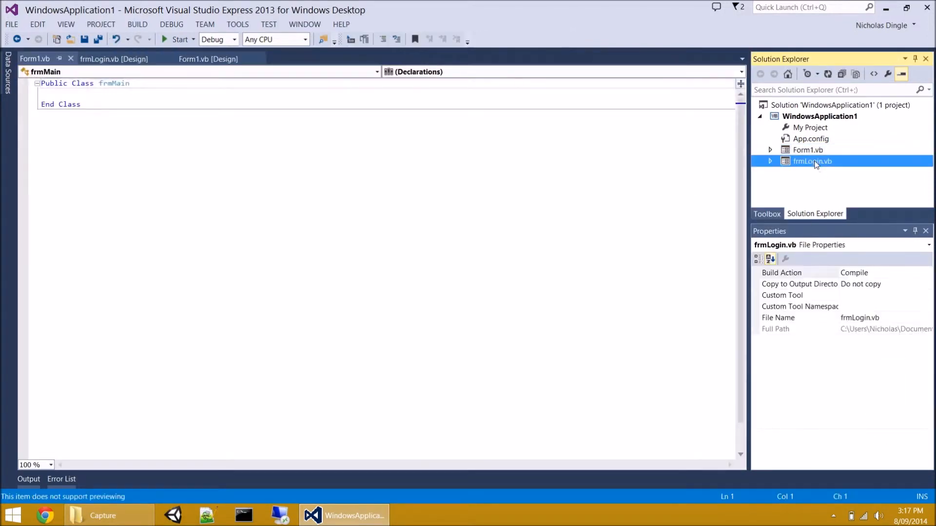
double_click(812, 161)
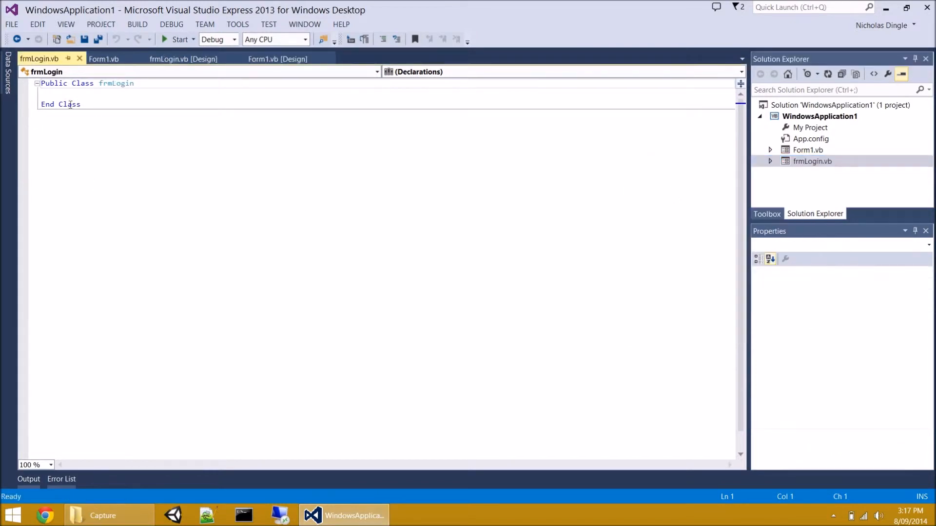
click(105, 59)
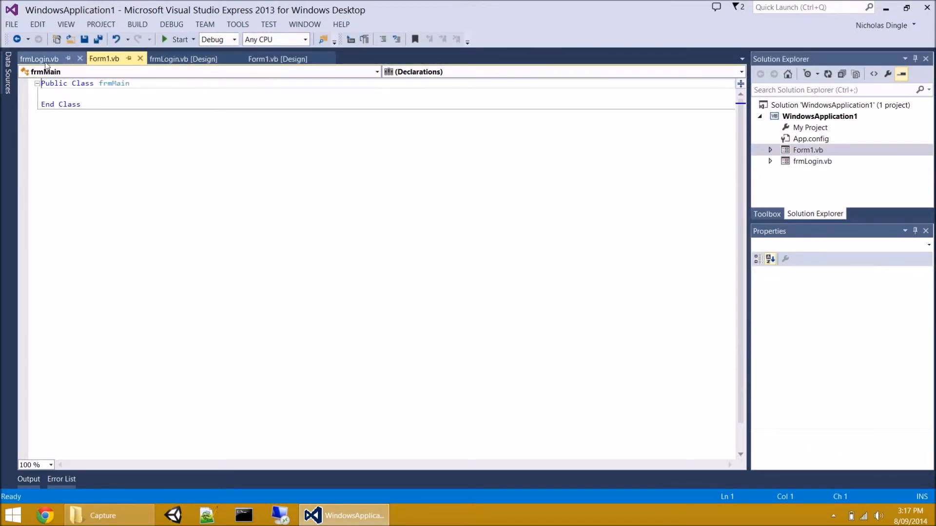
click(276, 59)
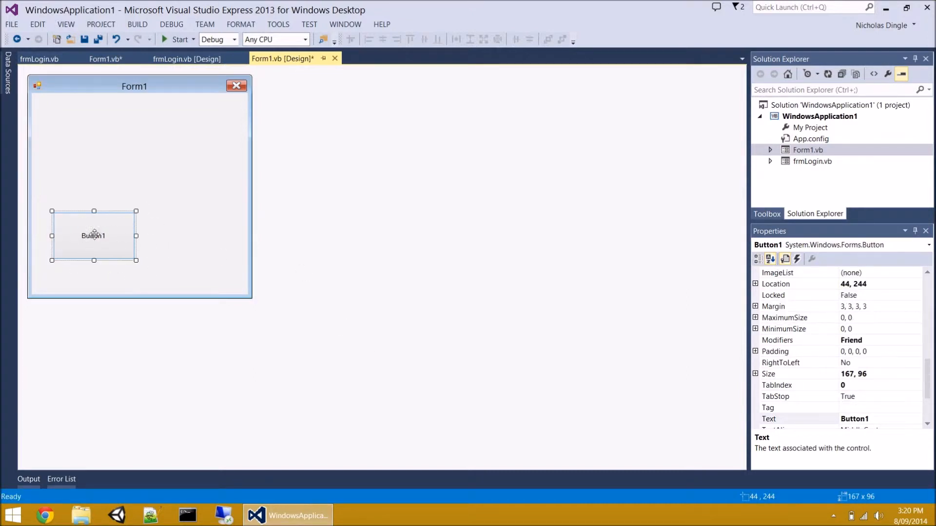
Generate an empty Button1_Click handler from the designer and place the cursor in its body
double_click(94, 235)
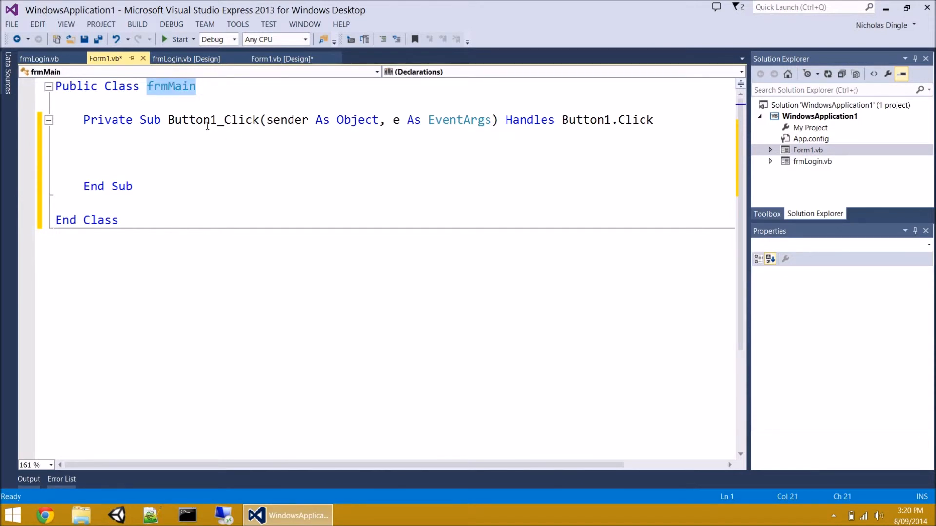
click(188, 152)
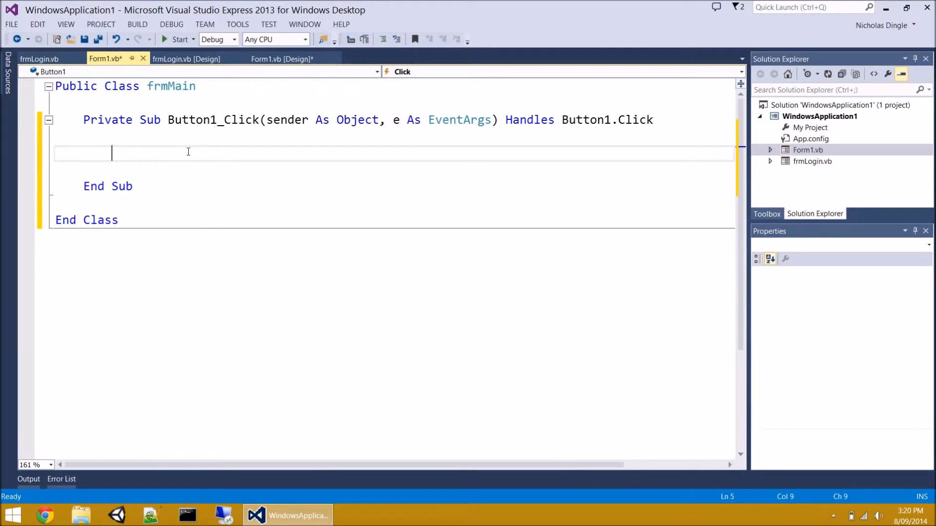
mouse_move(180, 164)
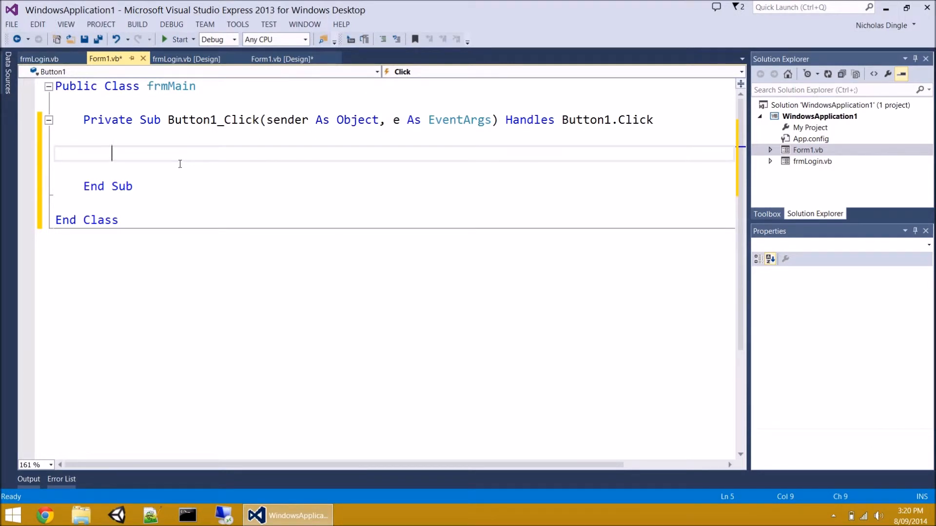
Write Me.Close() inside the Button1_Click handler using IntelliSense
text(frmmain)
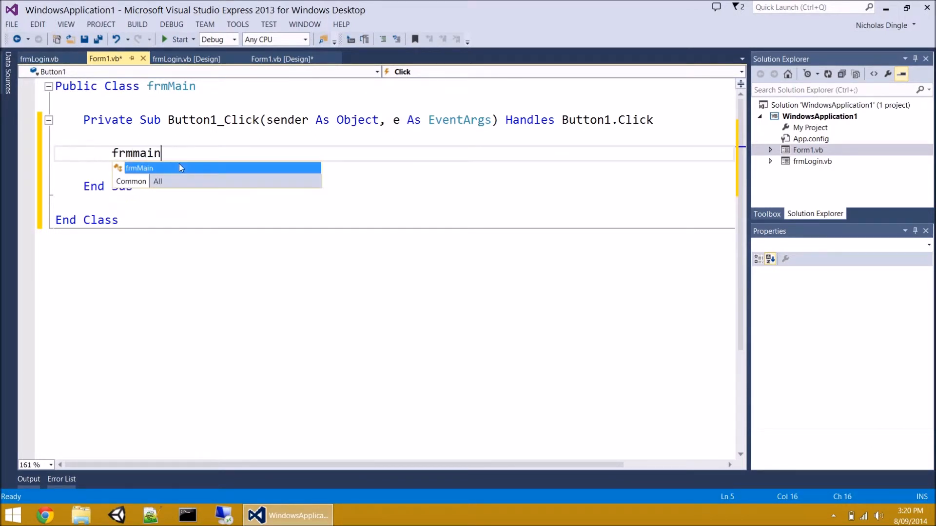
text(.)
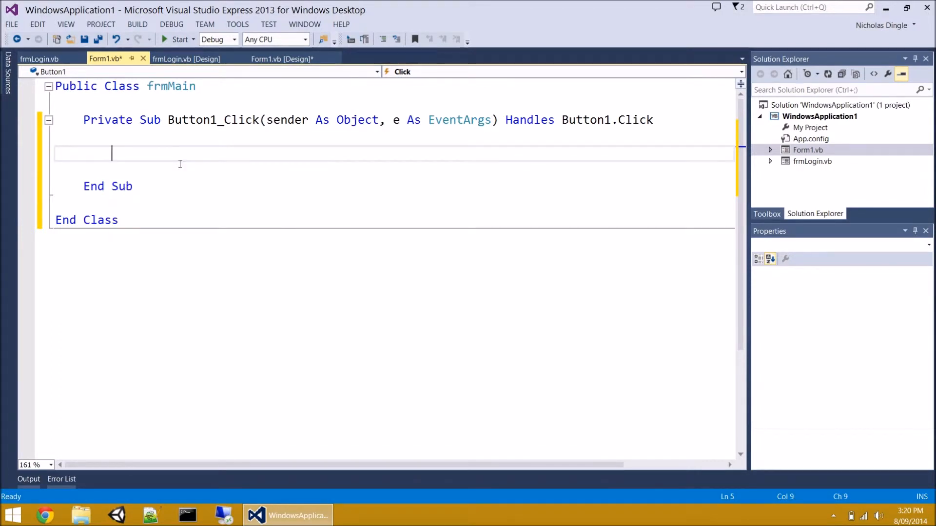
text(me)
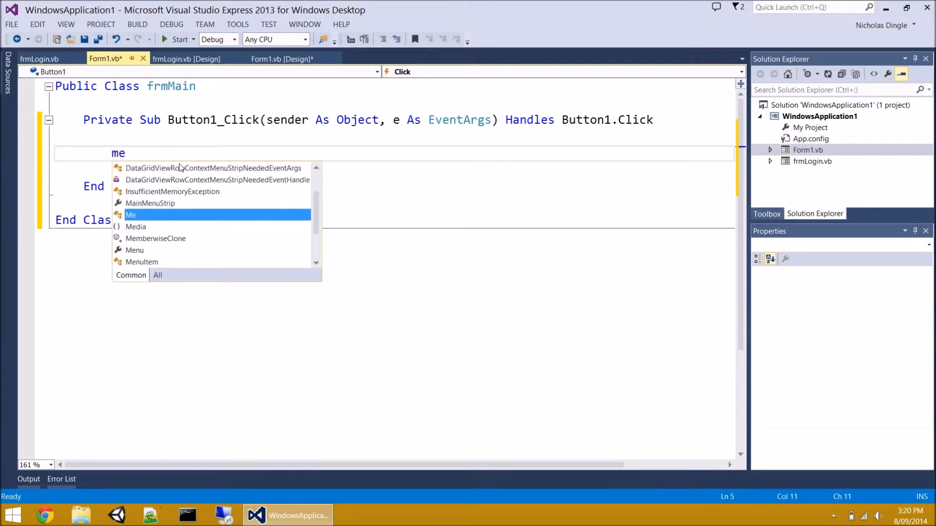
mouse_move(130, 215)
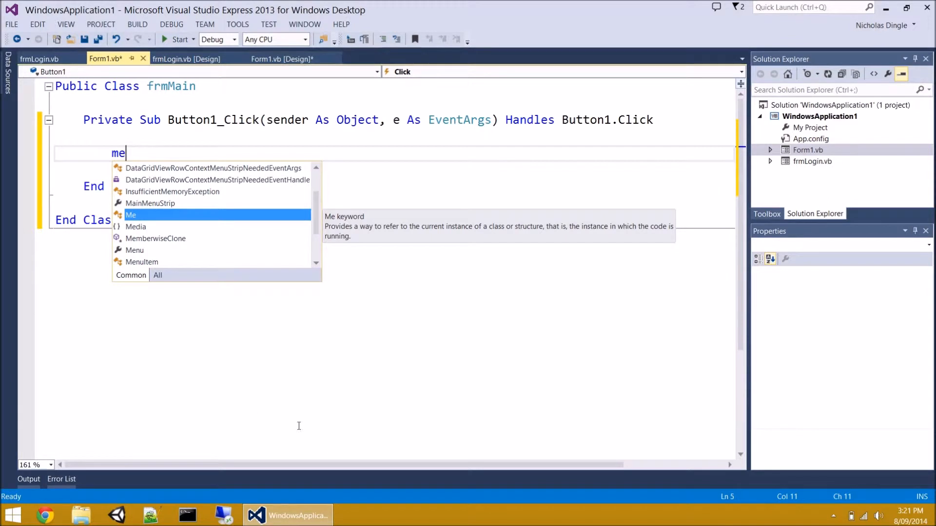
mouse_move(379, 330)
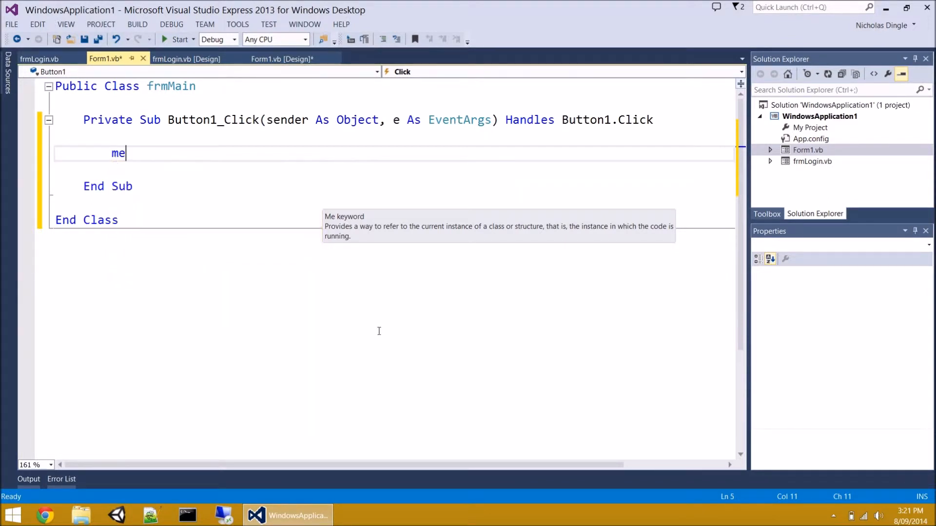
text(.close()
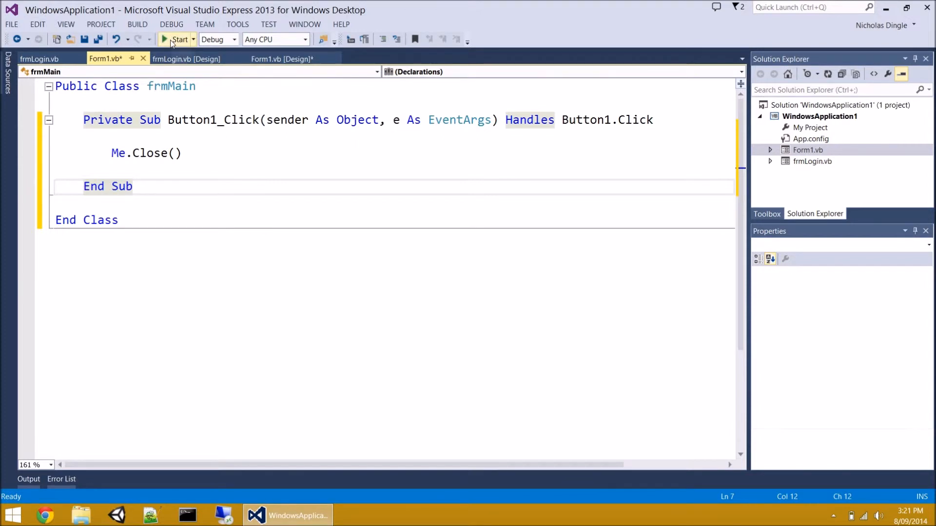
Run the app and confirm that Button1 closes the running form
click(176, 40)
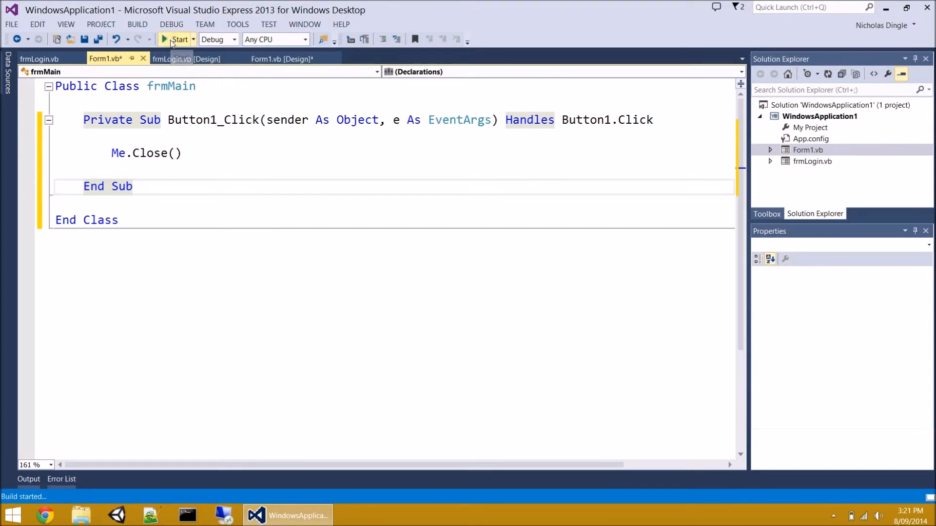
click(176, 39)
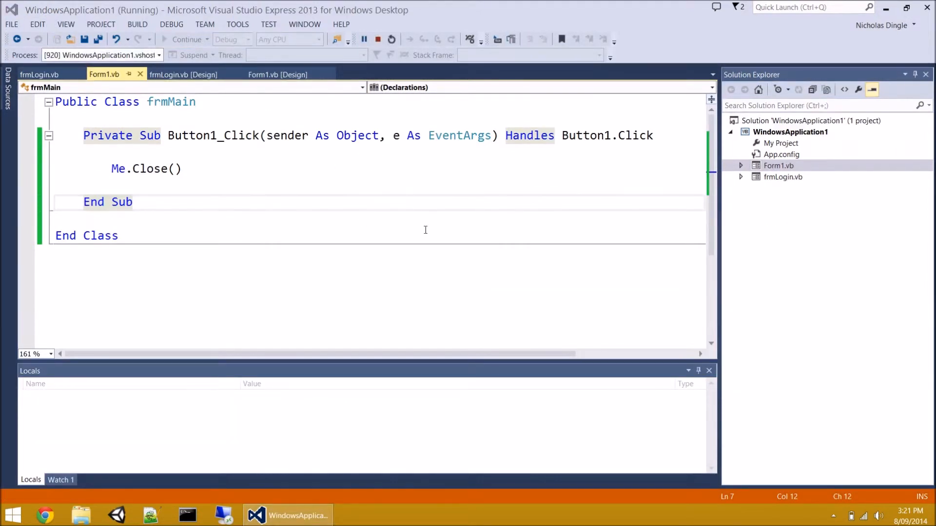
click(377, 39)
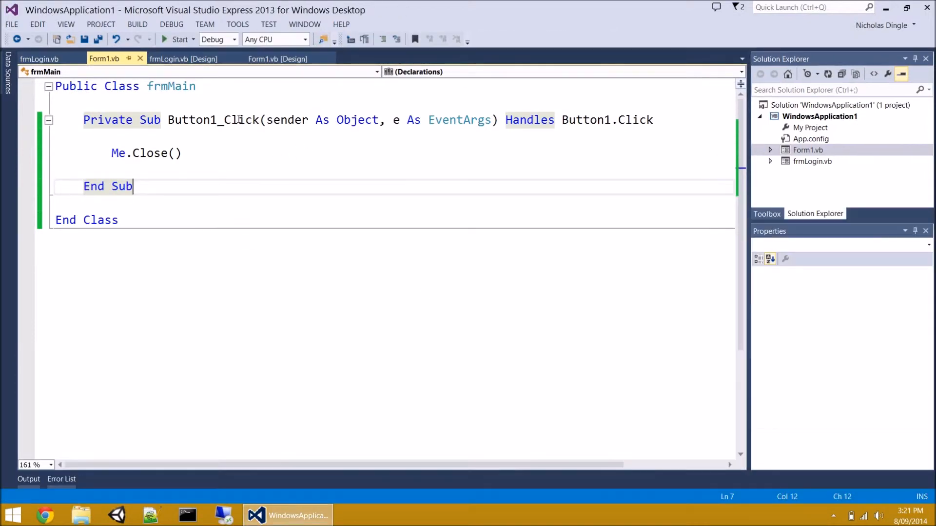
Set frmMain's ShowInTaskbar to True, rerun the app, and return to the handler code
click(278, 58)
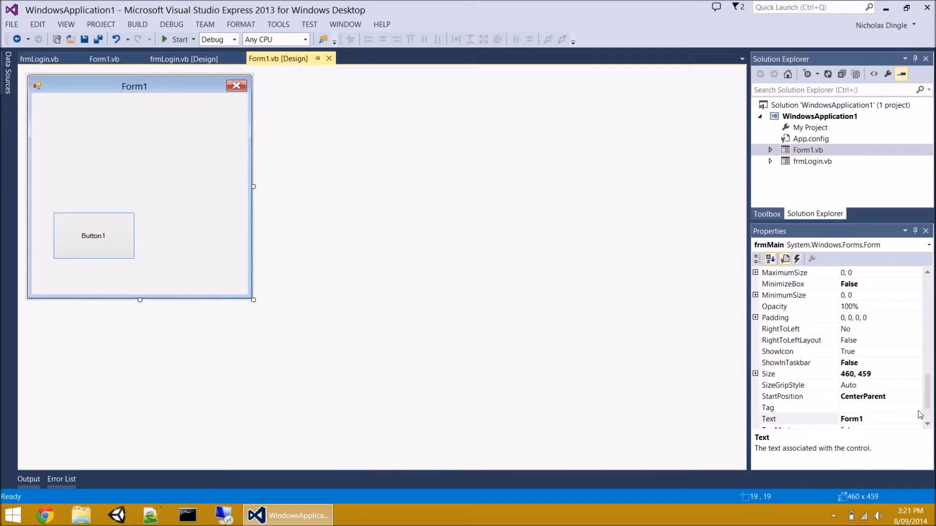
click(917, 418)
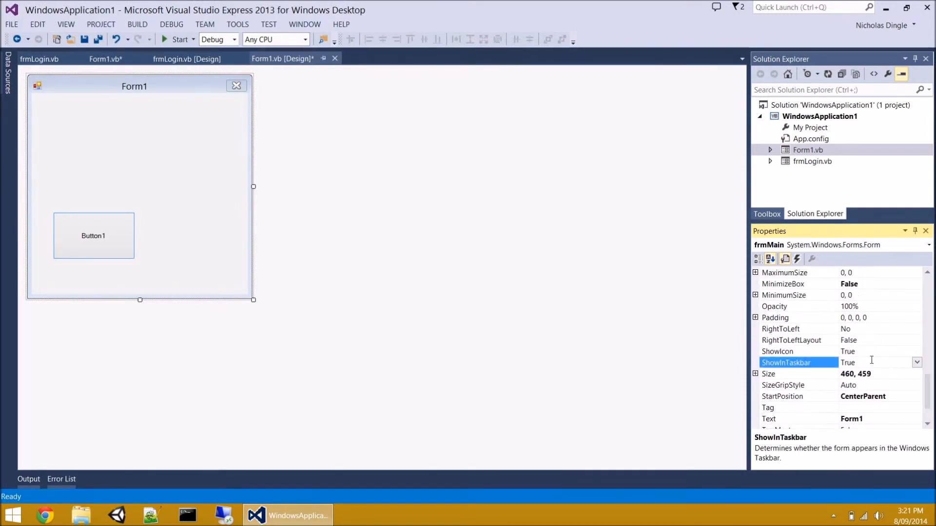
click(176, 39)
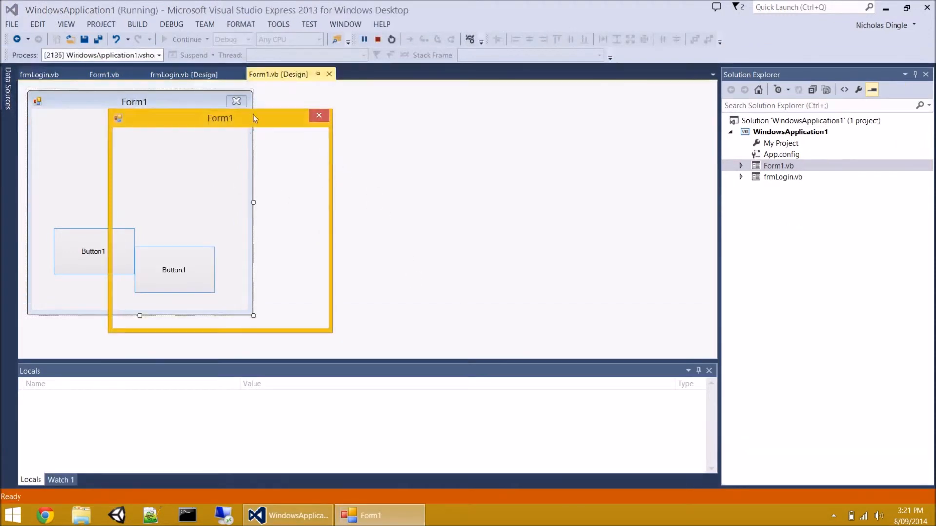
drag(220, 118, 390, 123)
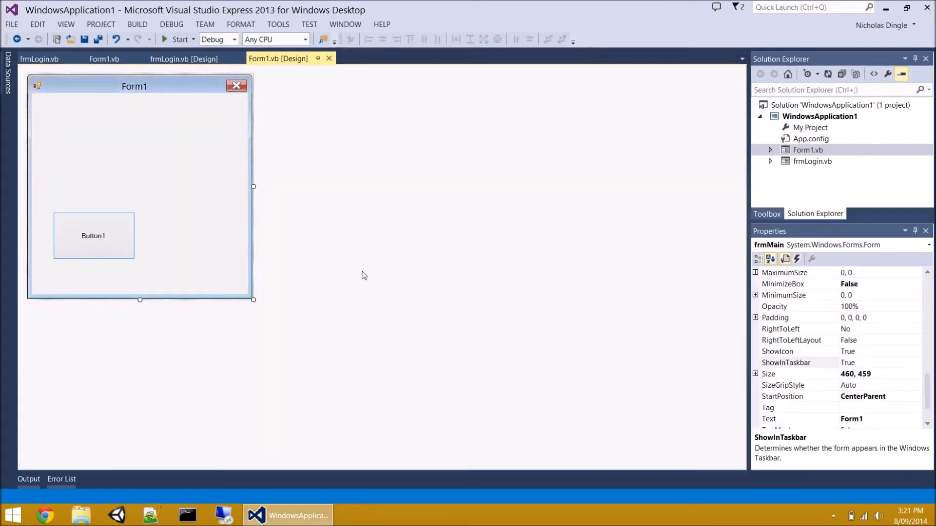
mouse_move(255, 277)
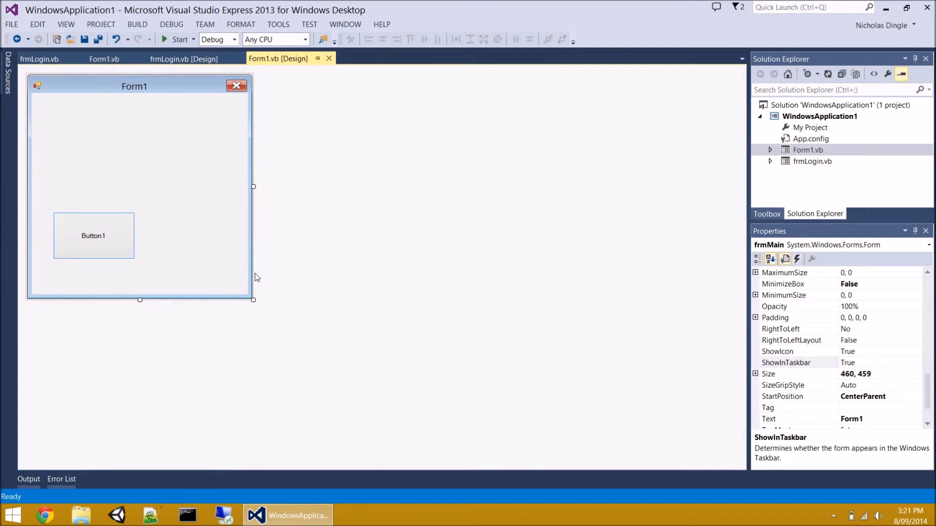
double_click(93, 235)
text(Me.)
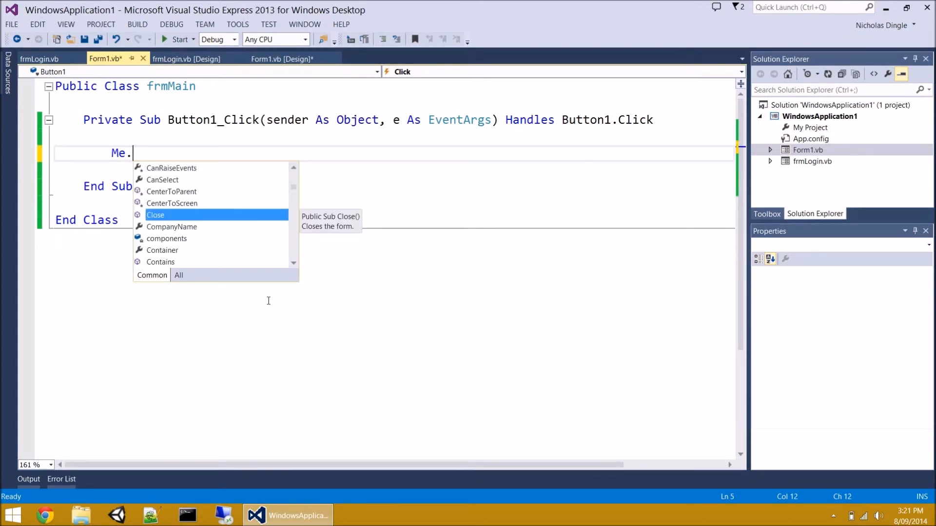
Change the handler to Me.Hide(), test Button1 at run time, then stop debugging
text(hide)
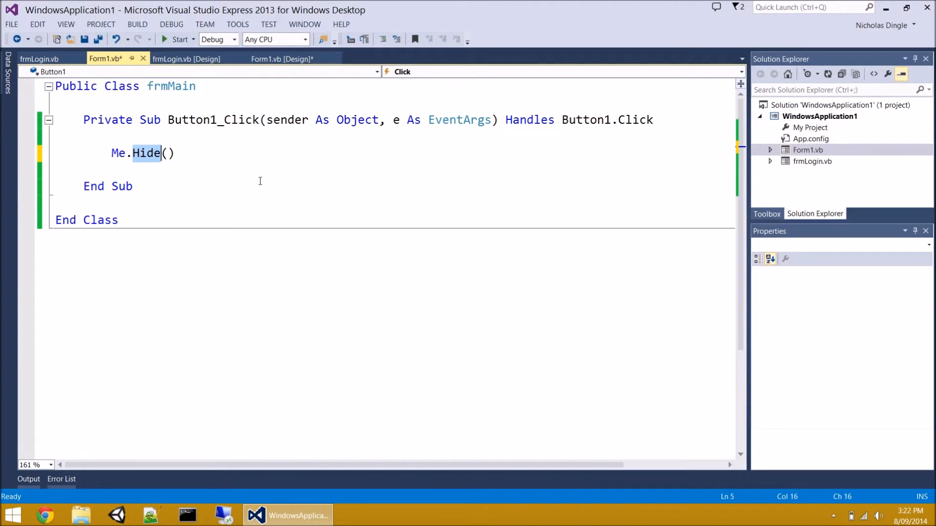
mouse_move(232, 162)
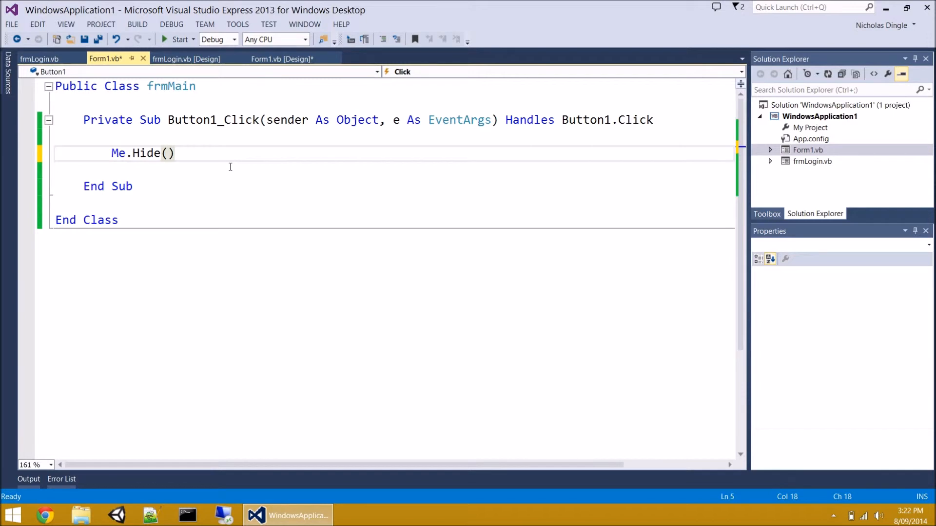
click(177, 39)
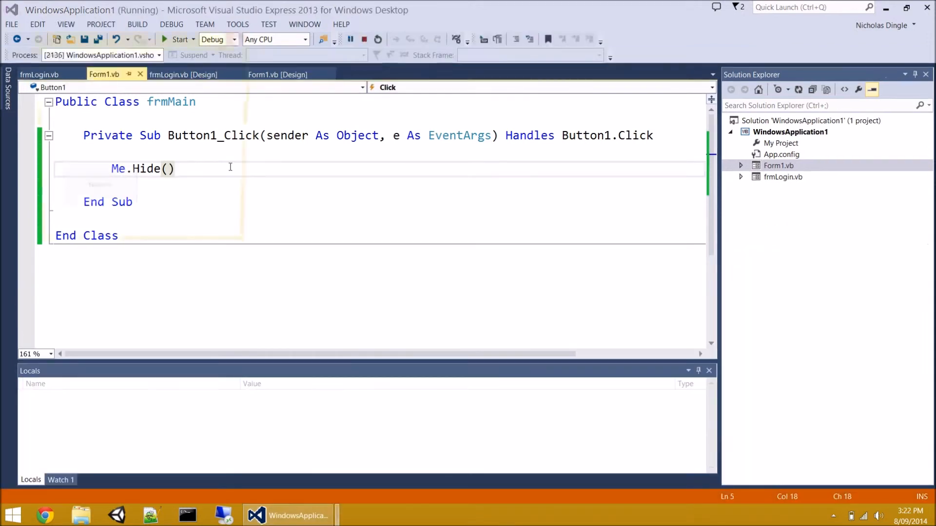
click(178, 40)
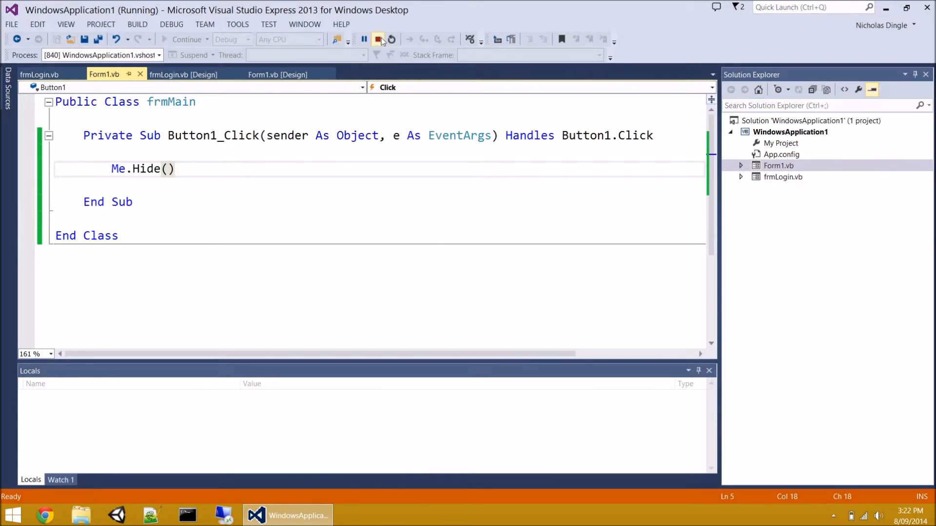
mouse_move(378, 39)
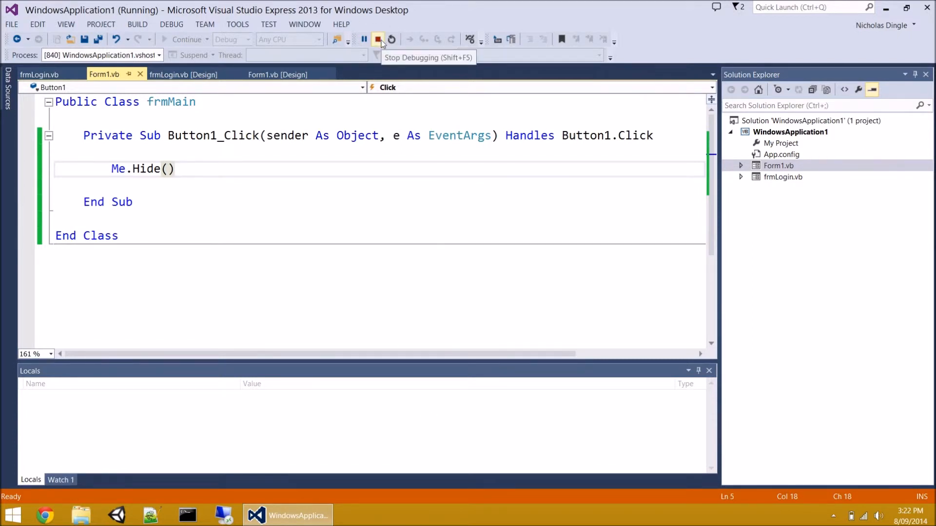
click(377, 39)
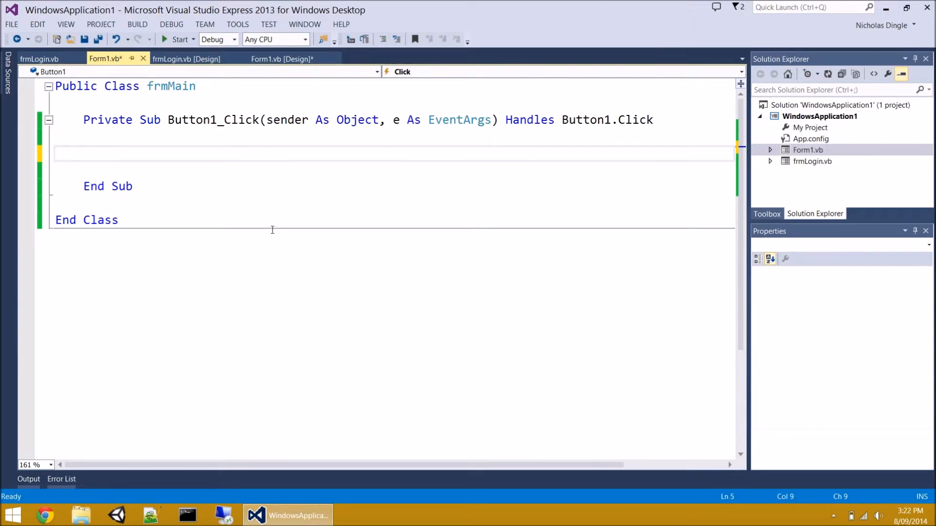
mouse_move(787, 47)
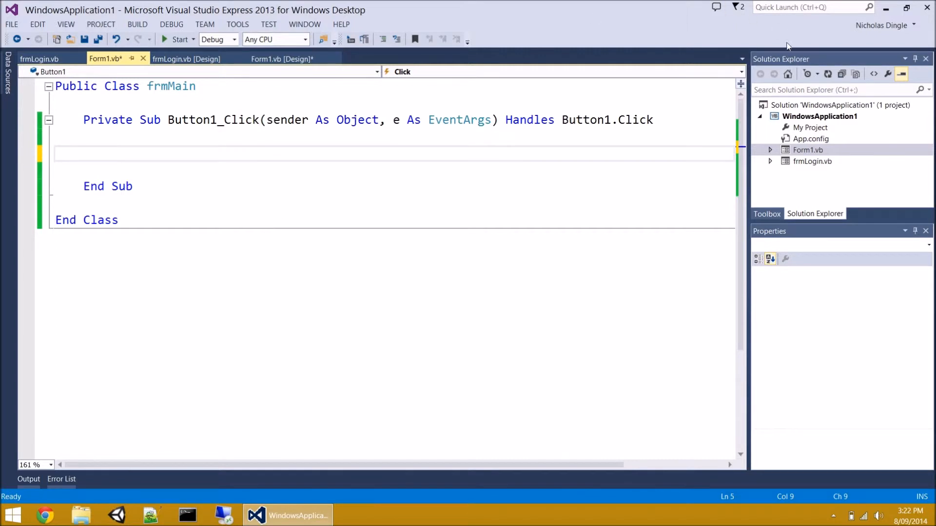
Resume editing in the emptied Button1_Click handler body
click(811, 161)
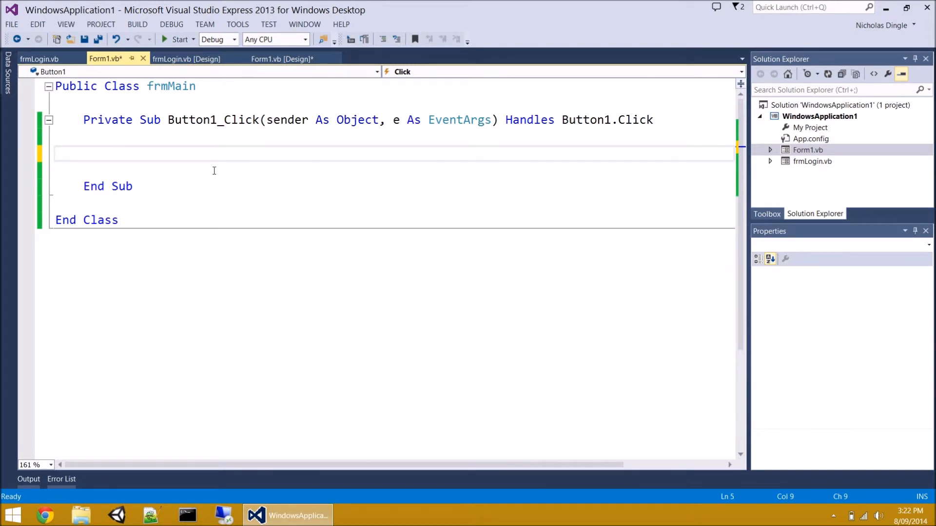
Make Button1 call frmLogin.Show(), run to confirm frmLogin opens, then close the main form
text(frmLogin.)
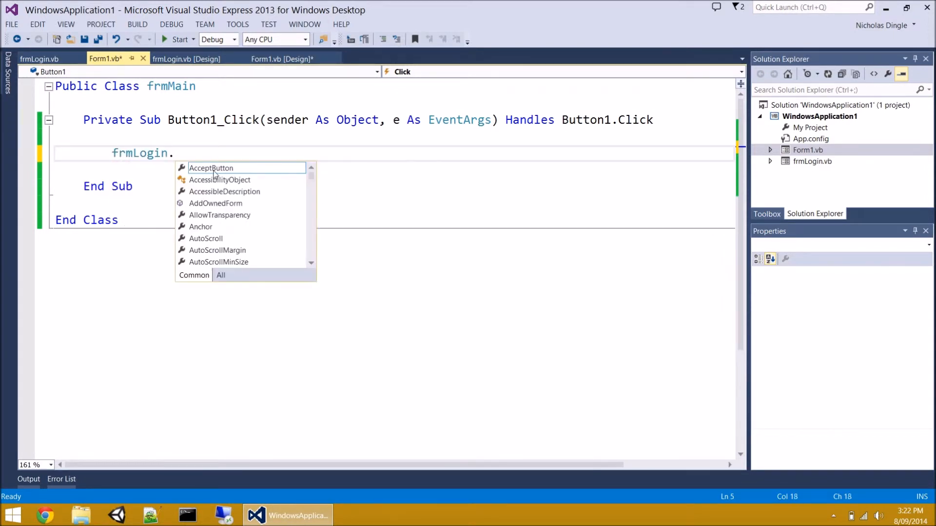
text(Show())
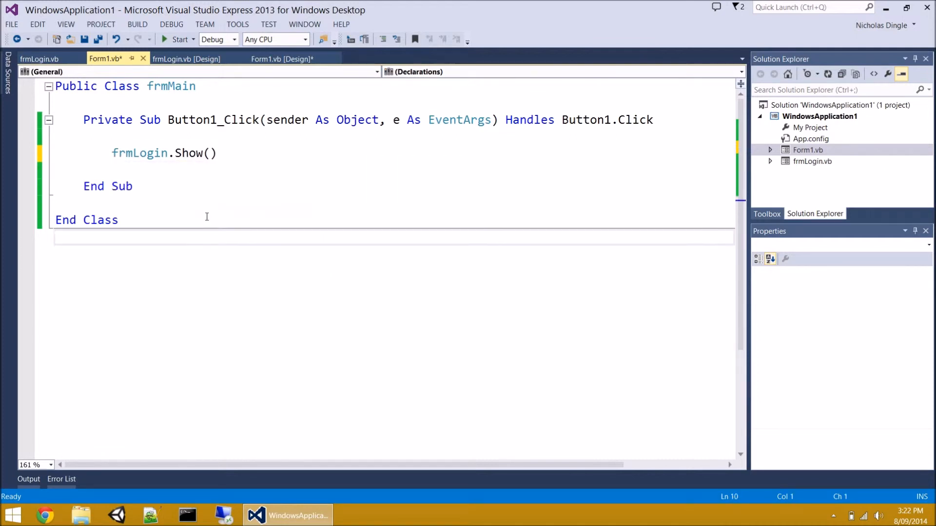
click(176, 40)
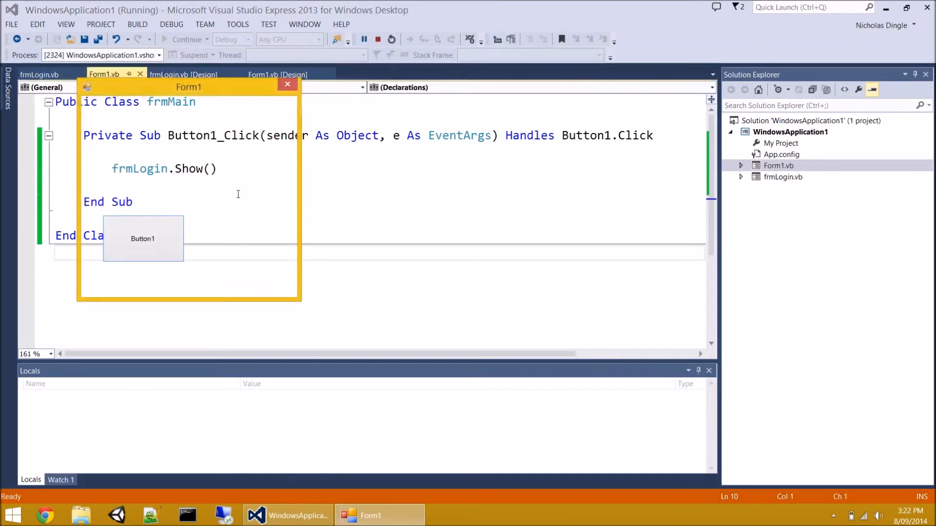
click(143, 239)
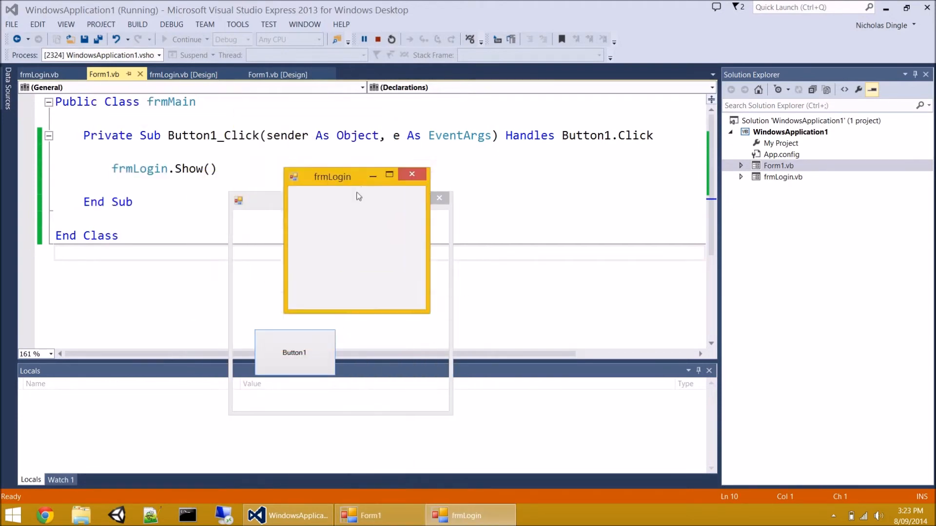
click(889, 10)
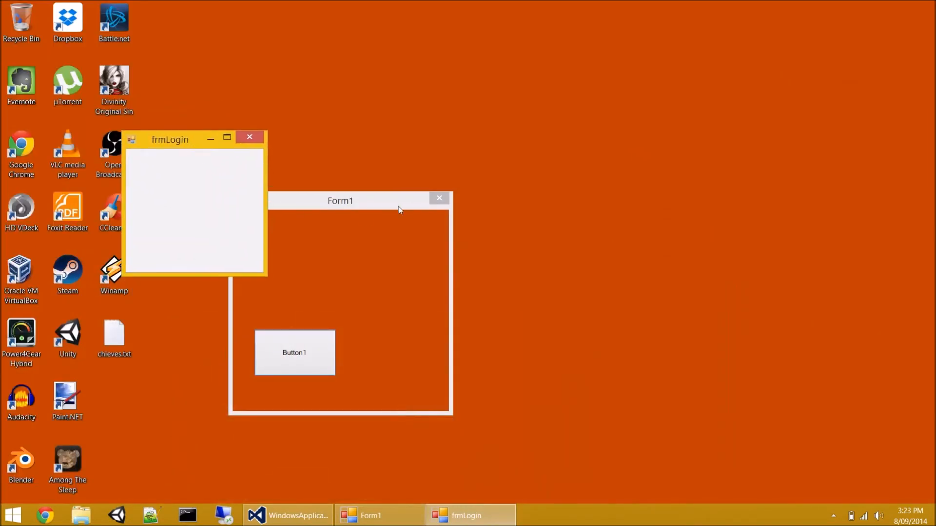
mouse_move(361, 394)
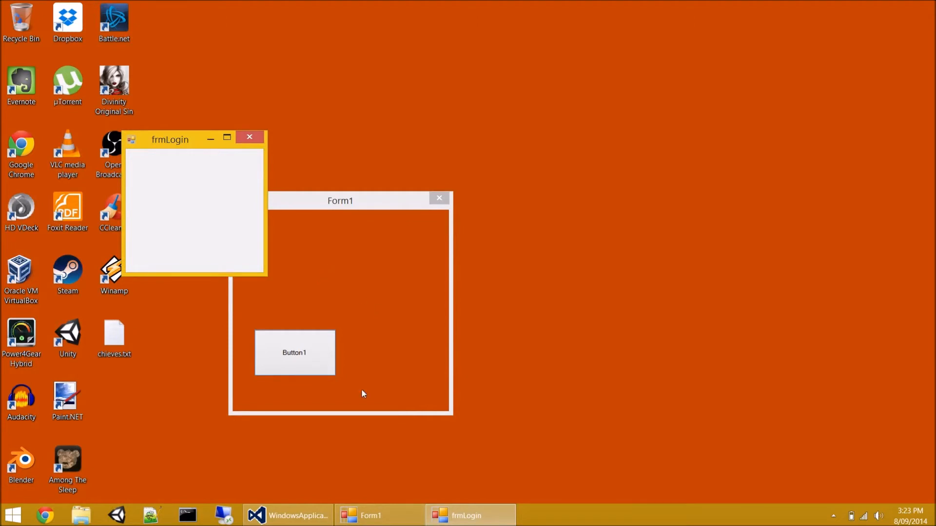
mouse_move(439, 198)
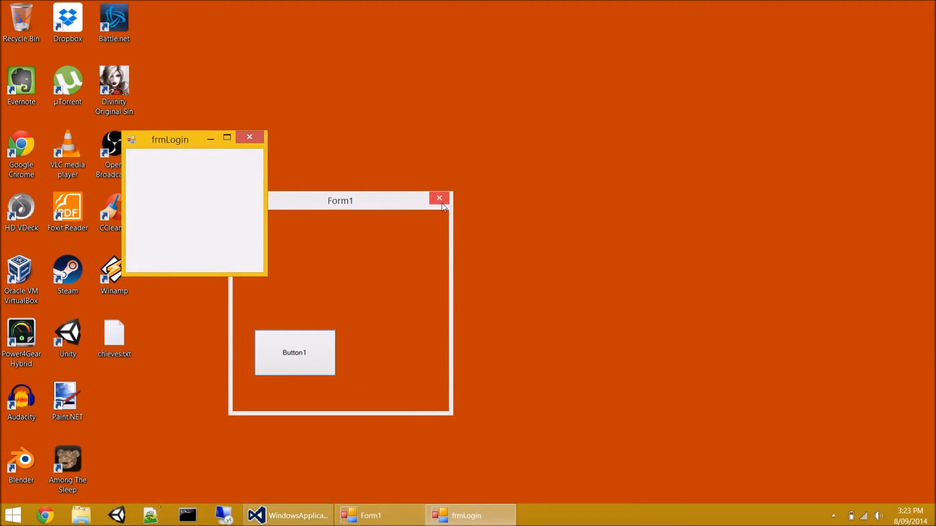
mouse_move(455, 209)
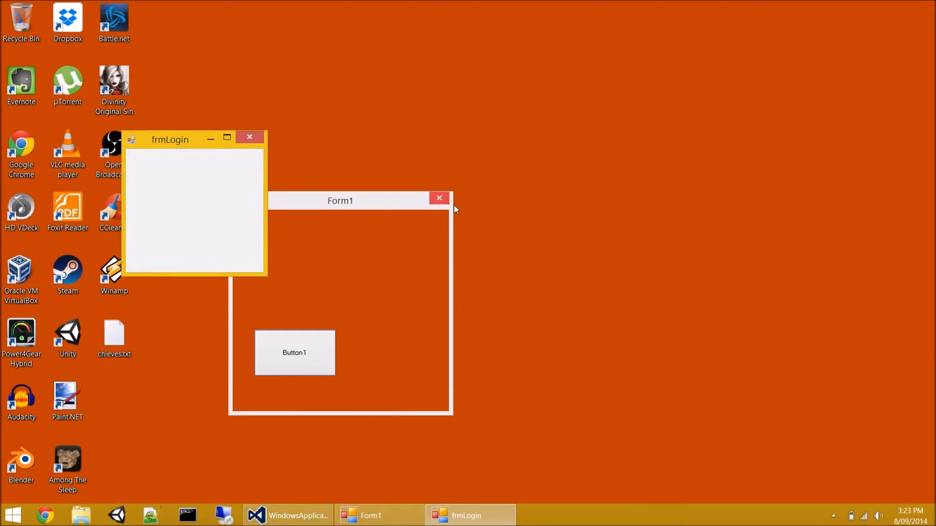
mouse_move(409, 204)
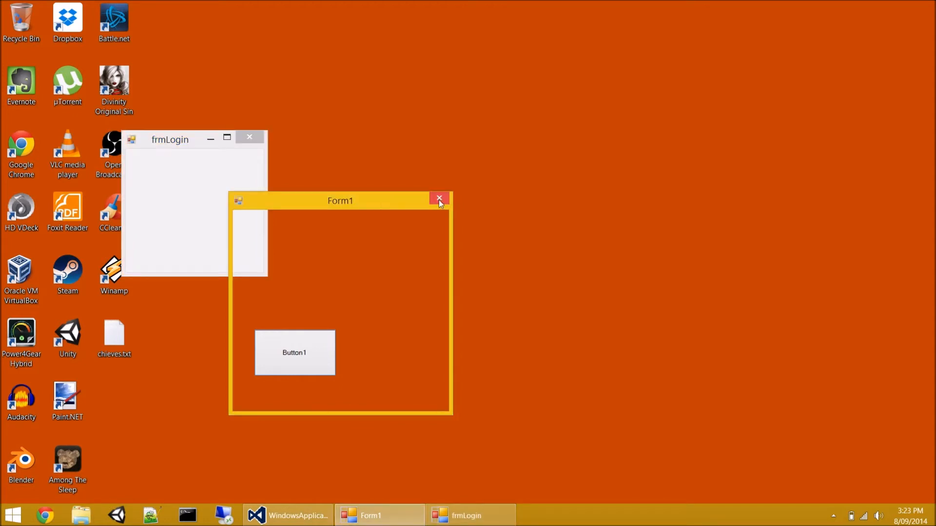
click(439, 199)
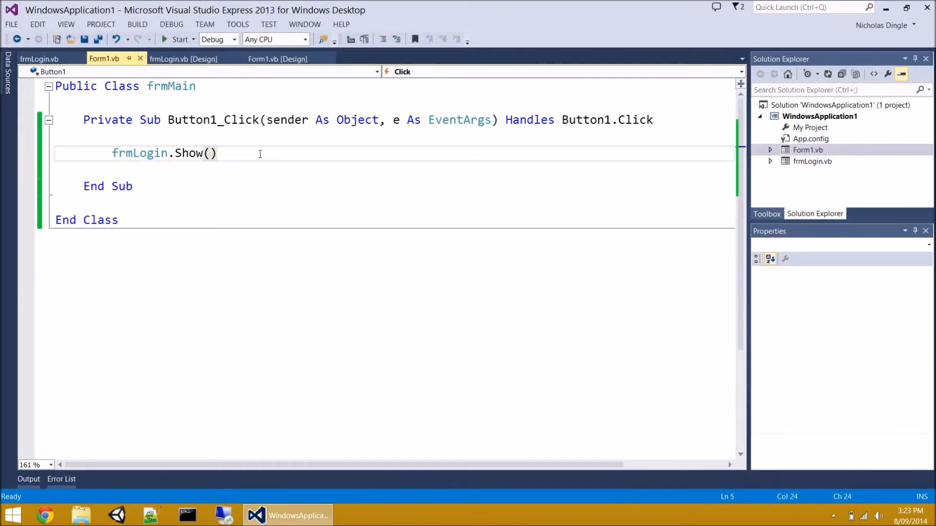
mouse_move(256, 170)
text(Dialog)
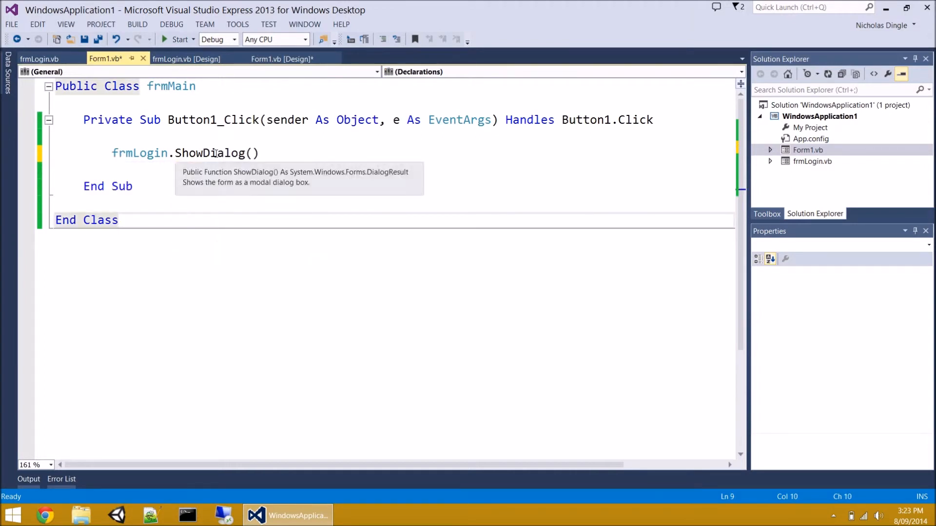
Run the ShowDialog version, open frmLogin modally from Button1, and close the dialog
click(178, 39)
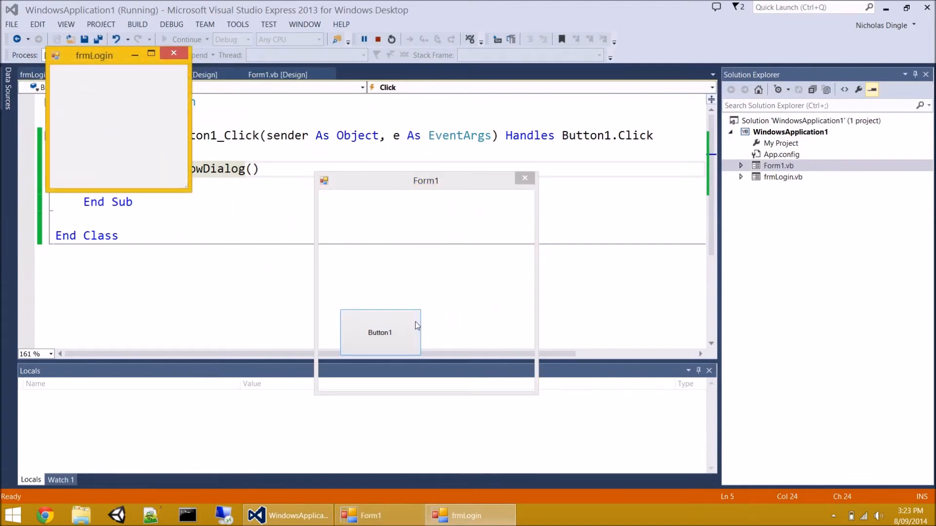
click(380, 332)
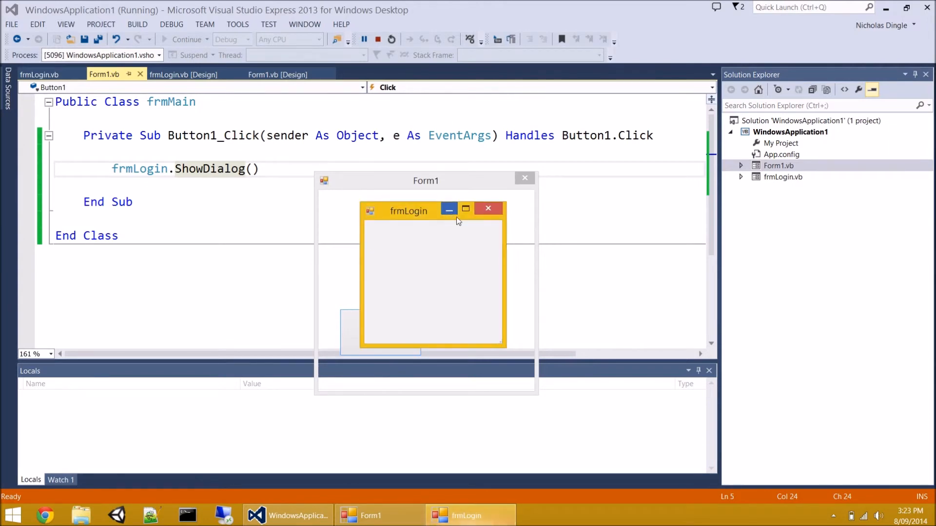
mouse_move(499, 210)
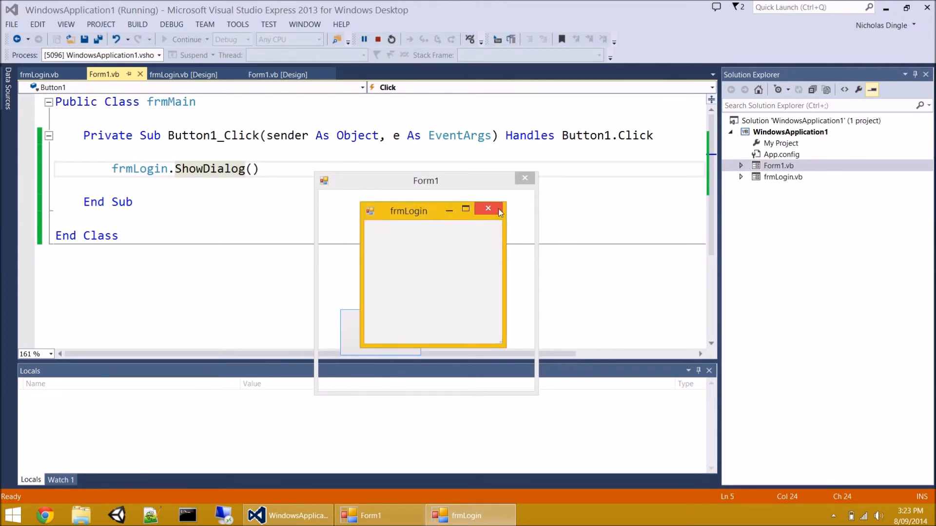
click(487, 208)
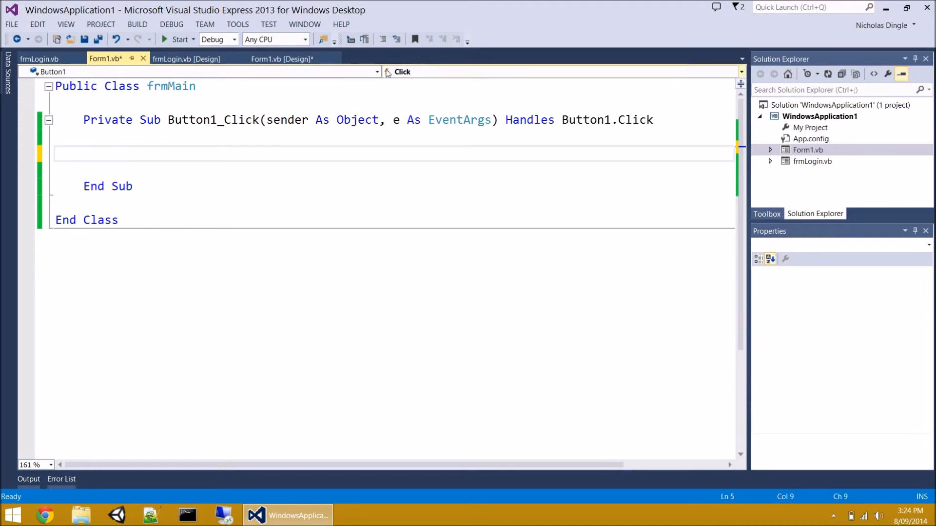
Return to the frmMain designer, check its TransparencyKey property, and select the form
click(281, 59)
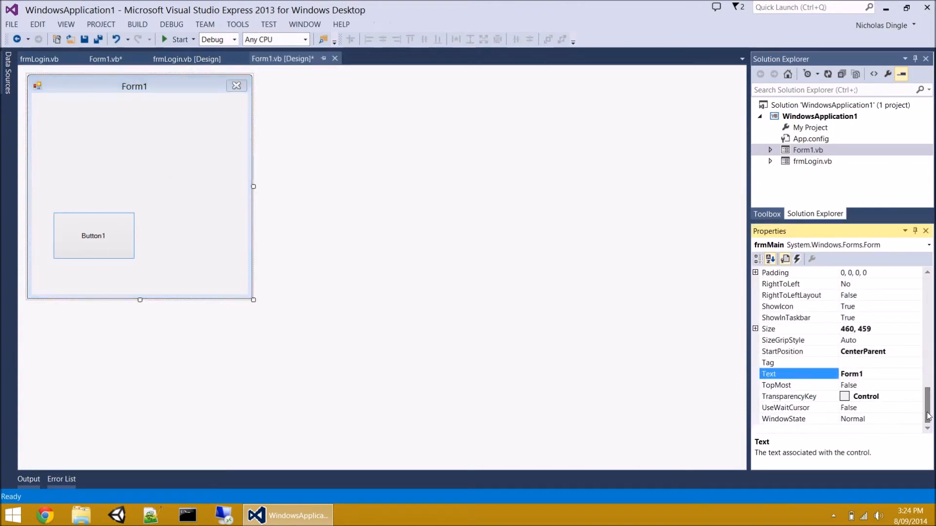
click(788, 397)
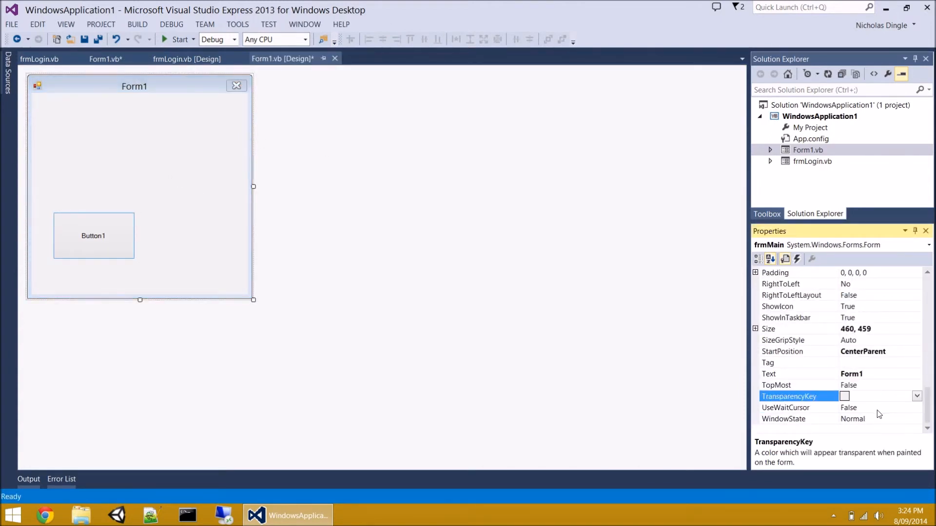
click(231, 232)
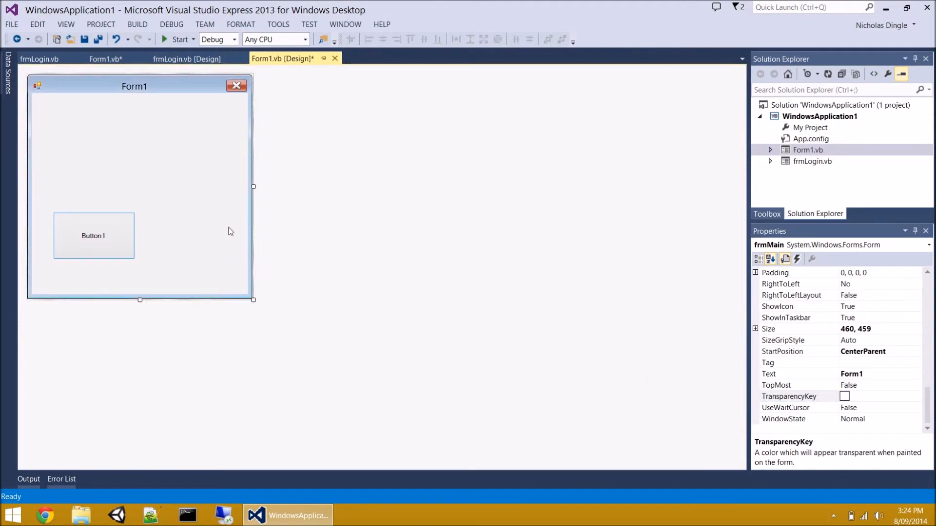
mouse_move(209, 189)
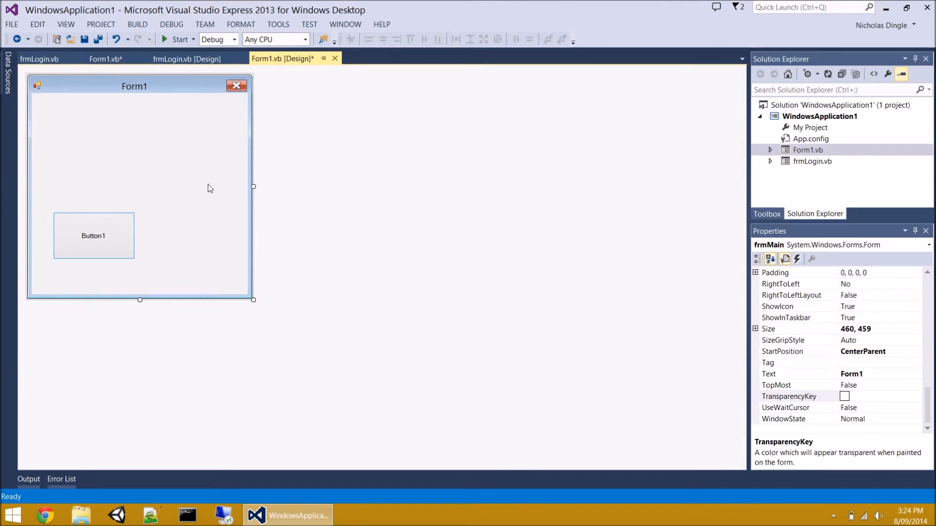
mouse_move(147, 157)
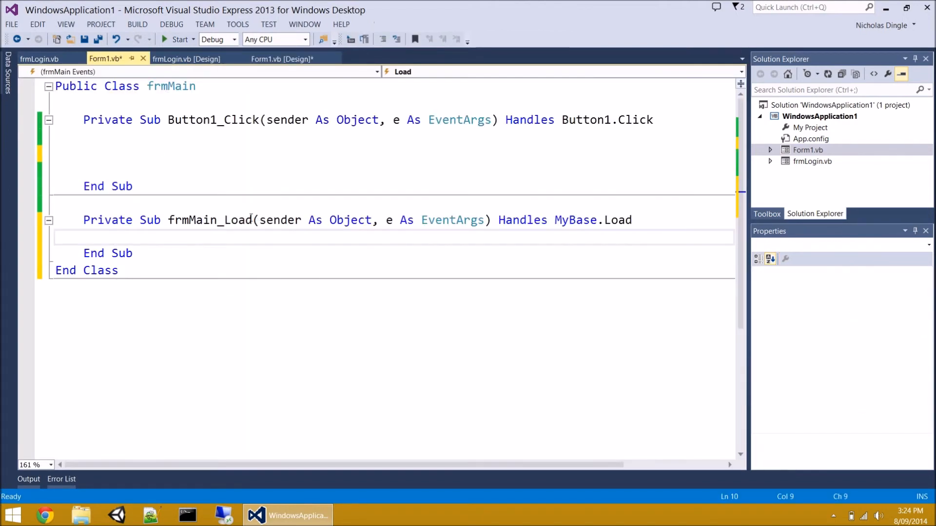
mouse_move(228, 236)
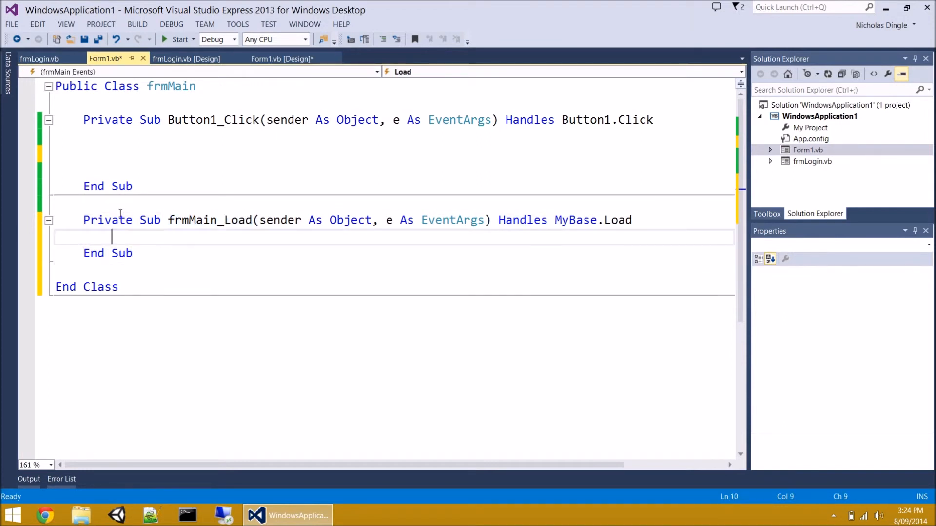
mouse_move(165, 302)
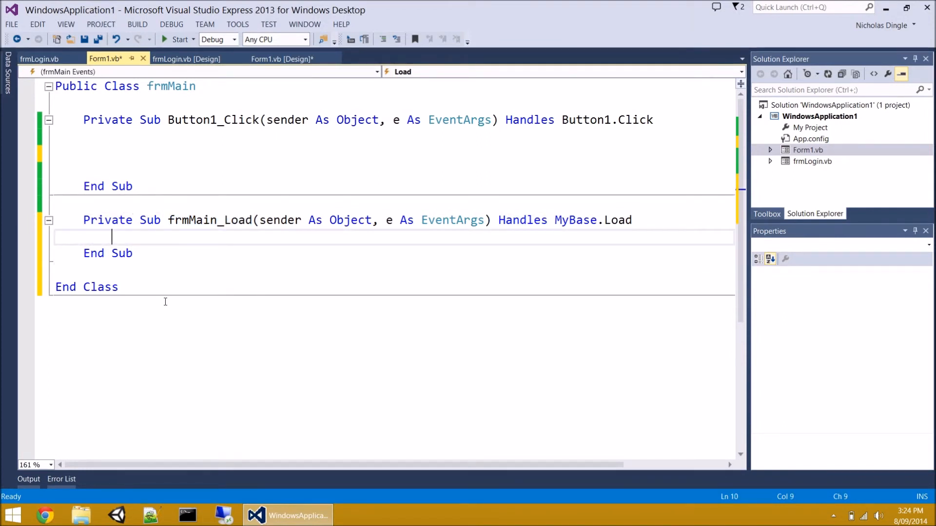
Add MessageBox.Show("Hello") to frmMain_Load, run the app, dismiss Hello, and close Form1
key(enter)
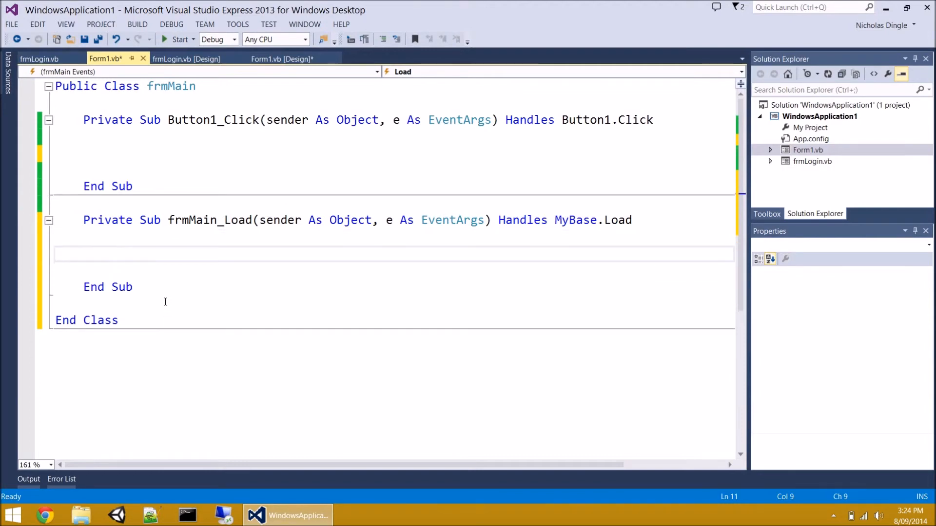
text(mess)
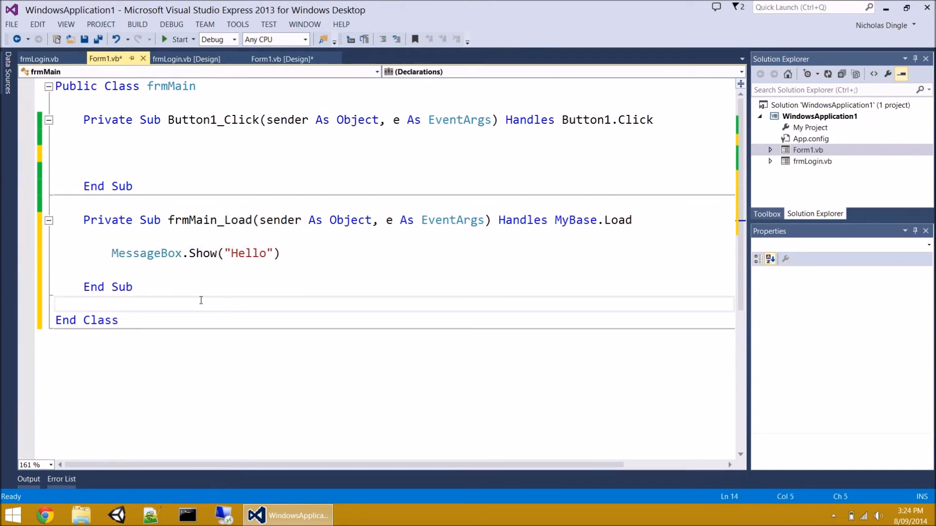
click(177, 39)
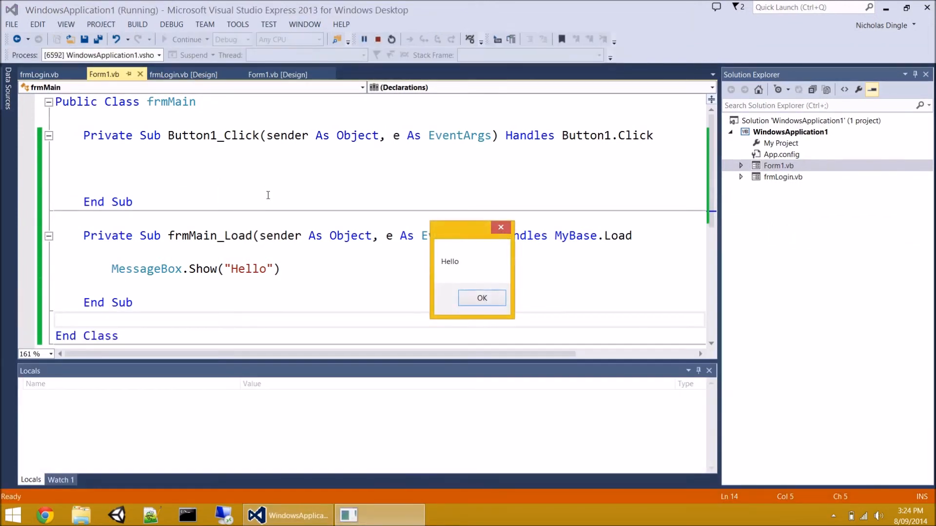
click(482, 297)
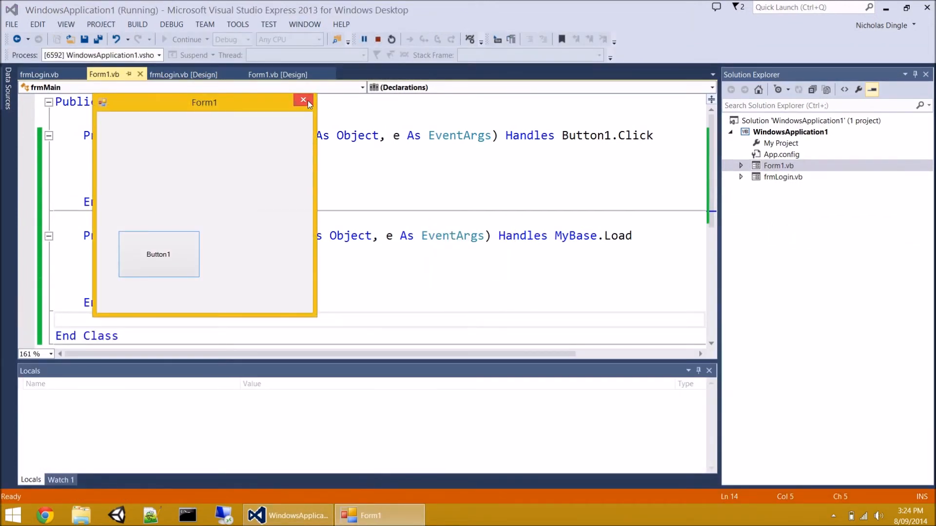
click(303, 100)
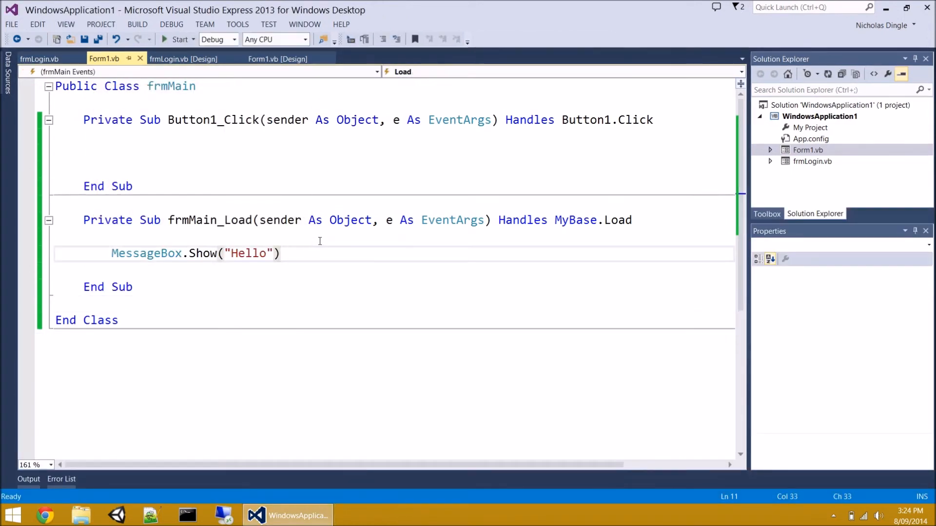
click(280, 253)
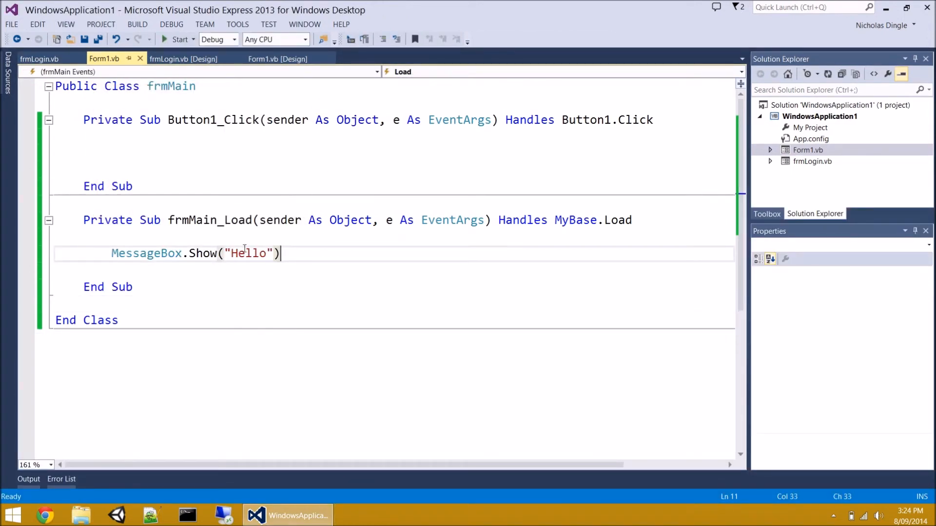
mouse_move(442, 76)
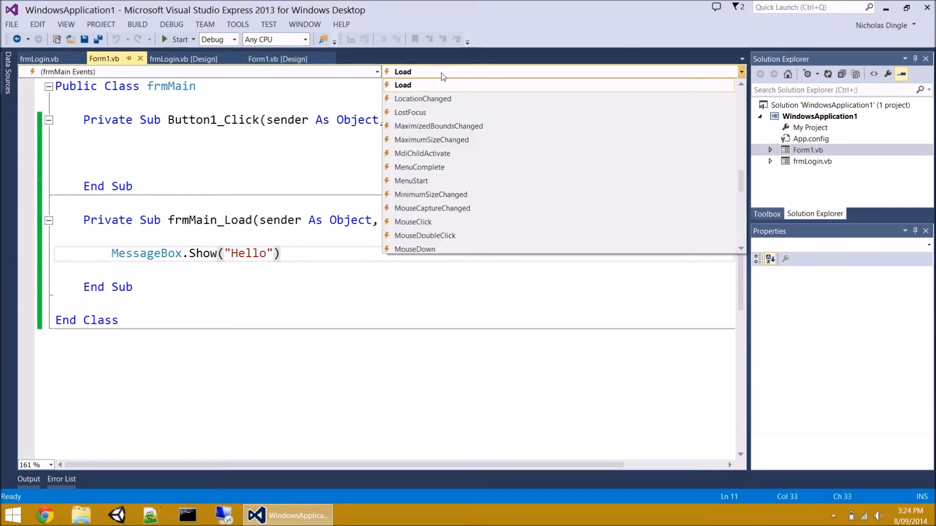
mouse_move(506, 154)
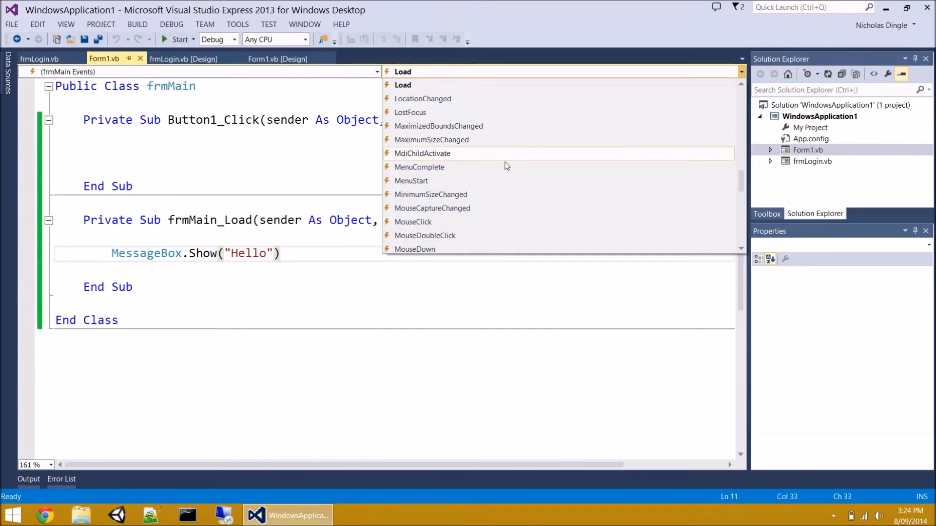
Test MessageBox.Show("Hello") in frmMain_FormClosing at run time, then delete that line
scroll(up, 3)
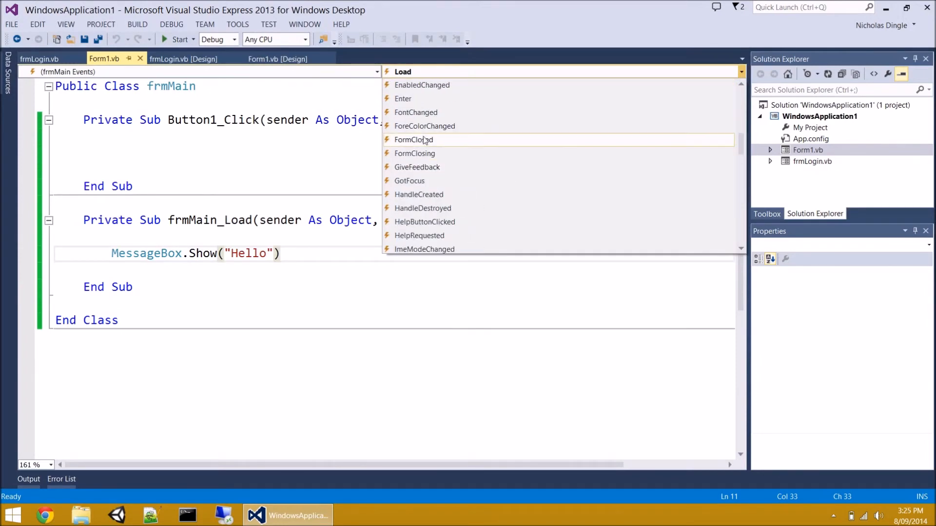
mouse_move(414, 154)
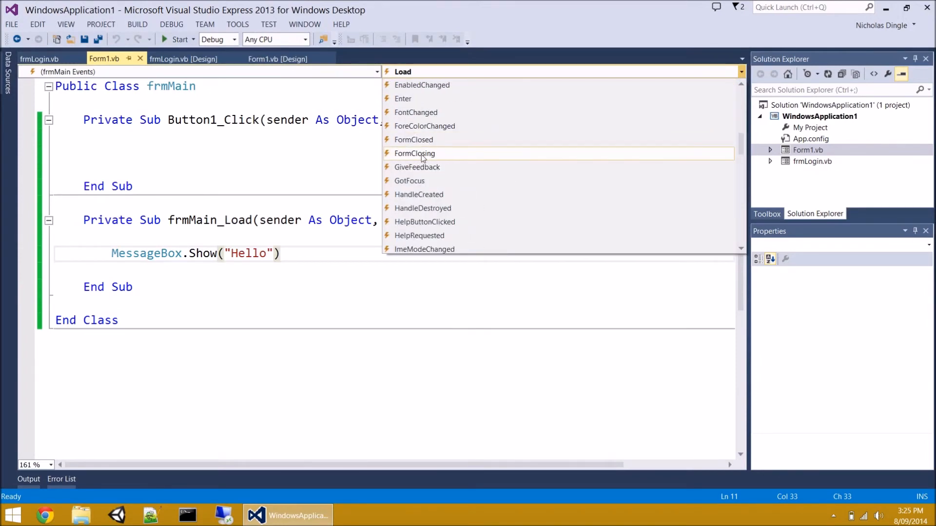
mouse_move(437, 159)
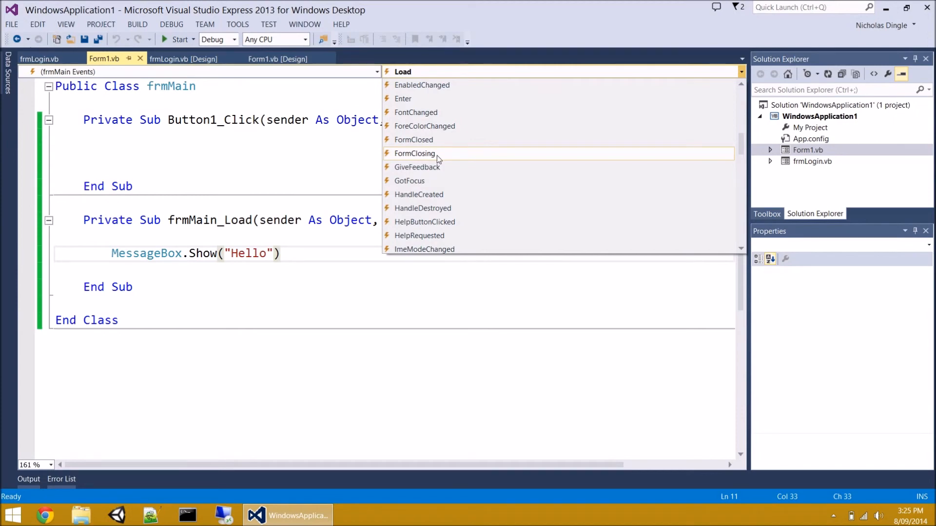
mouse_move(433, 161)
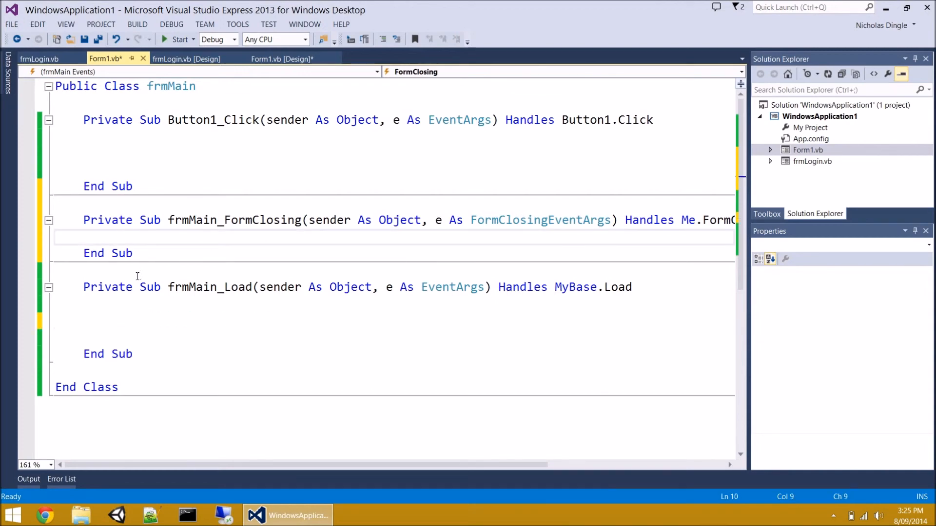
text(MessageBox.Show("Hello"))
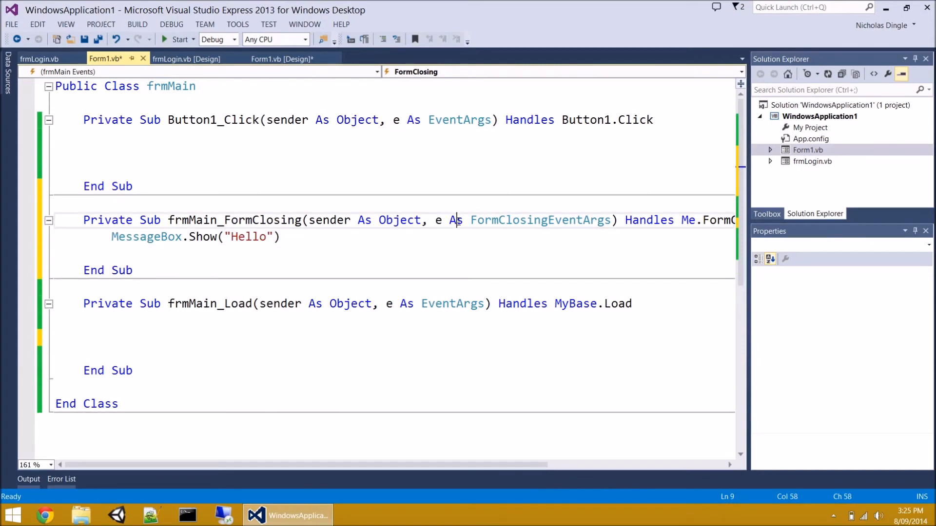
key(Enter)
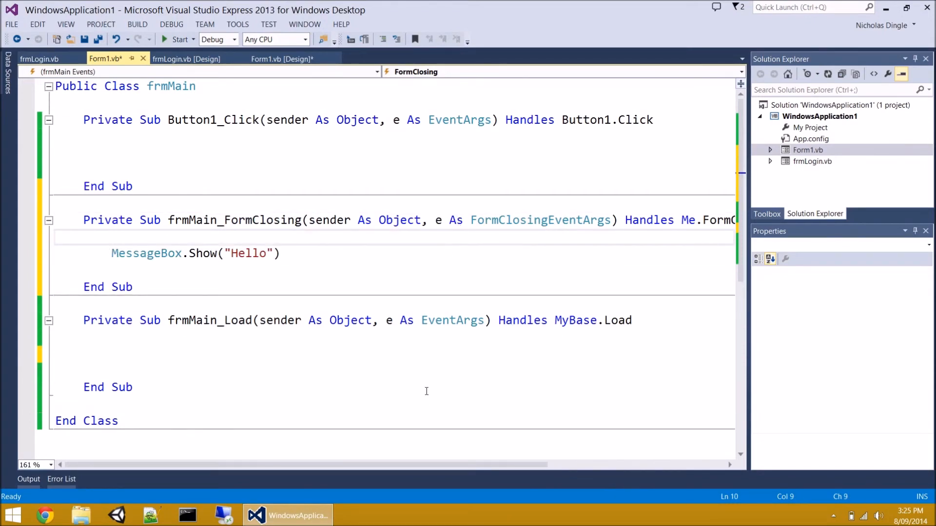
click(173, 39)
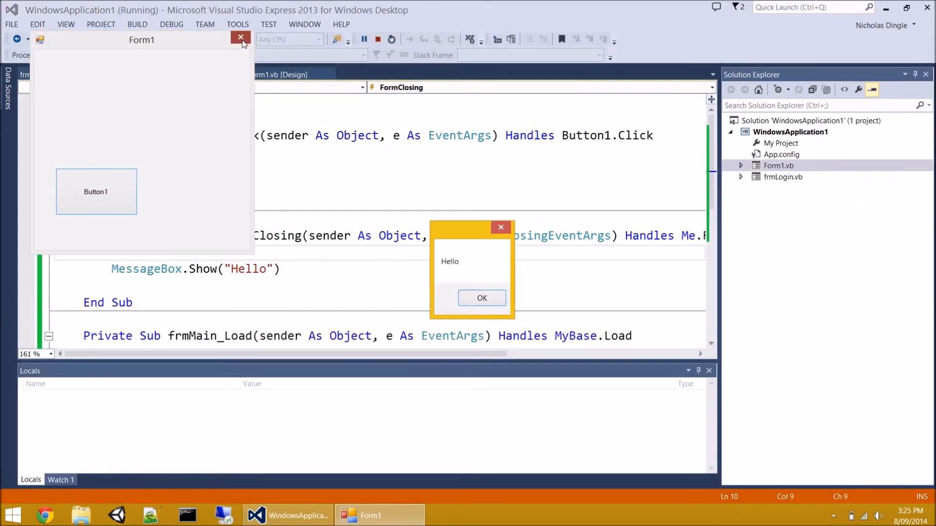
click(482, 297)
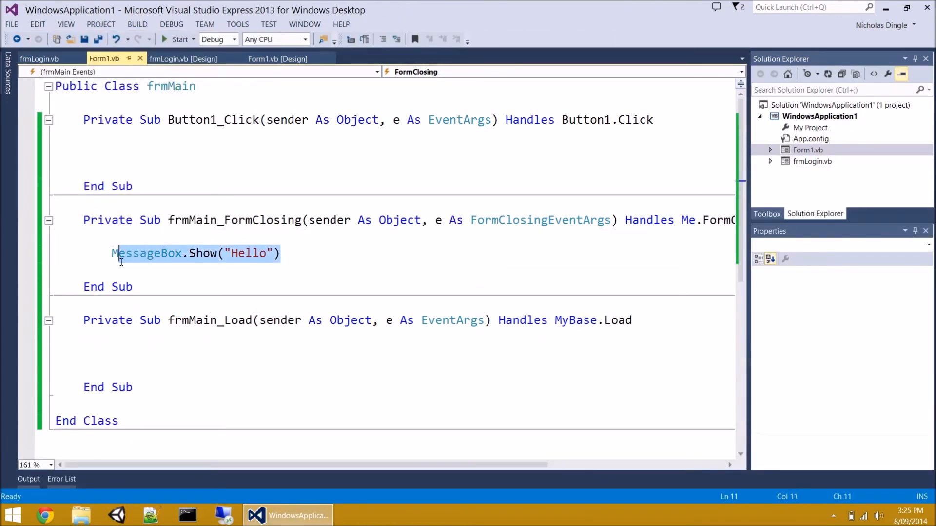
key(Delete)
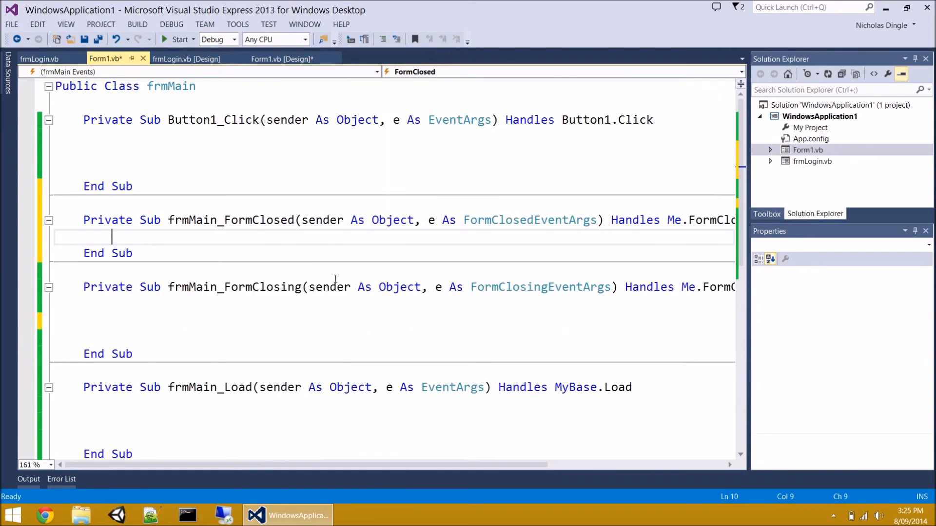
Test MessageBox.Show("Hello") in frmMain_FormClosed by running and closing Form1, then clear it
text(MessageBox.Show("Hello"))
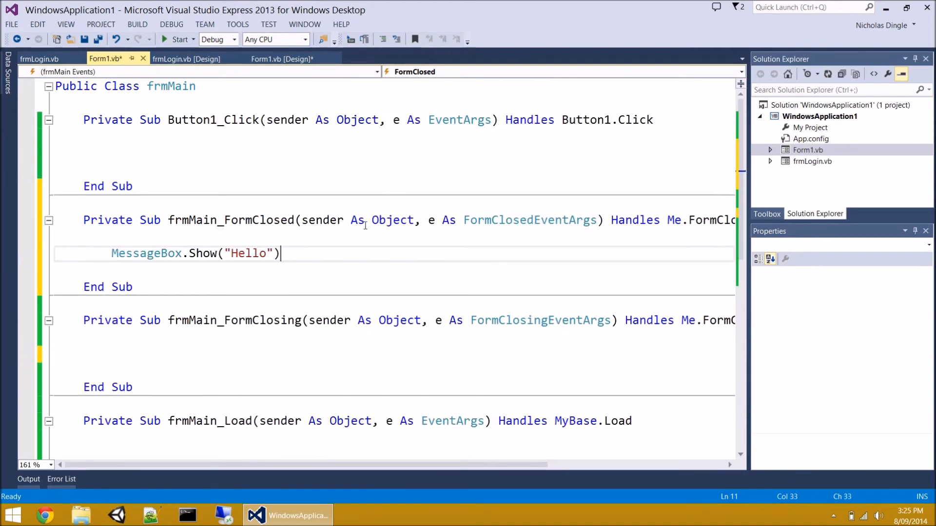
click(172, 40)
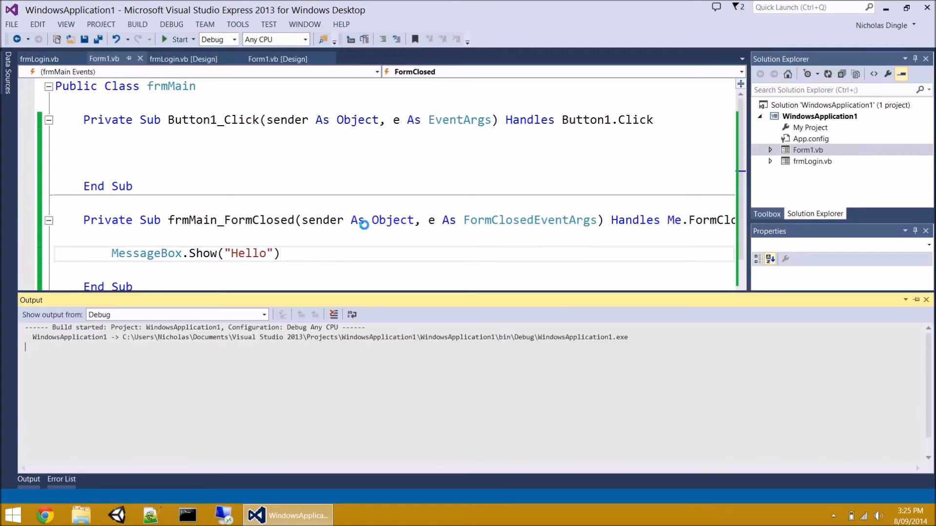
click(177, 40)
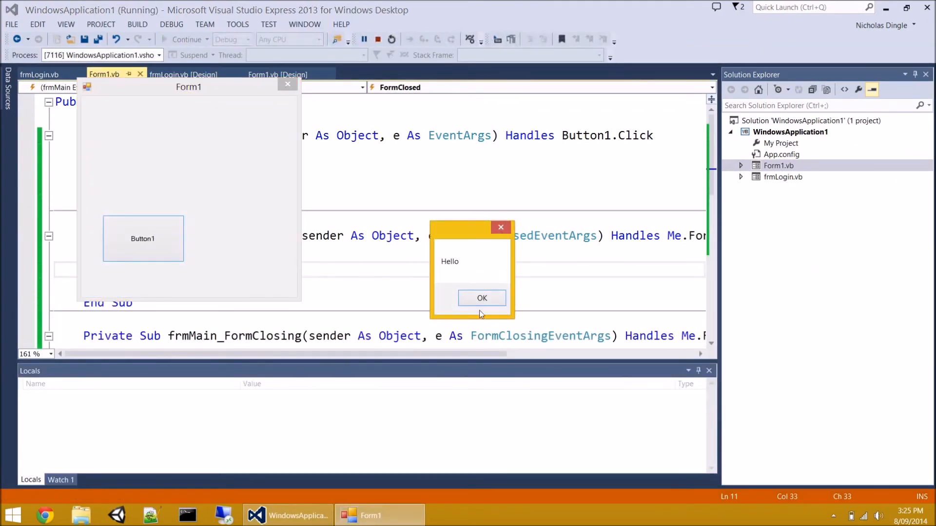
click(481, 298)
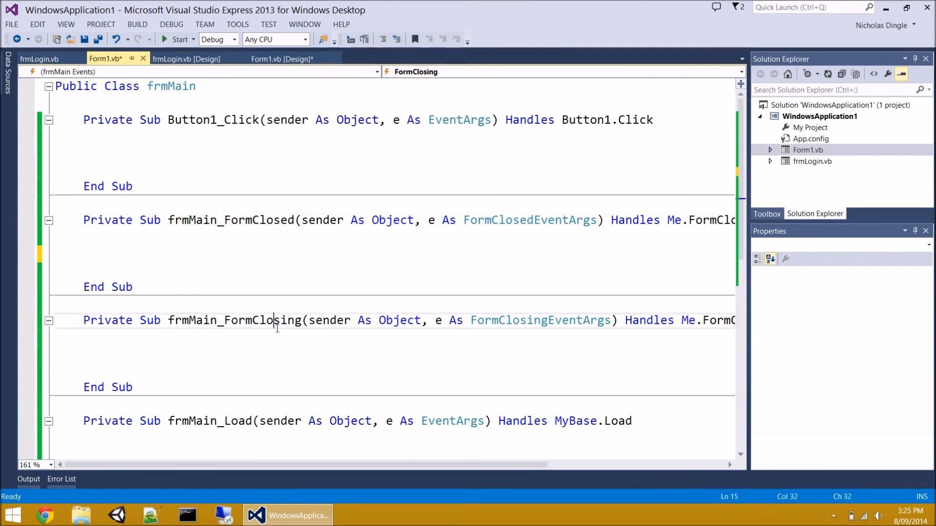
click(111, 253)
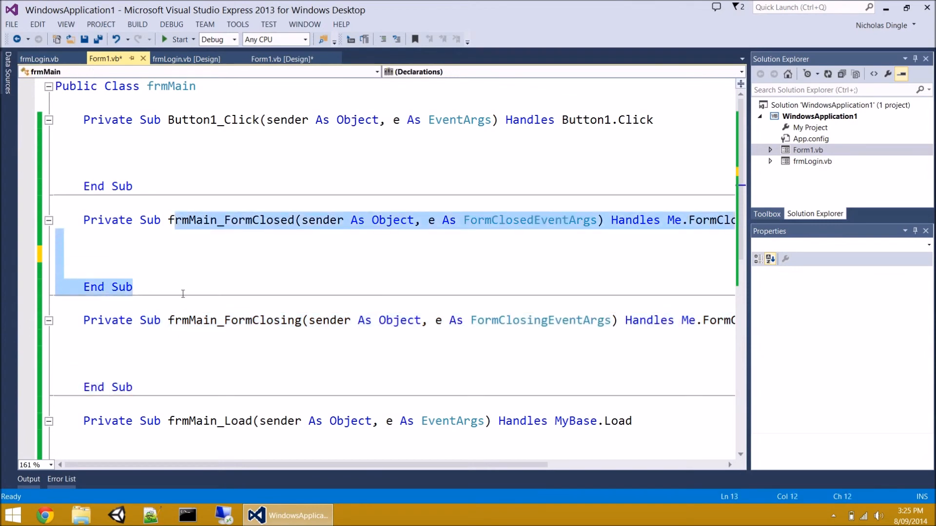
click(185, 253)
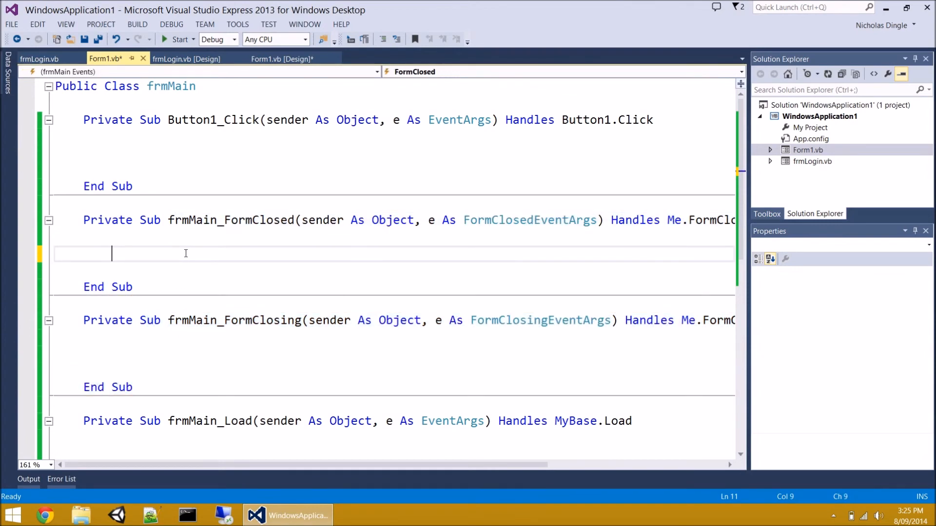
Create a frmMain_Resize handler calling MessageBox.Show("Hello")
click(738, 72)
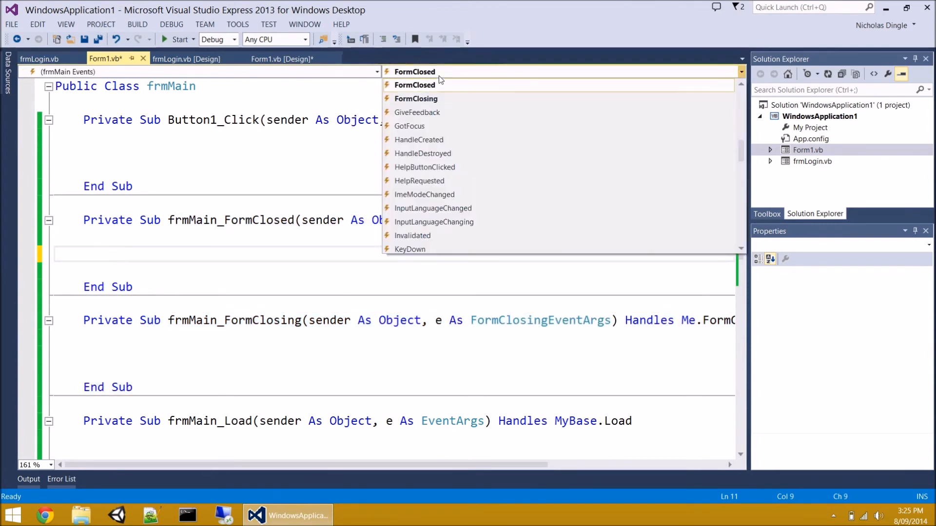
scroll(down, 3)
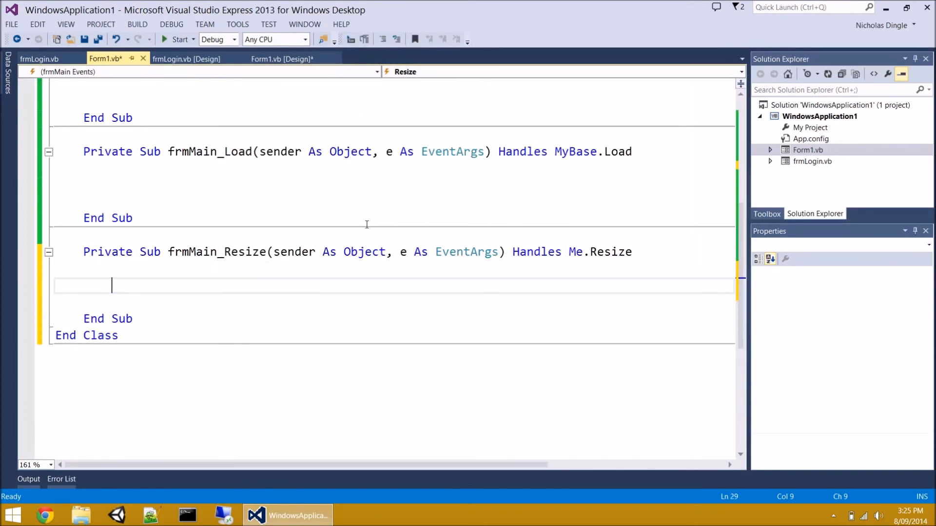
text(MessageBox.Show("Hello"))
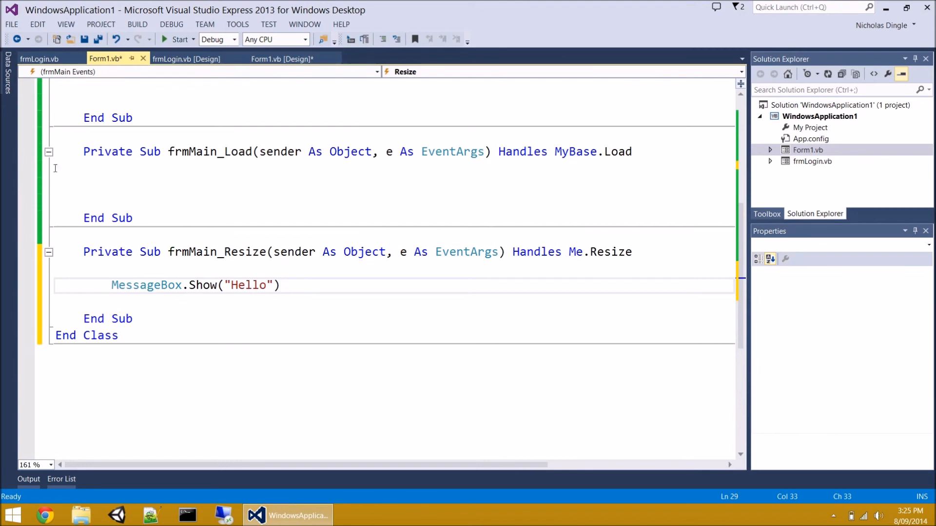
mouse_move(271, 295)
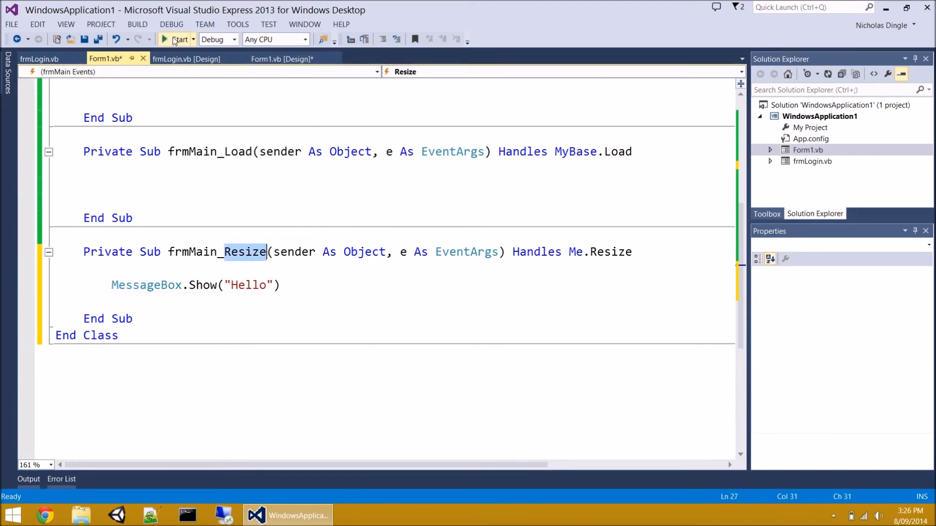
Run the app, dismiss the Hello message from Resize, and close Form1
click(178, 39)
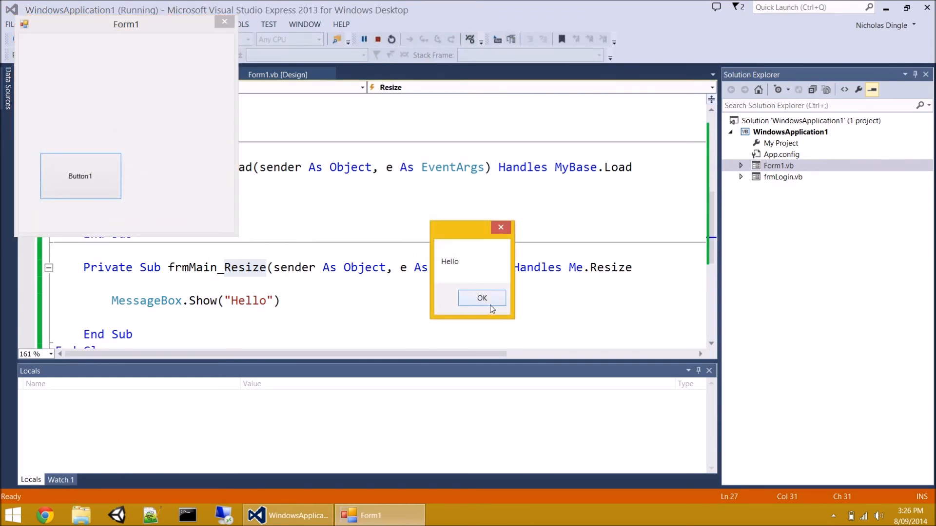
click(481, 298)
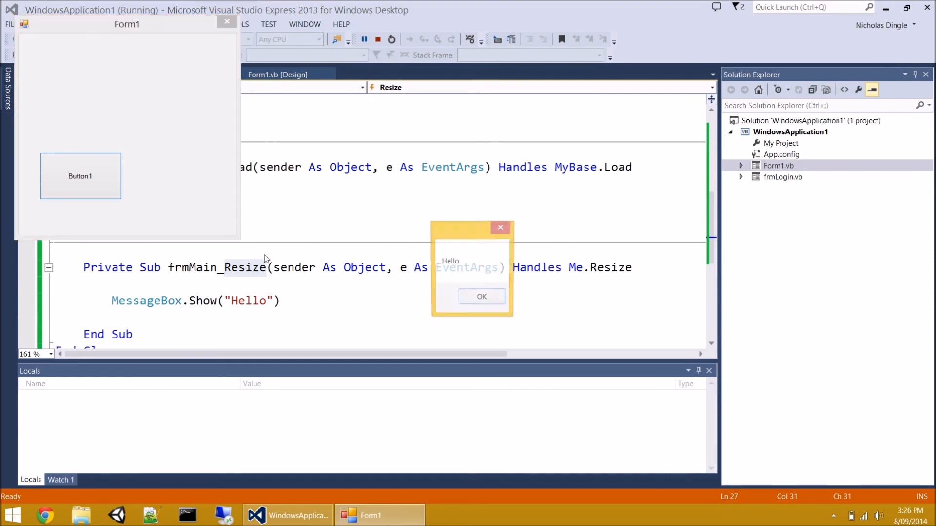
click(481, 297)
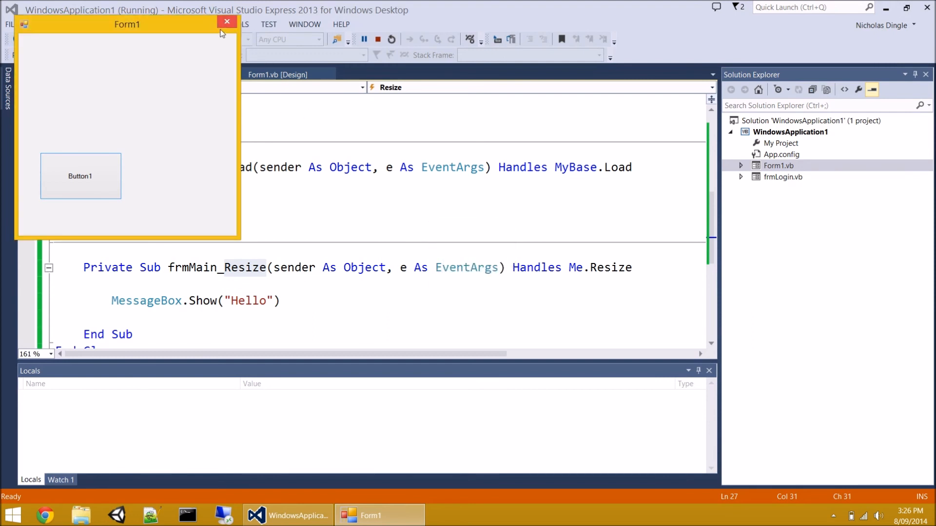
click(226, 22)
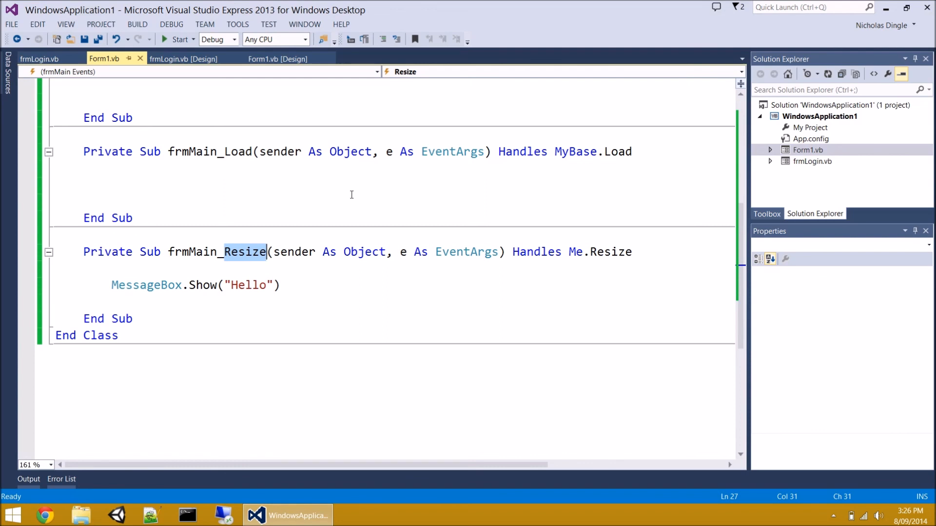
click(275, 185)
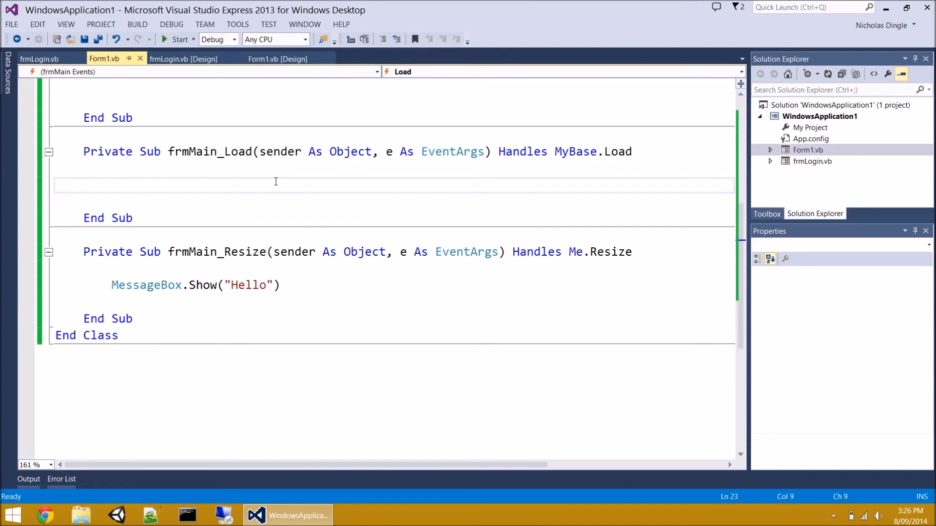
mouse_move(266, 187)
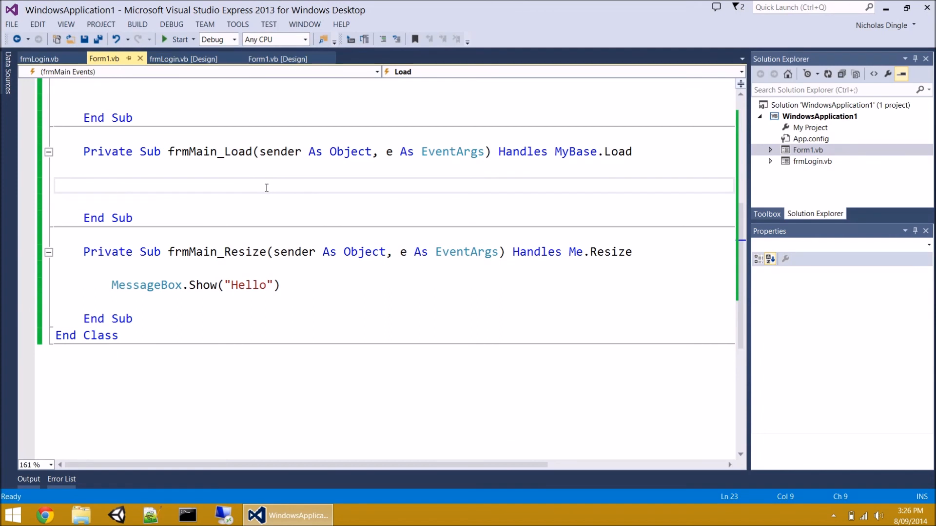
mouse_move(240, 193)
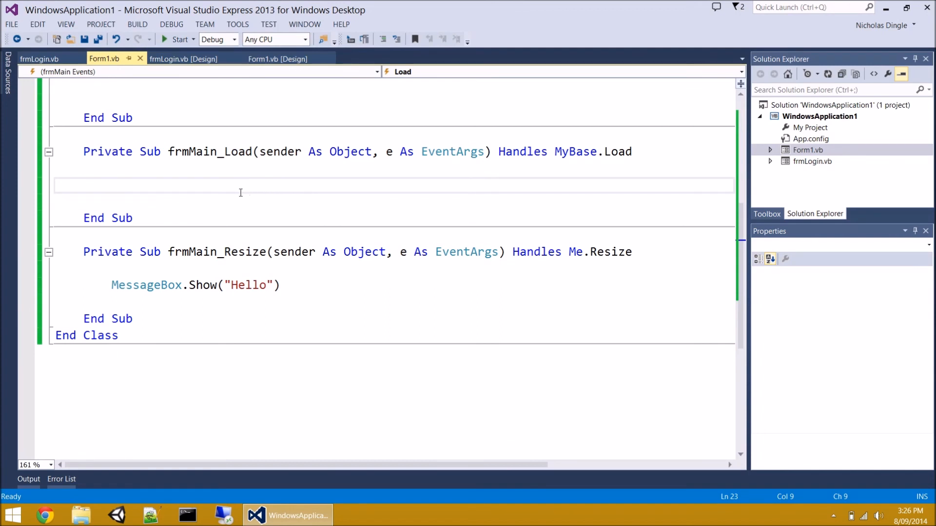
mouse_move(226, 200)
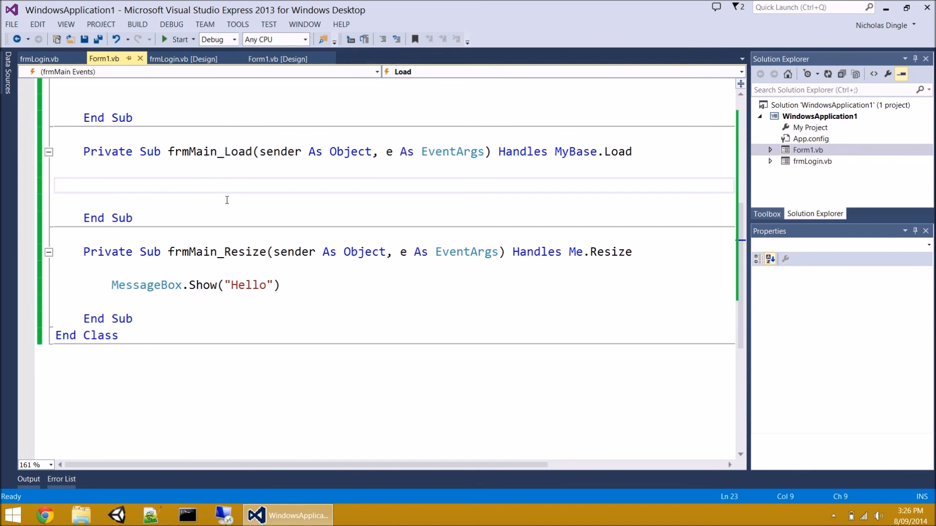
click(112, 185)
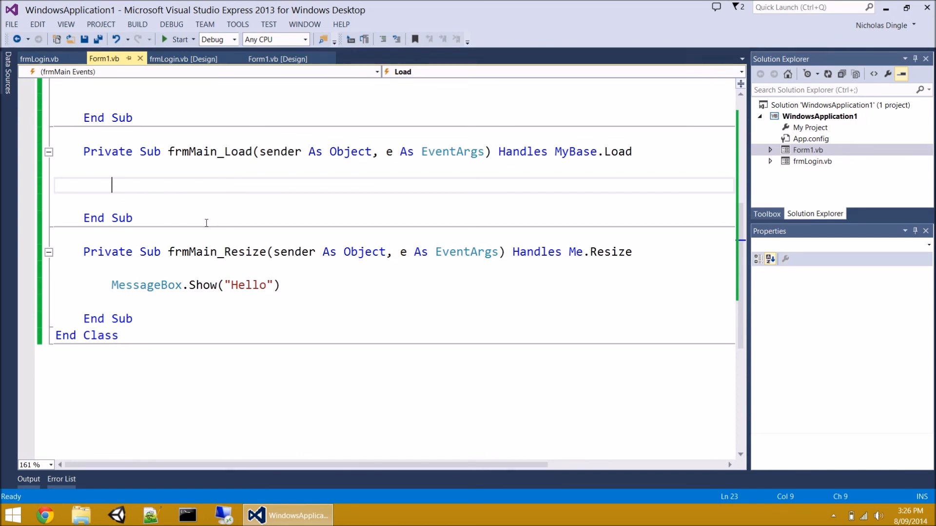